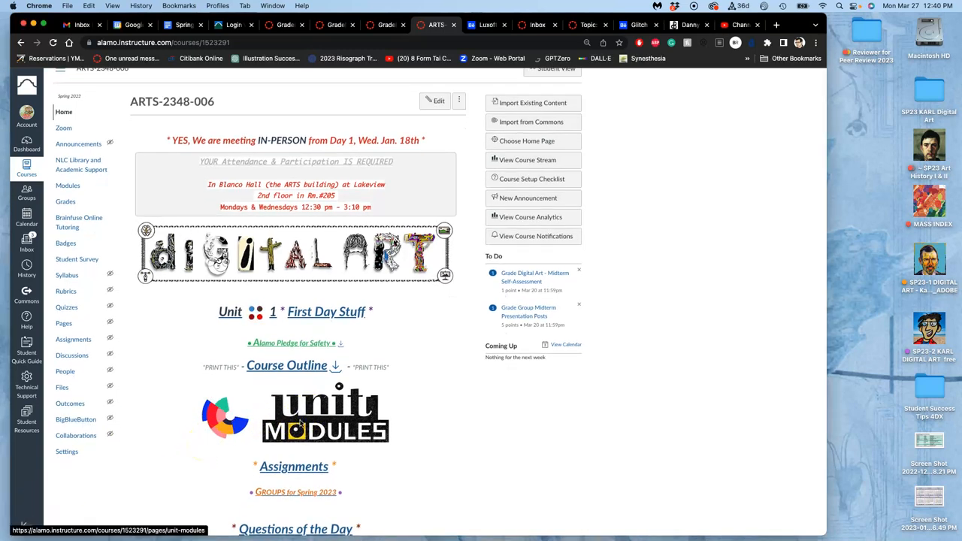
From the course home's Unit Modules list, open the Unit 11 Spot Illustration module
{"action": "left_click", "coordinate": [325, 413]}
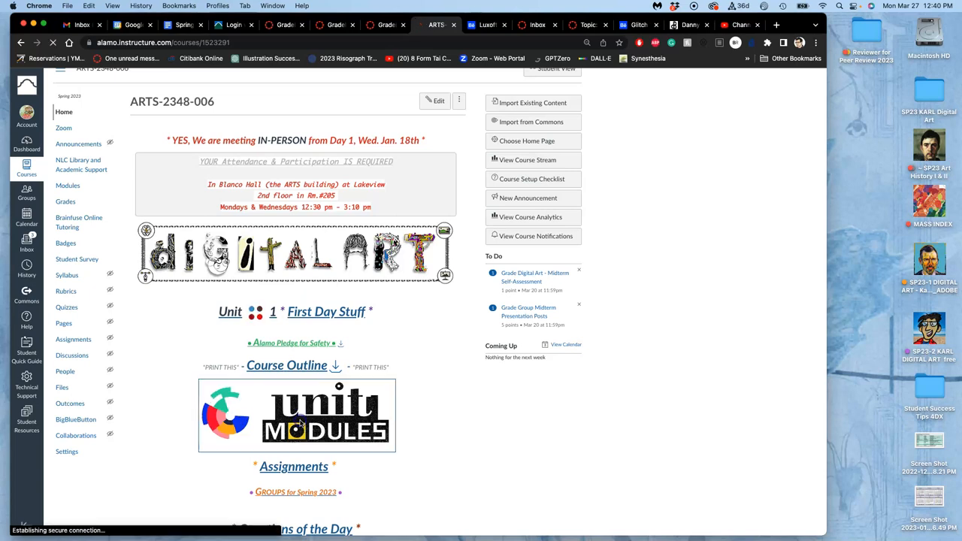
{"action": "left_click", "coordinate": [325, 415]}
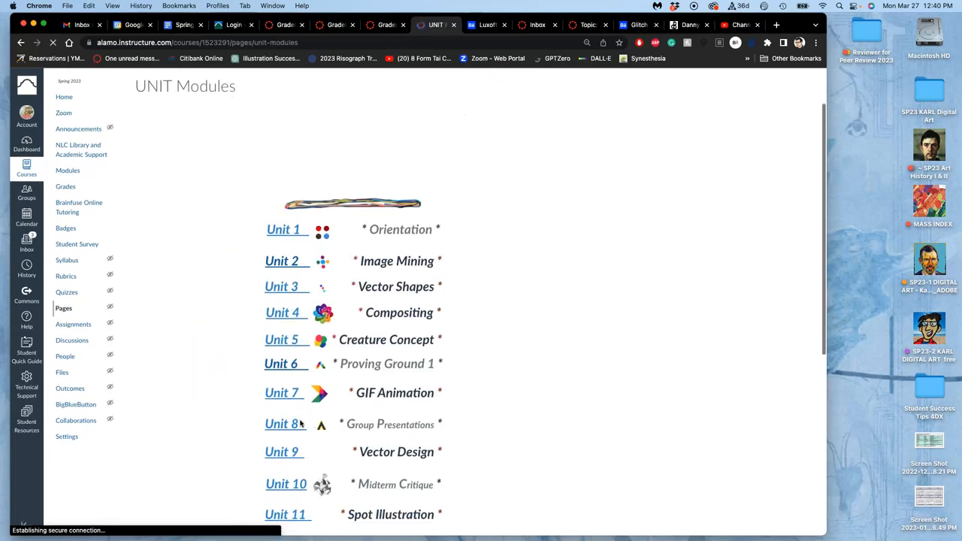
{"action": "scroll", "scroll_direction": "down", "scroll_amount": 3}
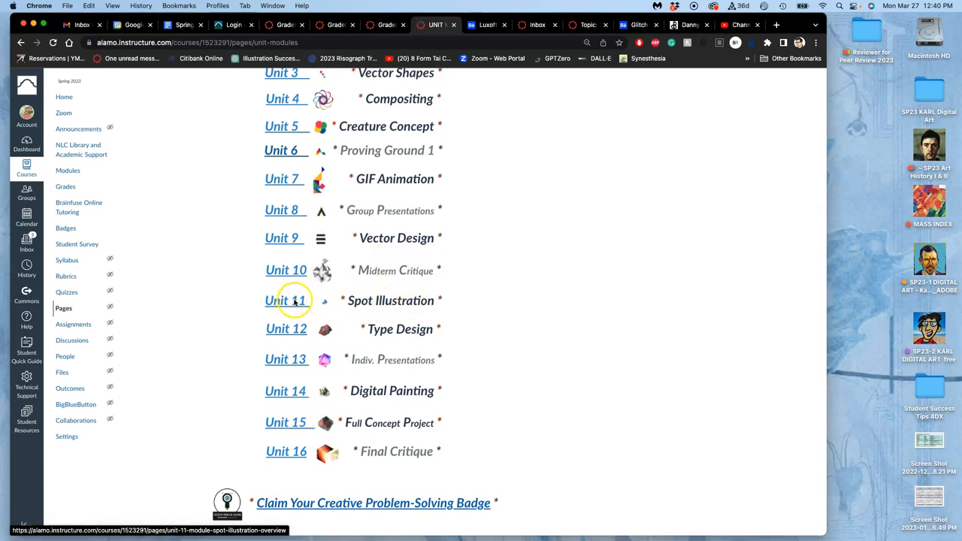
{"action": "left_click", "coordinate": [284, 301]}
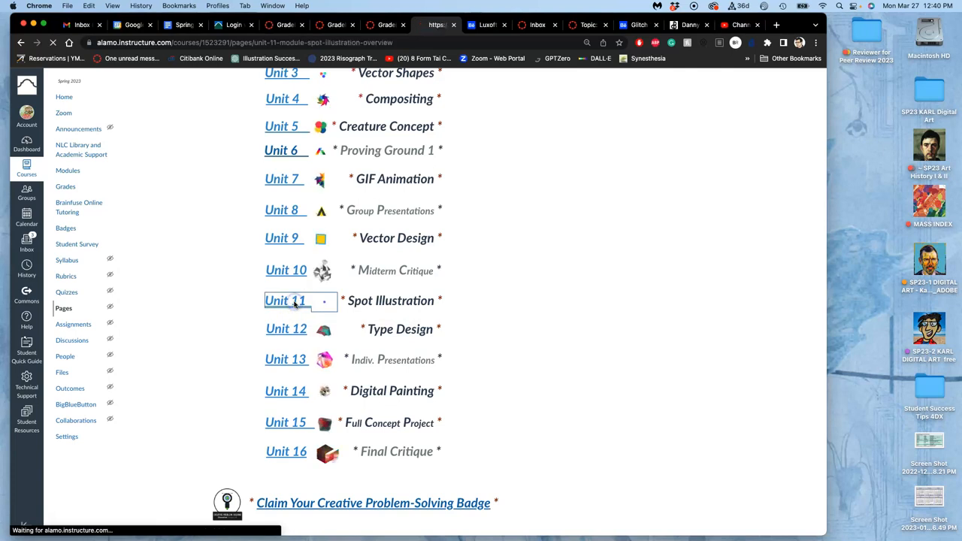
{"action": "left_click", "coordinate": [285, 301]}
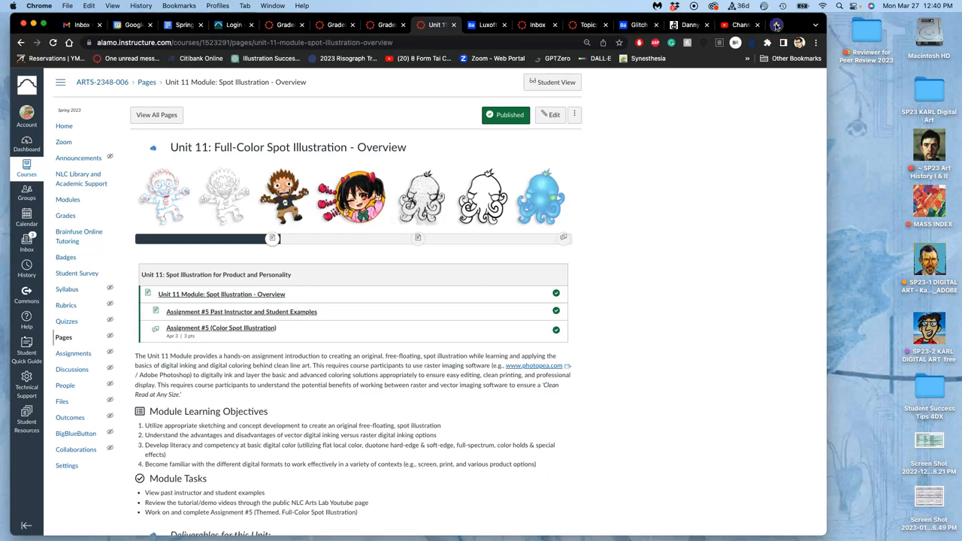
Search images for 'harry potter spot illustration' and visit the Fan Zone chapter-illustrations article
{"action": "type", "text": "harry potter spot illustration"}
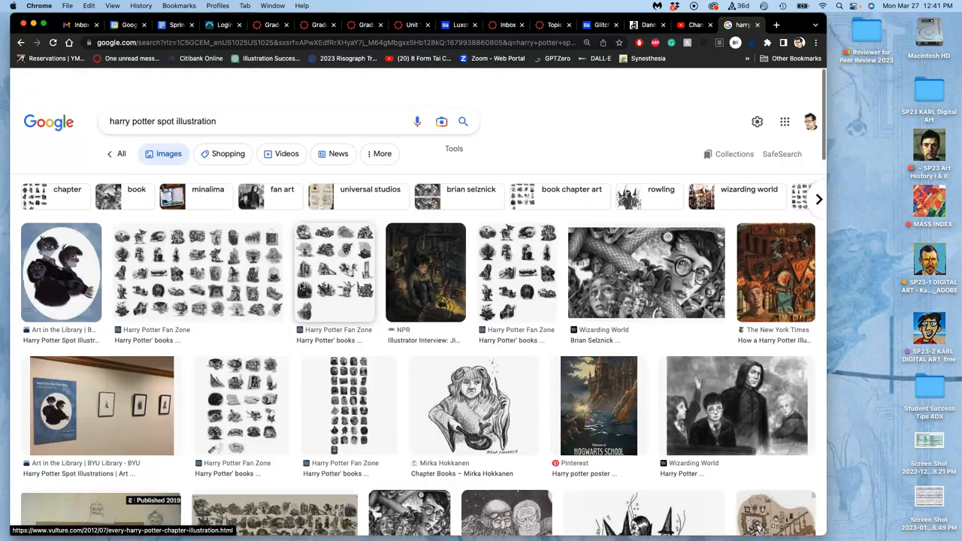
{"action": "left_click", "coordinate": [197, 272]}
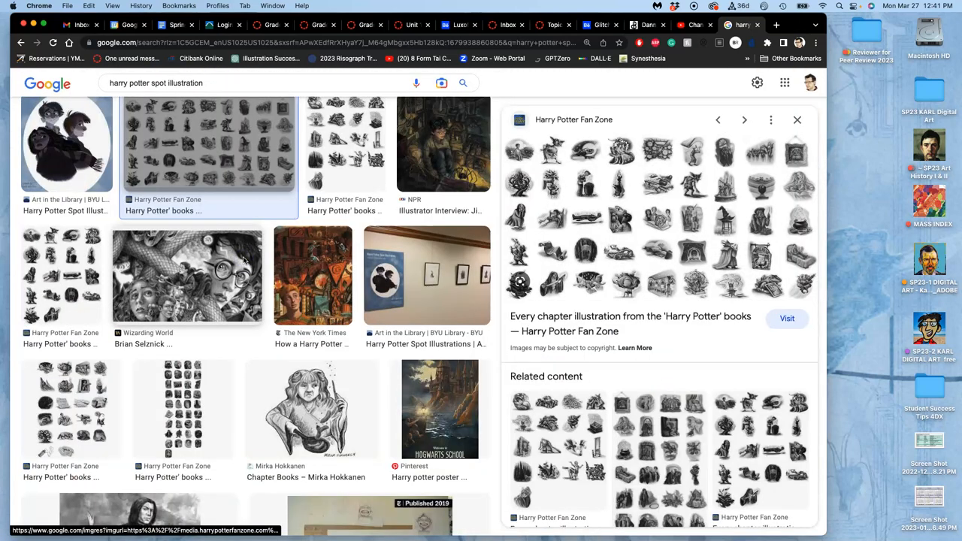
{"action": "left_click", "coordinate": [788, 318]}
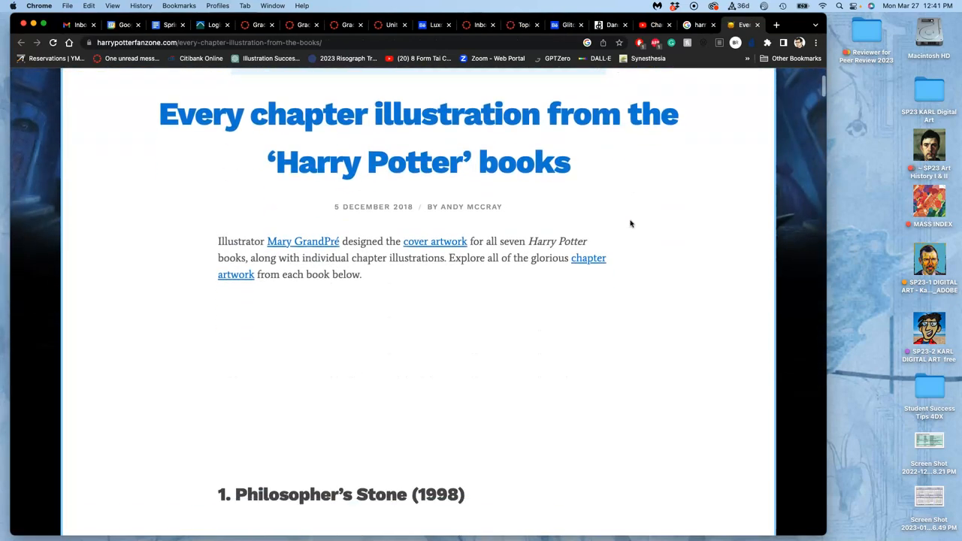
Scroll the article down to the Philosopher's Stone (1998) chapter illustrations
{"action": "scroll", "scroll_direction": "down", "scroll_amount": 3}
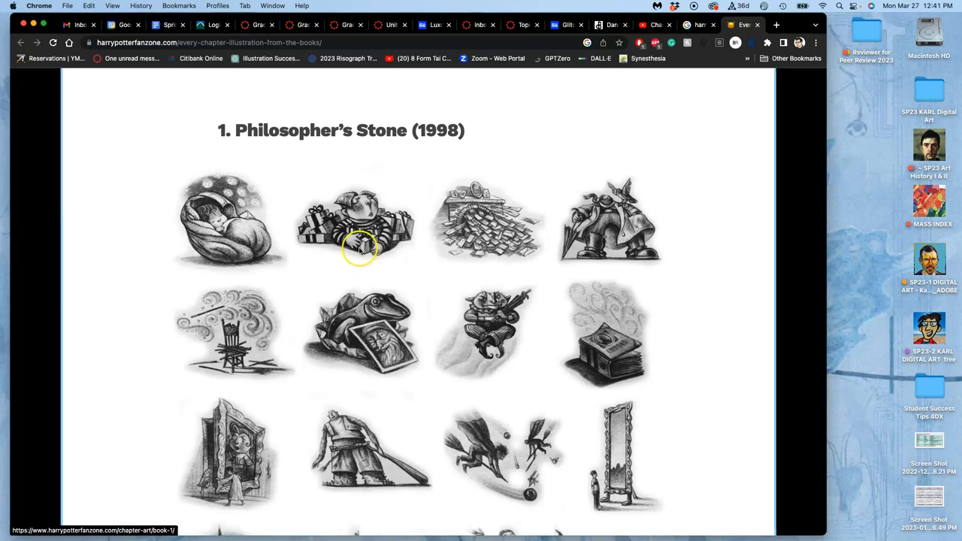
{"action": "mouse_move", "coordinate": [503, 304]}
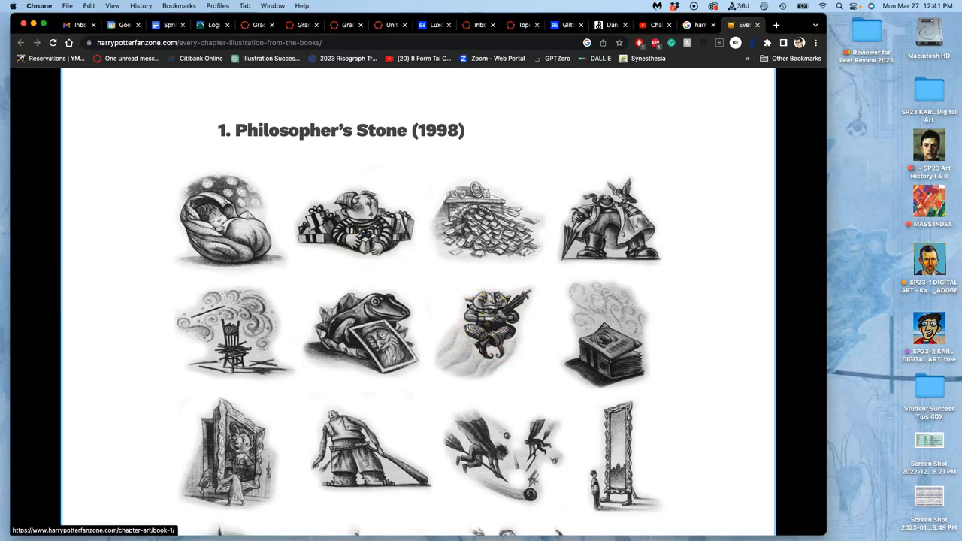
{"action": "mouse_move", "coordinate": [609, 24]}
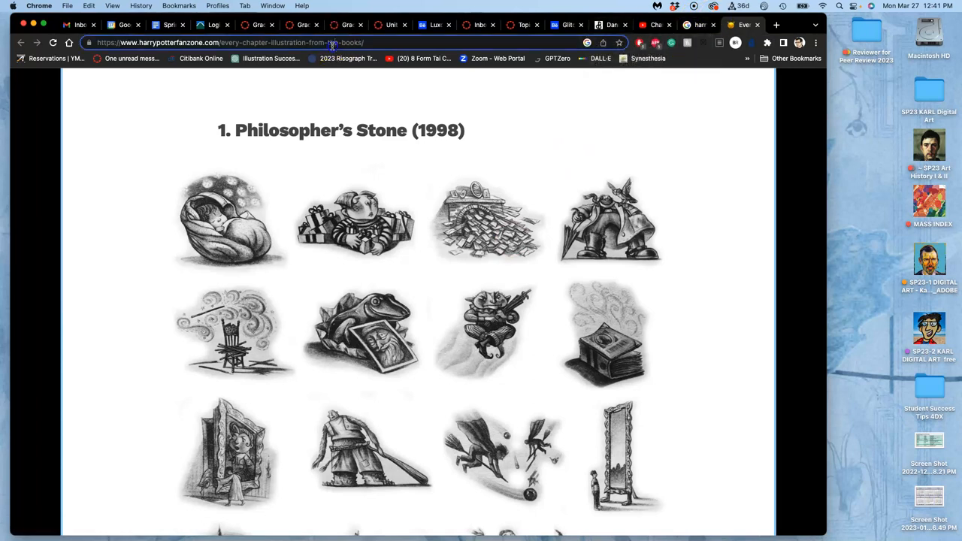
Search 'sticker design', switch to image results and preview the Dribbble sticker designs
{"action": "type", "text": "stick"}
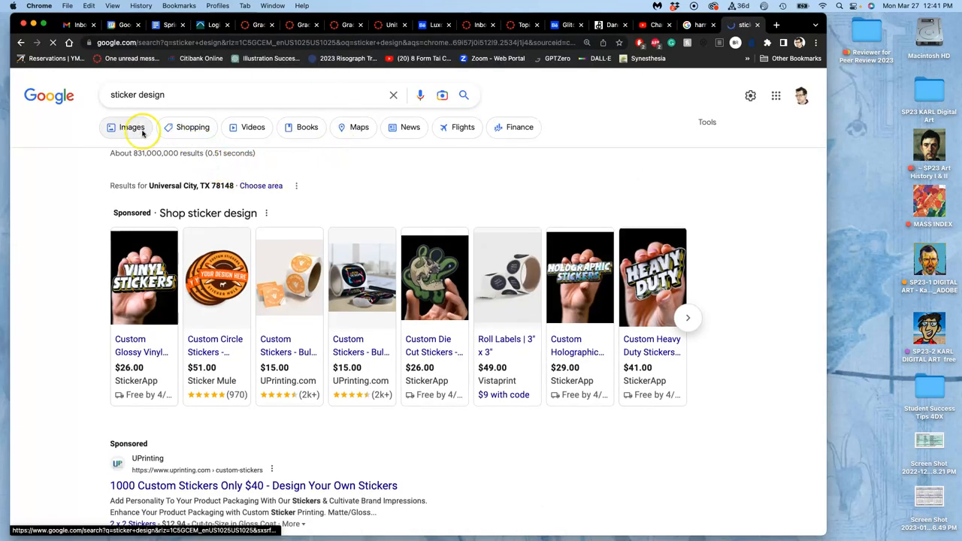
{"action": "left_click", "coordinate": [133, 126]}
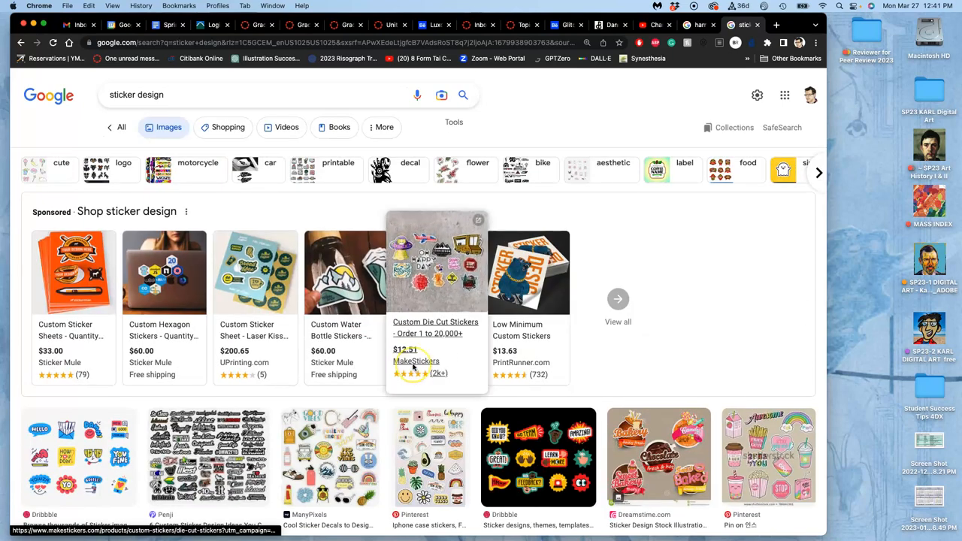
{"action": "scroll", "scroll_direction": "down", "scroll_amount": 3}
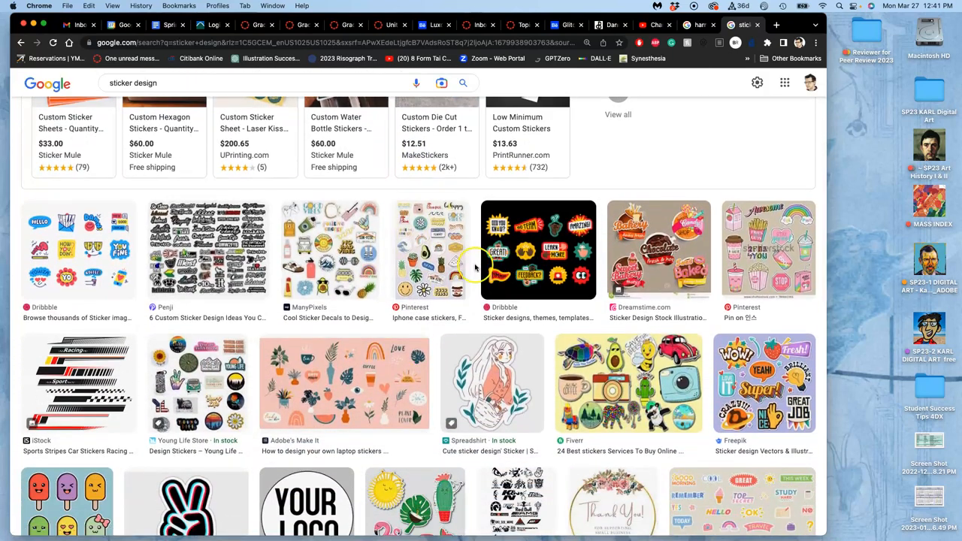
{"action": "left_click", "coordinate": [538, 250]}
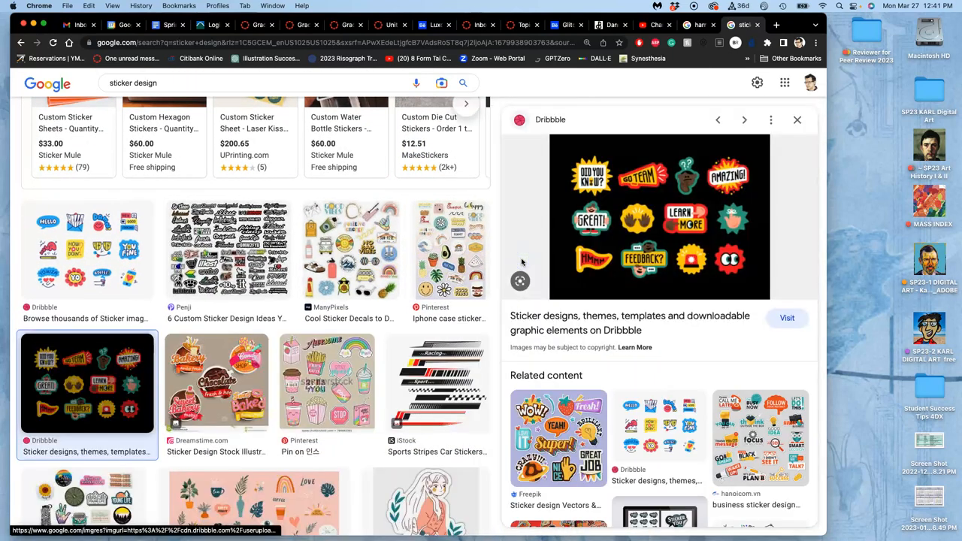
Open the Fiverr sticker collection image in its own tab and enlarge it
{"action": "scroll", "scroll_direction": "down", "scroll_amount": 3}
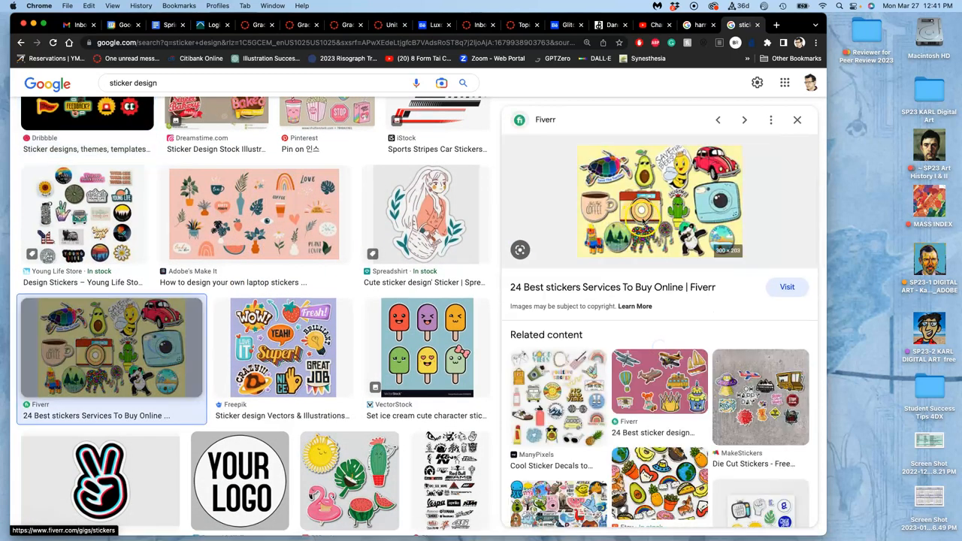
{"action": "right_click", "coordinate": [643, 214]}
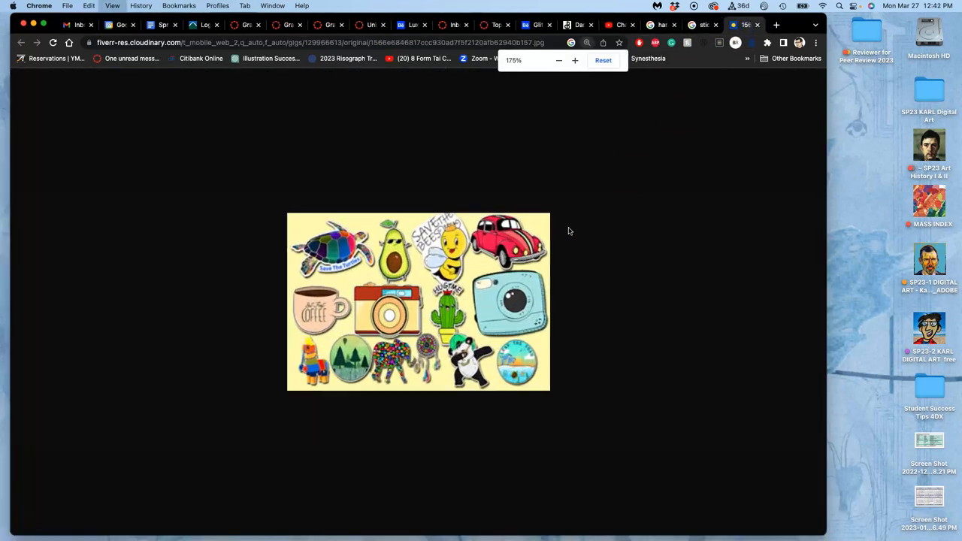
{"action": "left_click", "coordinate": [575, 60]}
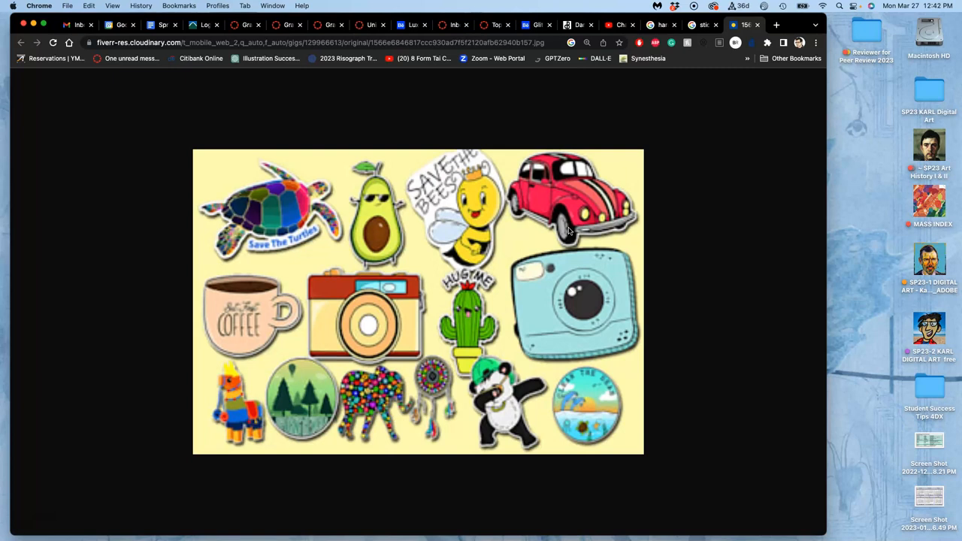
{"action": "mouse_move", "coordinate": [705, 24]}
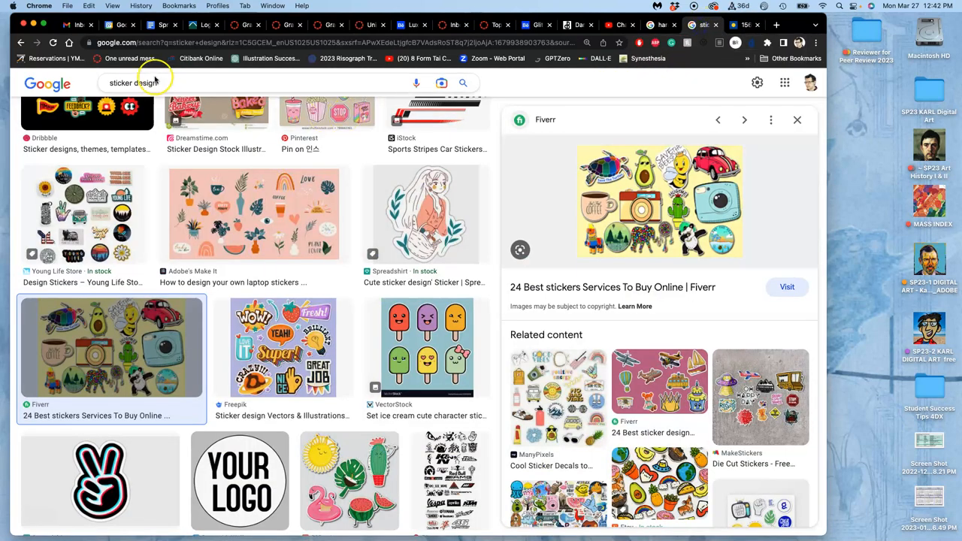
Search 'tattoo design flash art' images and preview the Tattooing 101 and iStock flash sheets
{"action": "left_click", "coordinate": [136, 82]}
{"action": "type", "text": "attoo"}
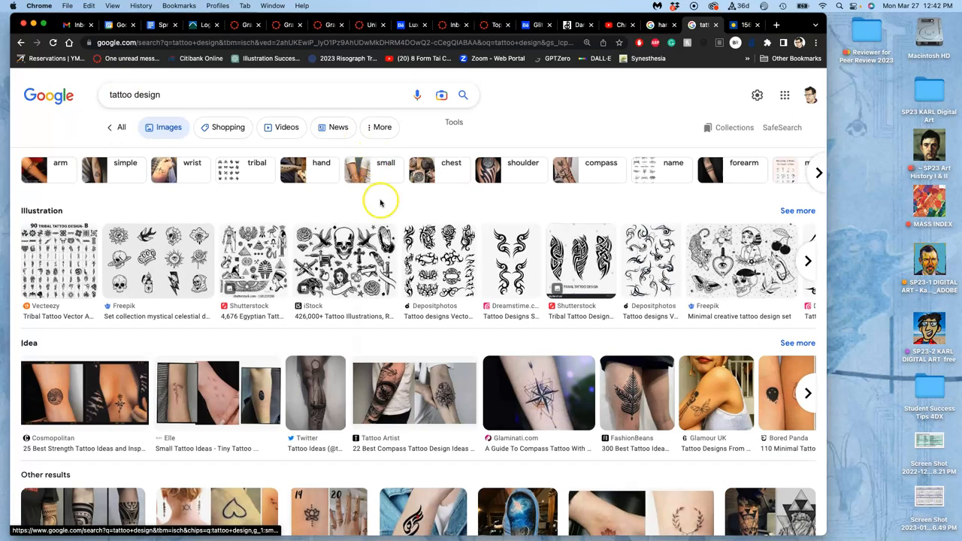
{"action": "scroll", "scroll_direction": "down", "scroll_amount": 3}
{"action": "type", "text": " flash art"}
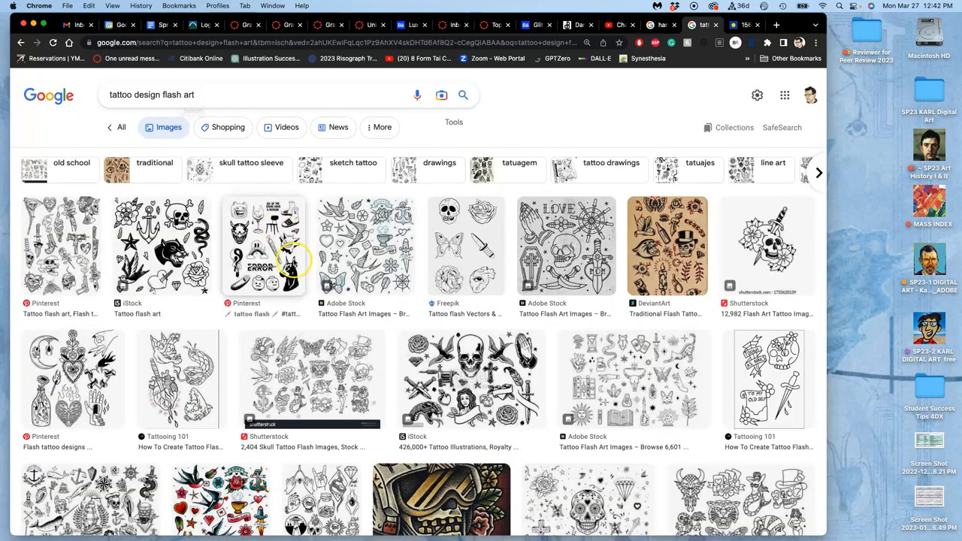
{"action": "scroll", "scroll_direction": "down", "scroll_amount": 3}
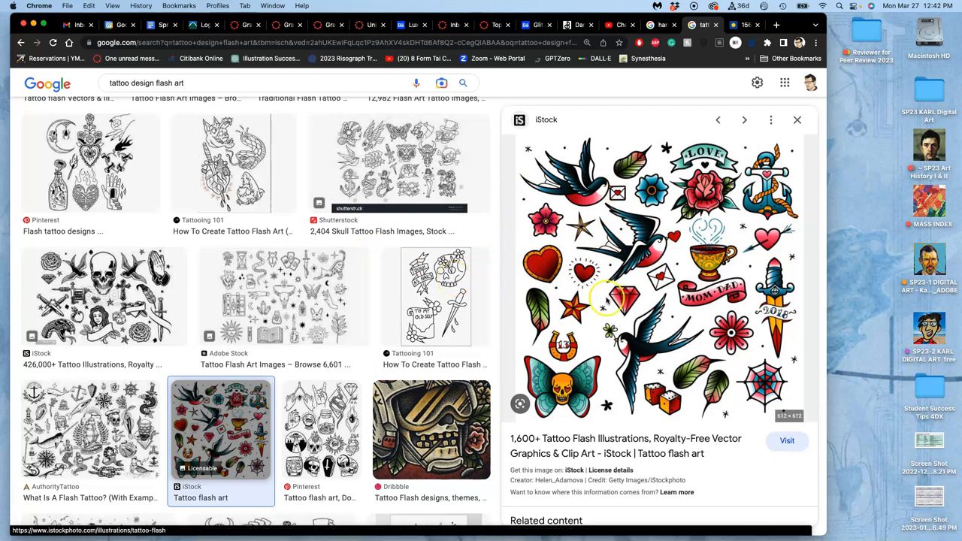
{"action": "mouse_move", "coordinate": [639, 286]}
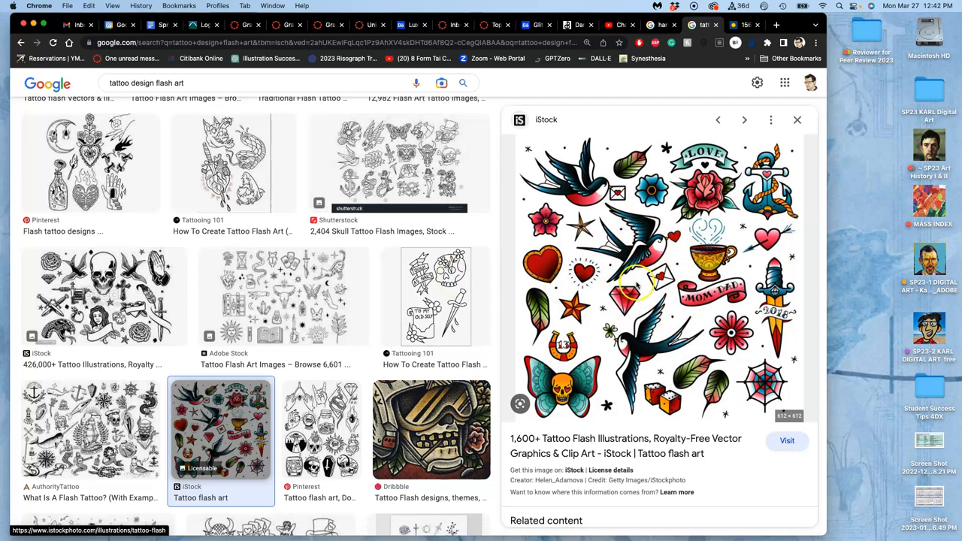
{"action": "mouse_move", "coordinate": [587, 218]}
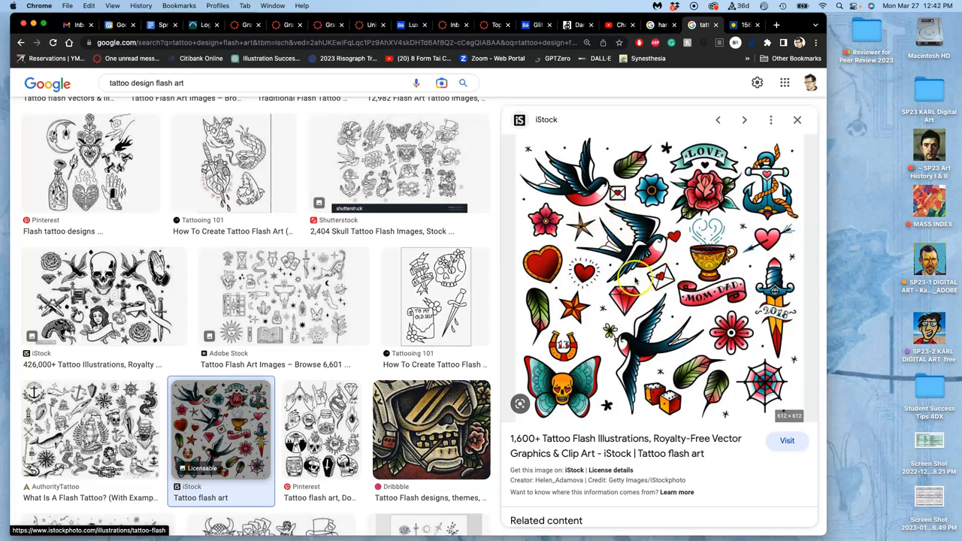
{"action": "left_click", "coordinate": [436, 295]}
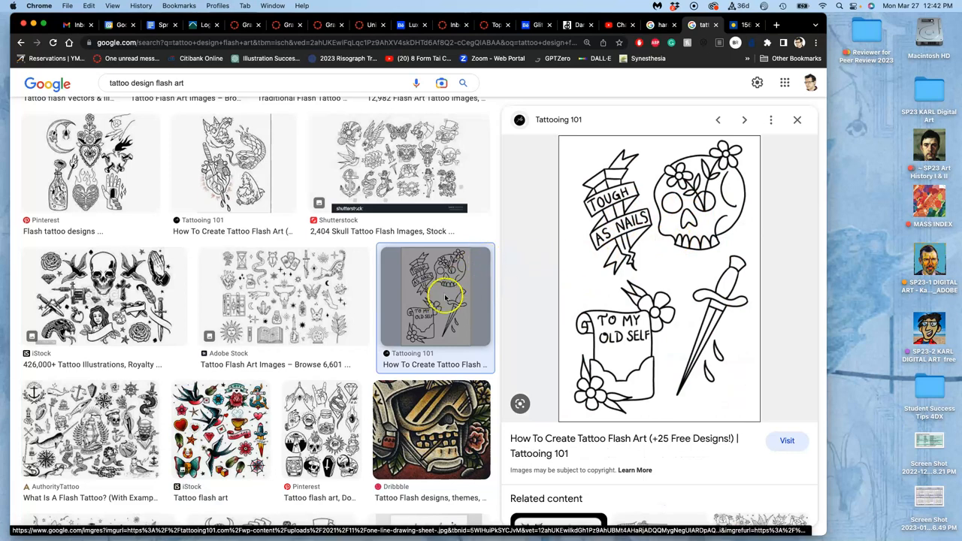
{"action": "left_click", "coordinate": [219, 430]}
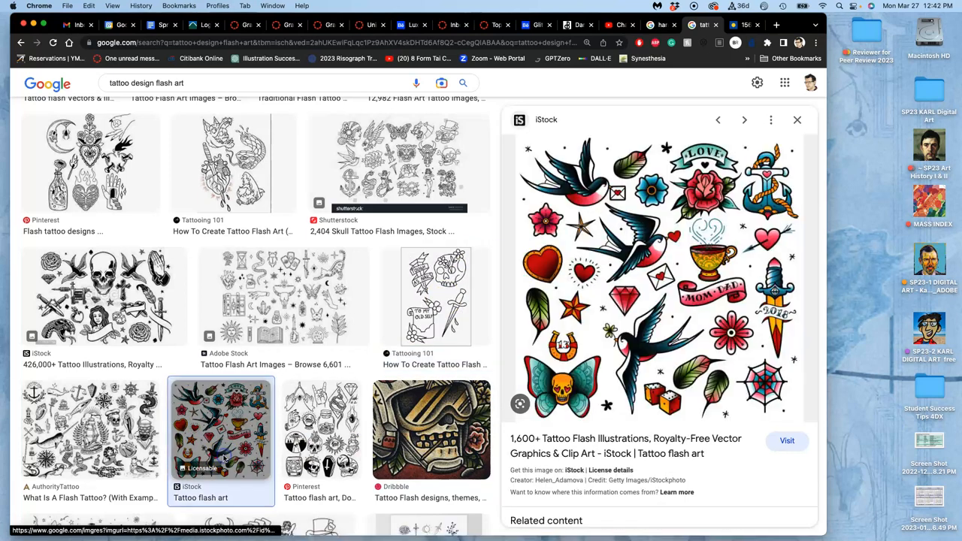
Preview the Riverside Tattoo Shop flash art sheet and bring up its image actions
{"action": "scroll", "scroll_direction": "down", "scroll_amount": 3}
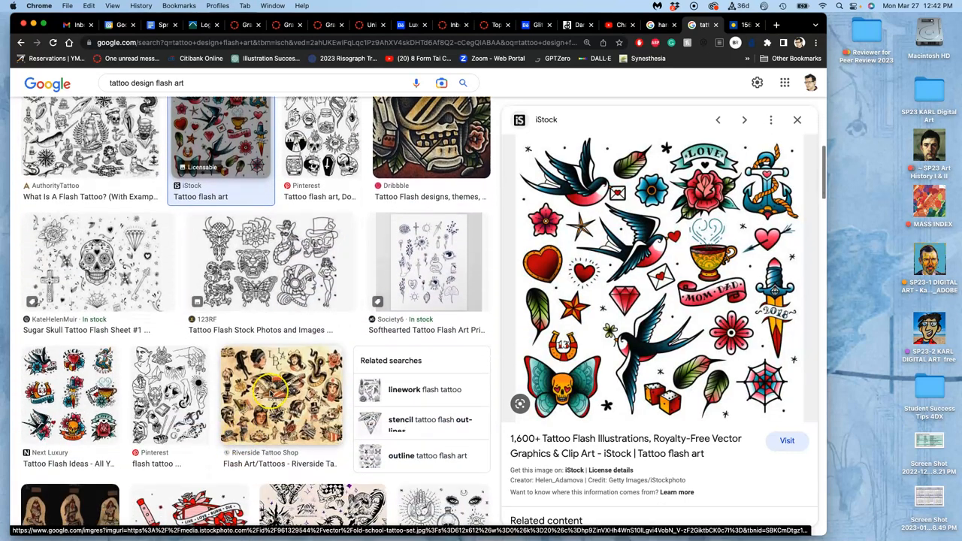
{"action": "left_click", "coordinate": [281, 394]}
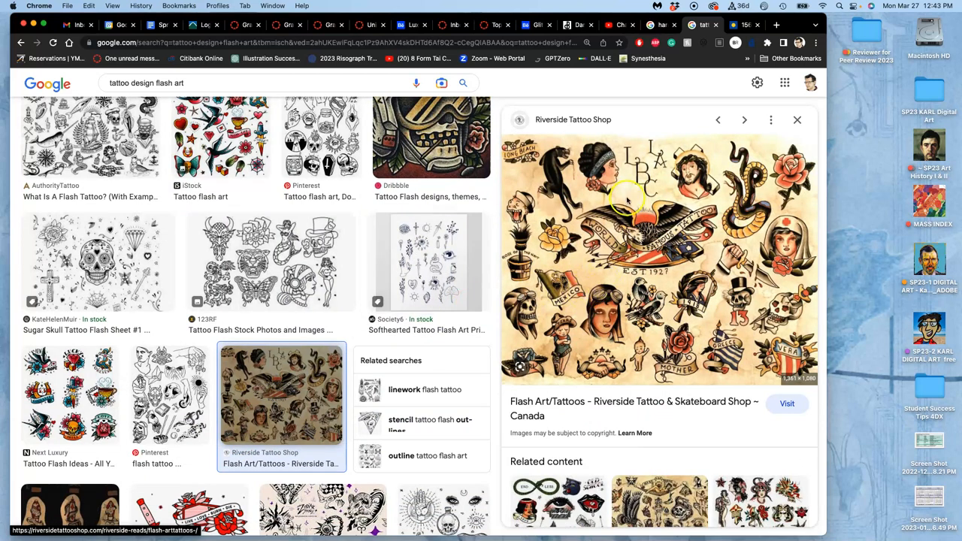
{"action": "mouse_move", "coordinate": [661, 338]}
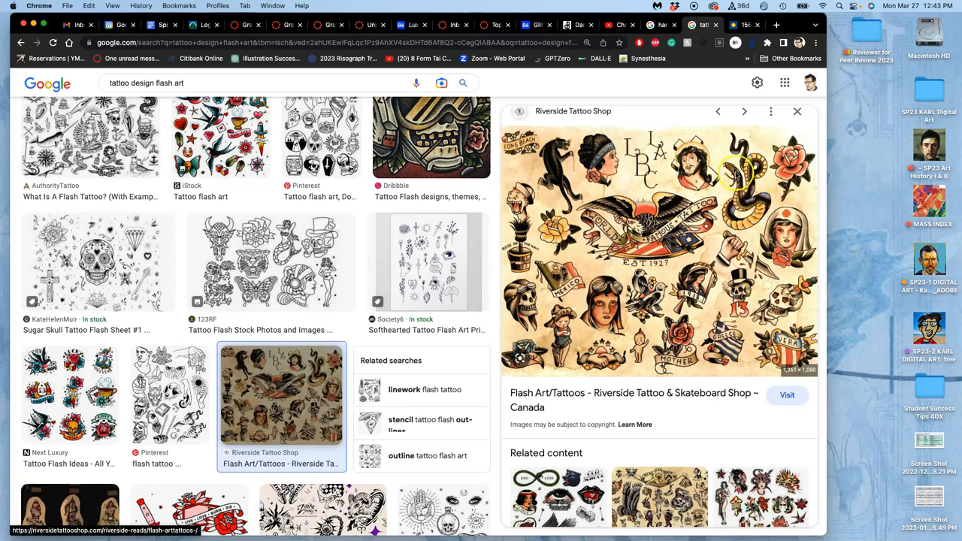
{"action": "right_click", "coordinate": [730, 173]}
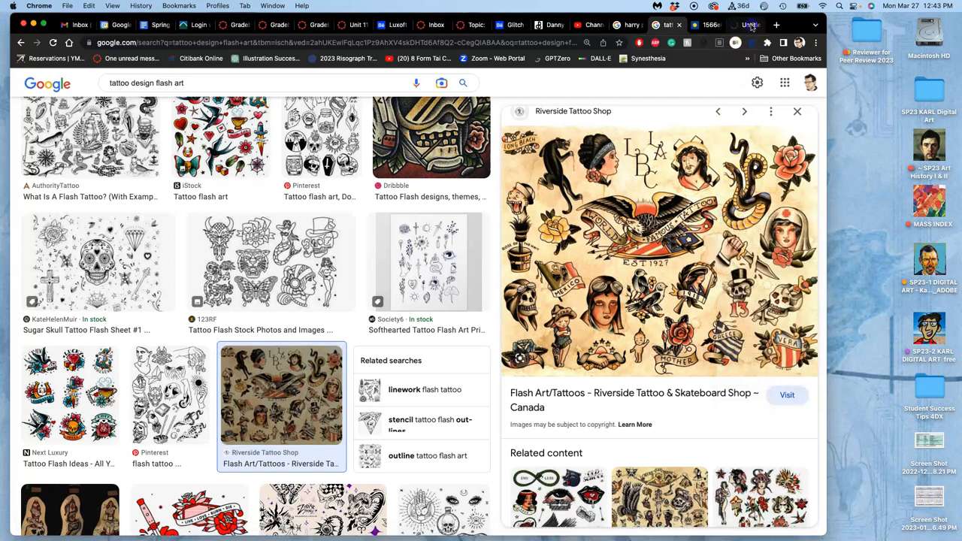
Visit the Riverside Tattoo post and scroll through the full Flash Art/Tattoos sheet
{"action": "left_click", "coordinate": [787, 394]}
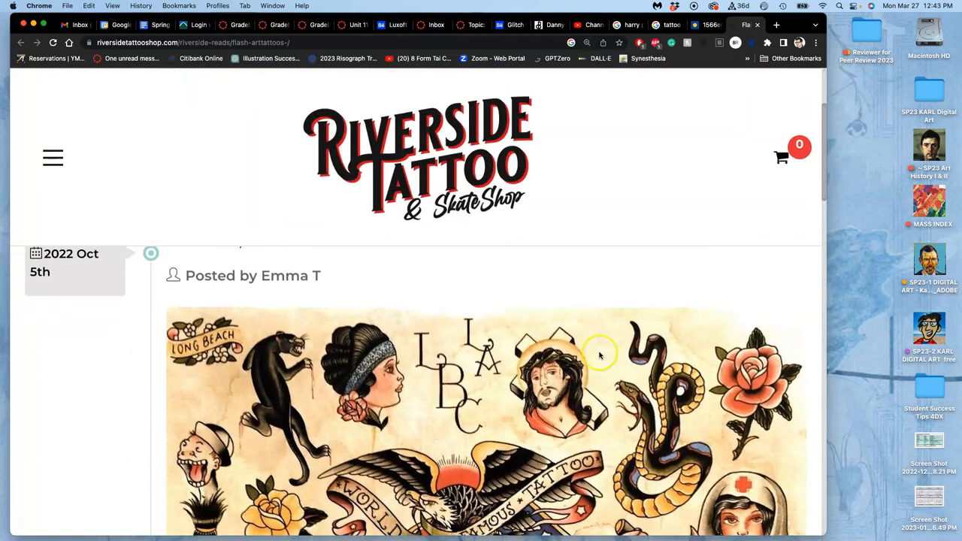
{"action": "mouse_move", "coordinate": [520, 405]}
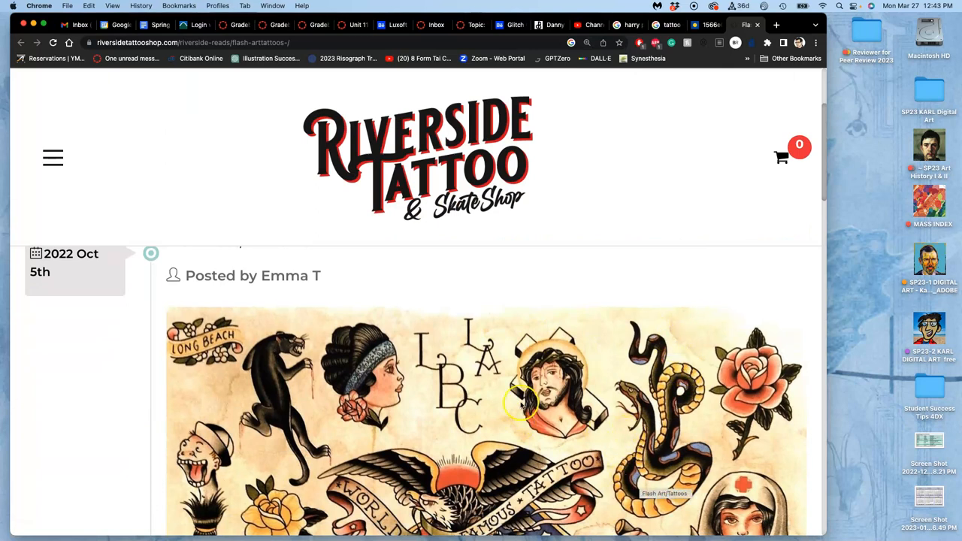
{"action": "scroll", "scroll_direction": "down", "scroll_amount": 3}
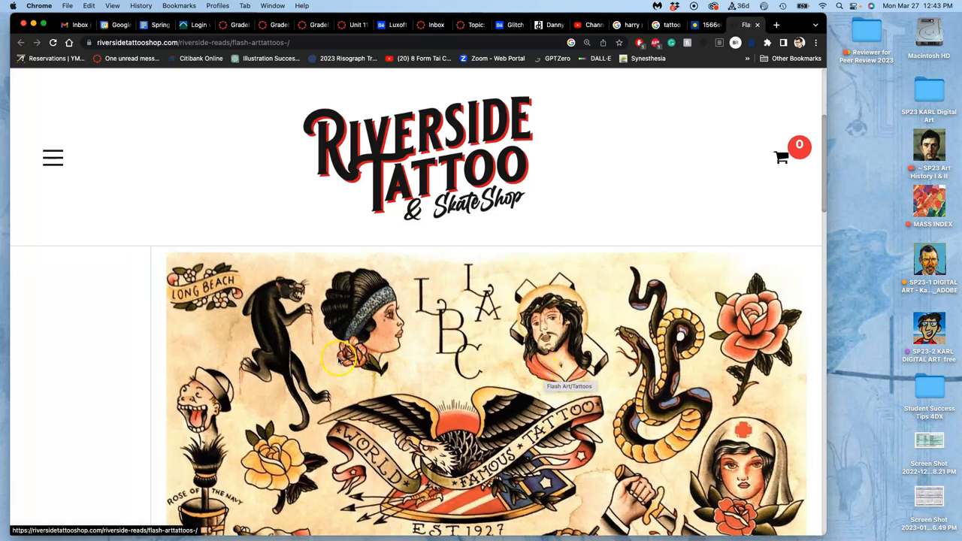
{"action": "mouse_move", "coordinate": [367, 369]}
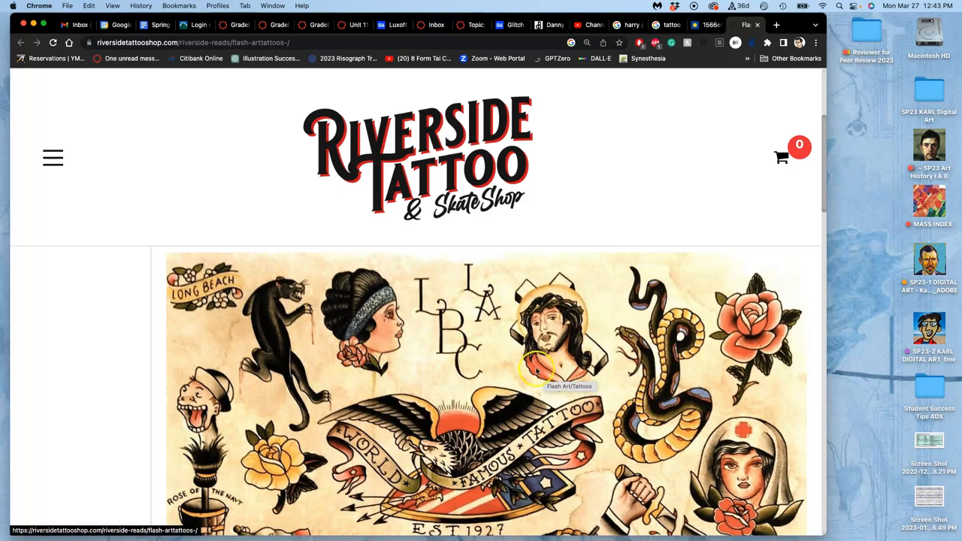
{"action": "mouse_move", "coordinate": [598, 394]}
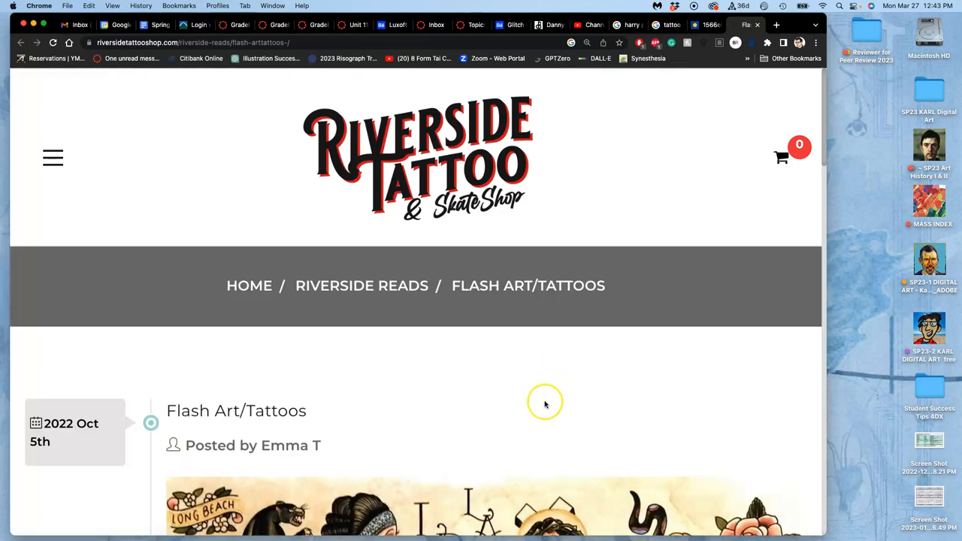
{"action": "scroll", "scroll_direction": "down", "scroll_amount": 3}
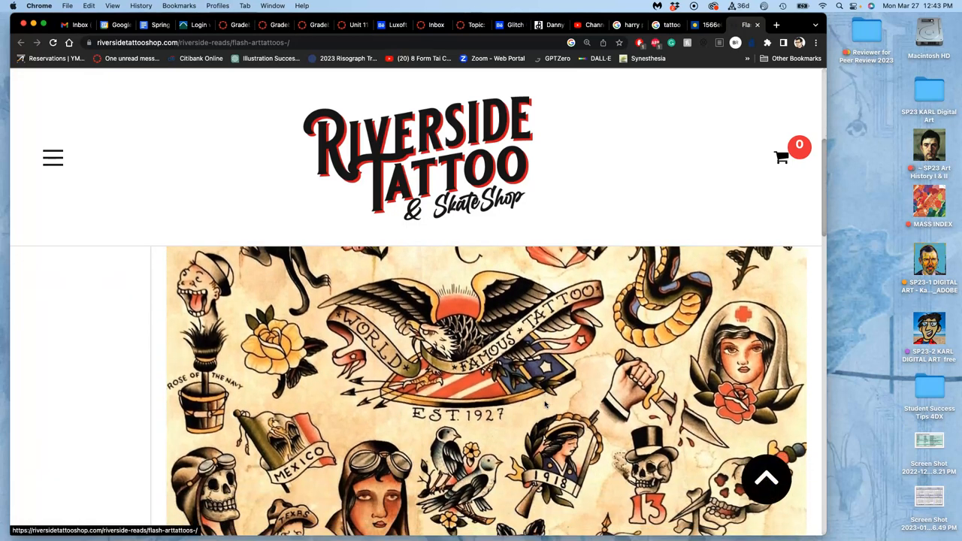
{"action": "scroll", "scroll_direction": "down", "scroll_amount": 3}
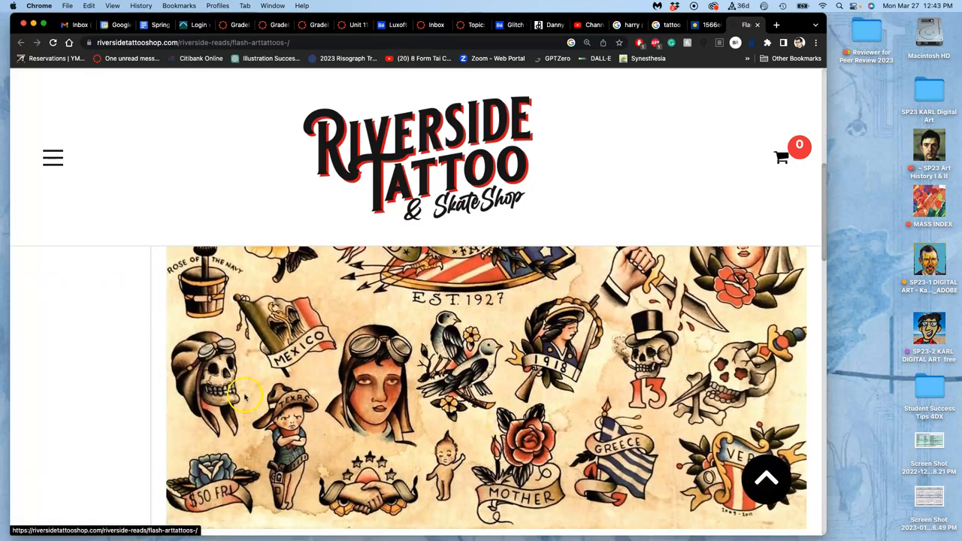
{"action": "mouse_move", "coordinate": [218, 421]}
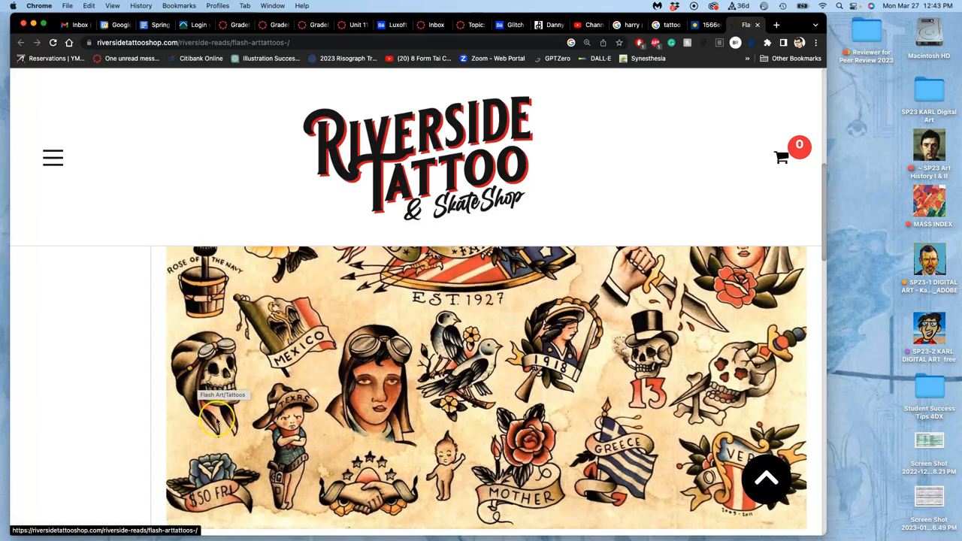
{"action": "scroll", "scroll_direction": "down", "scroll_amount": 3}
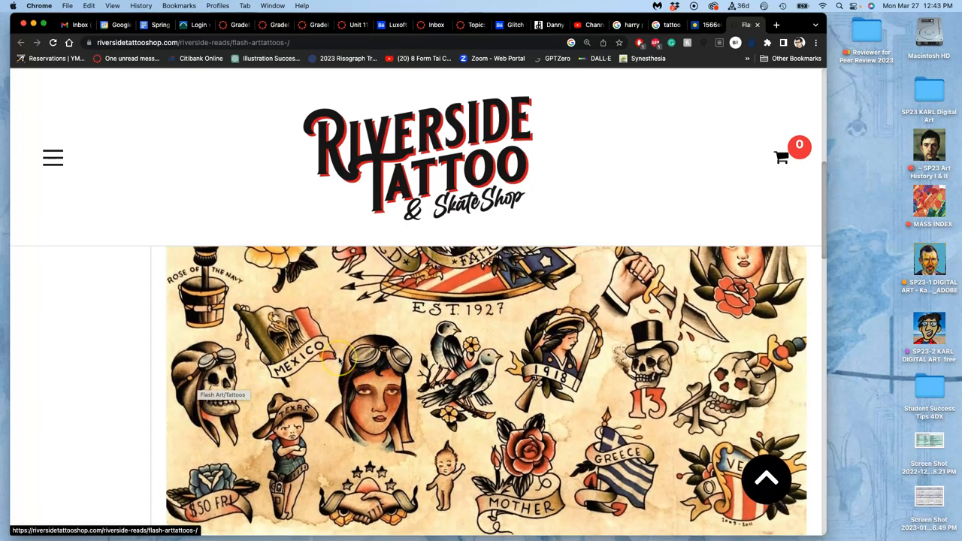
{"action": "scroll", "scroll_direction": "up", "scroll_amount": 3}
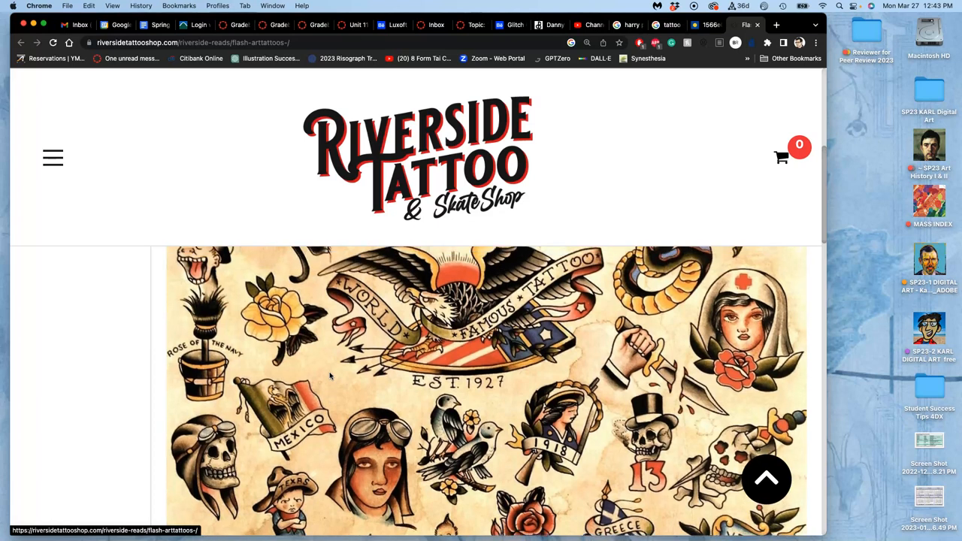
{"action": "scroll", "scroll_direction": "down", "scroll_amount": 3}
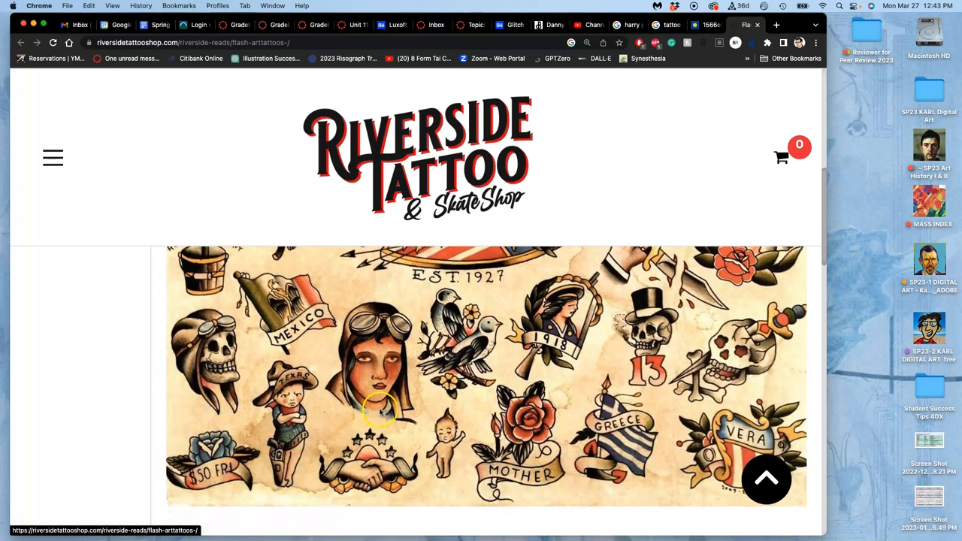
{"action": "mouse_move", "coordinate": [354, 412]}
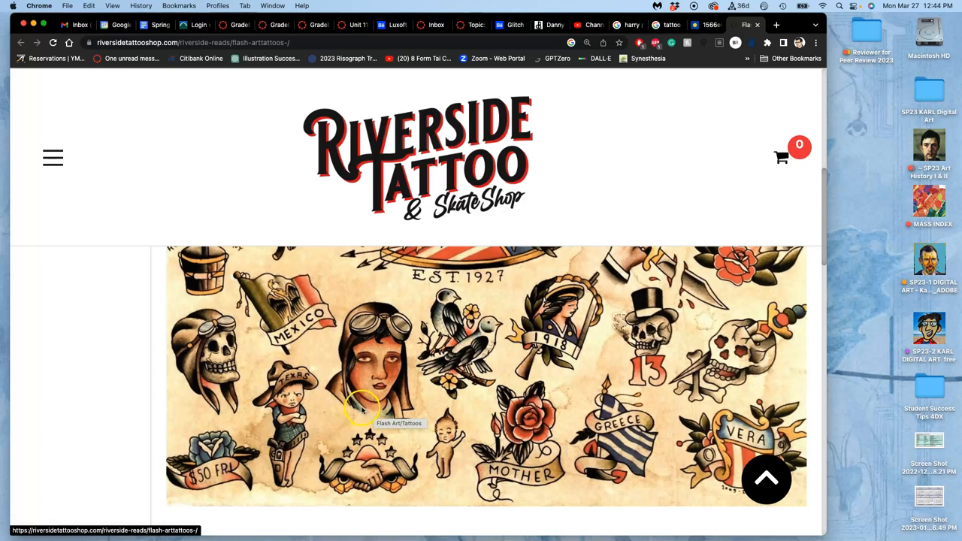
{"action": "mouse_move", "coordinate": [363, 409]}
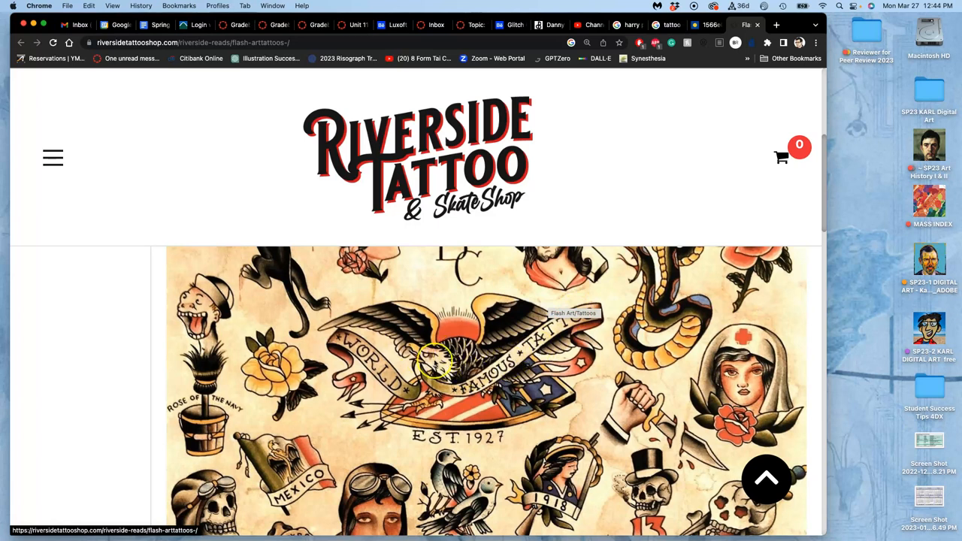
{"action": "scroll", "scroll_direction": "down", "scroll_amount": 3}
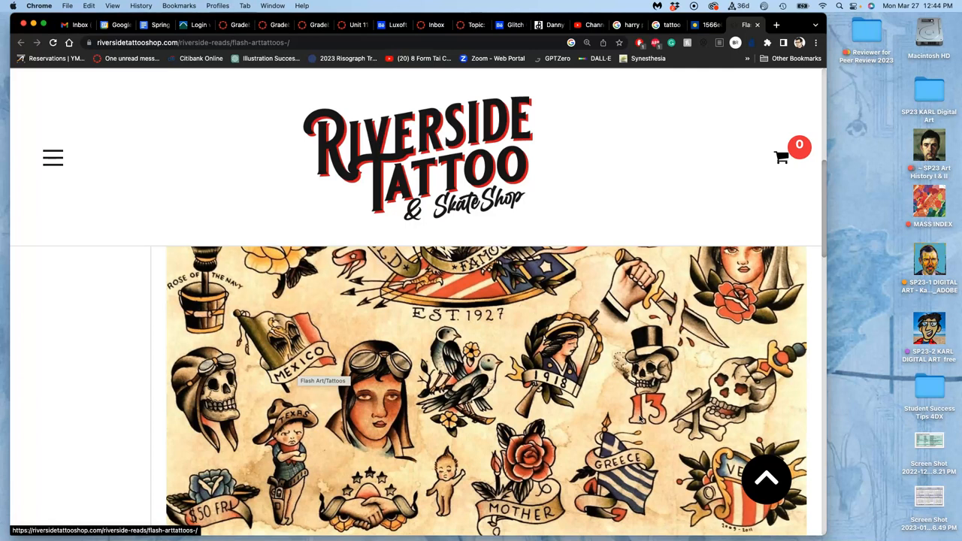
{"action": "mouse_move", "coordinate": [905, 67]}
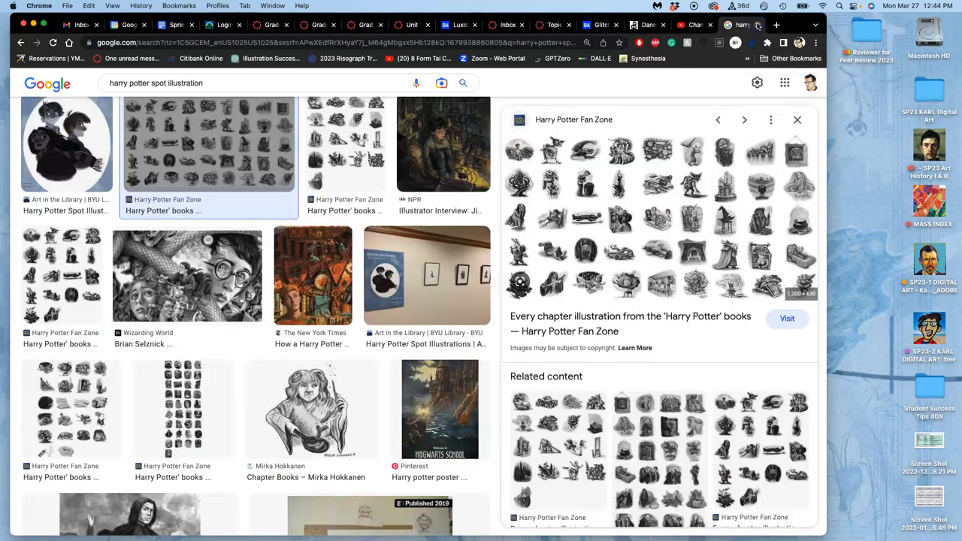
Switch browser tabs back to the Canvas Unit 11 overview page
{"action": "left_click", "coordinate": [739, 24]}
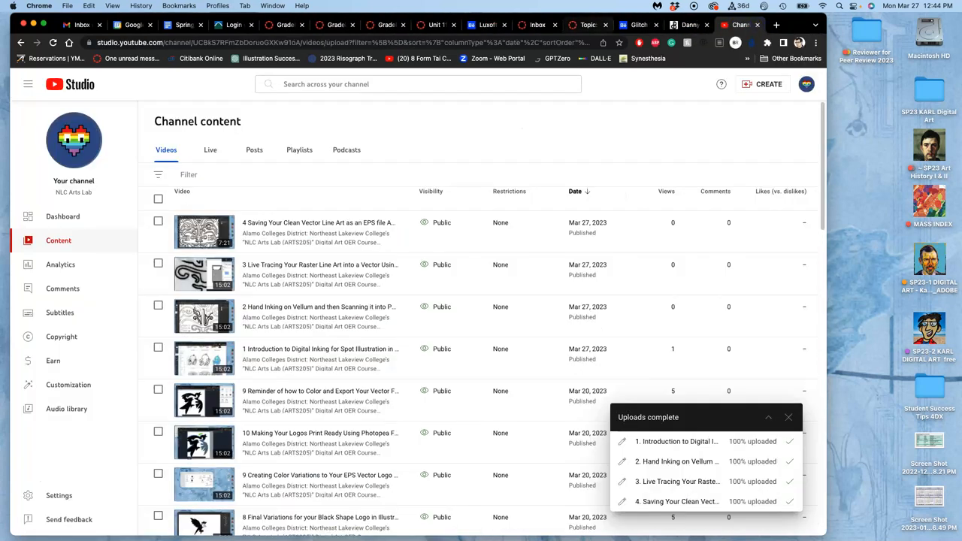
{"action": "mouse_move", "coordinate": [794, 18]}
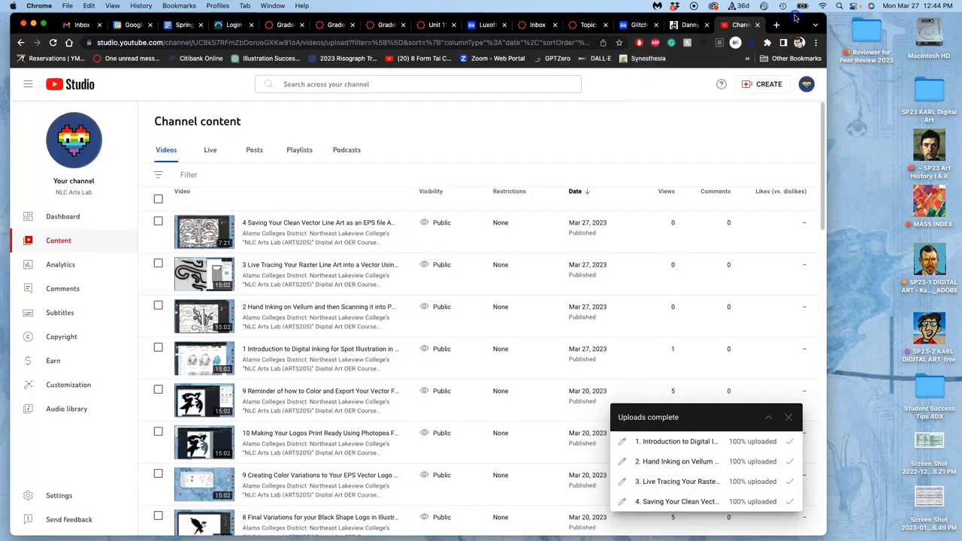
{"action": "left_click", "coordinate": [439, 24]}
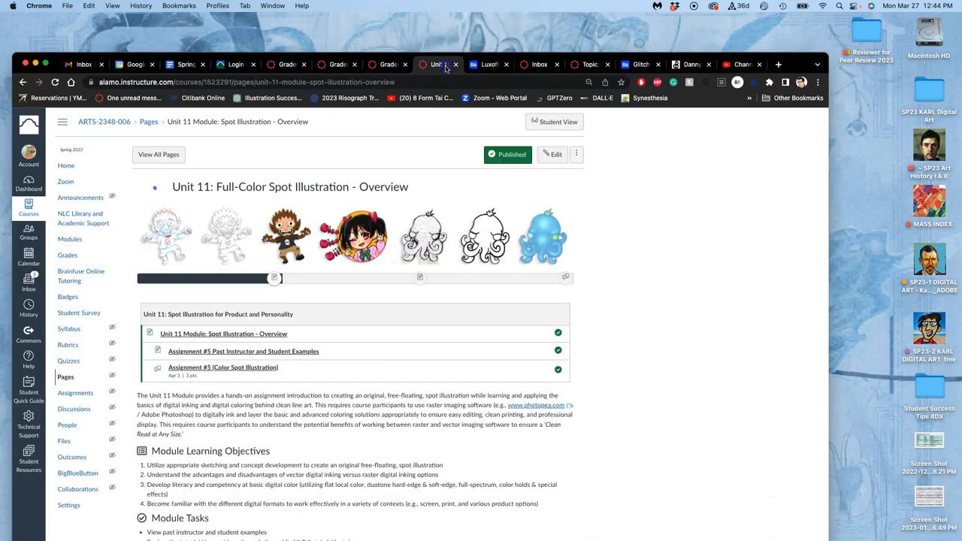
Scroll through the Unit 11 overview's learning objectives down to Module Tasks and Deliverables
{"action": "scroll", "scroll_direction": "down", "scroll_amount": 3}
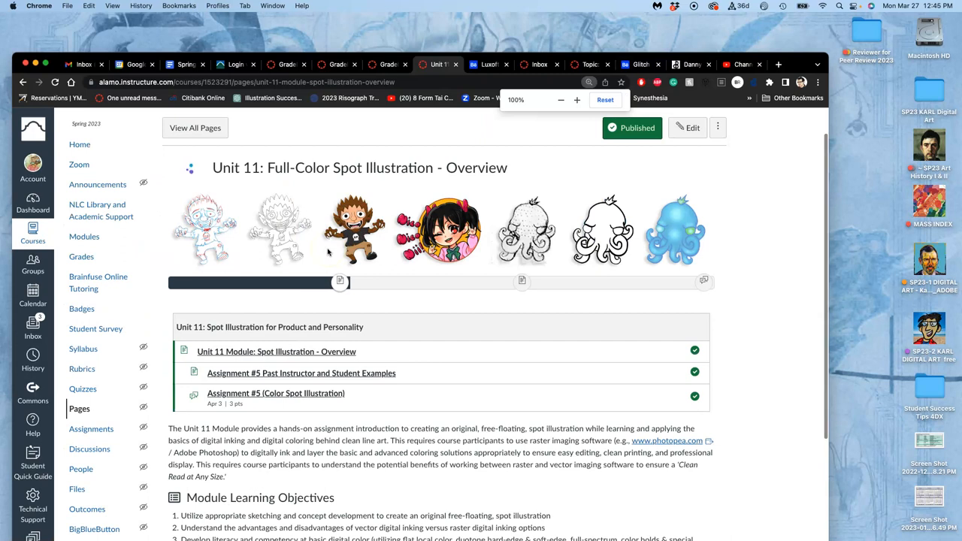
{"action": "left_click", "coordinate": [577, 99]}
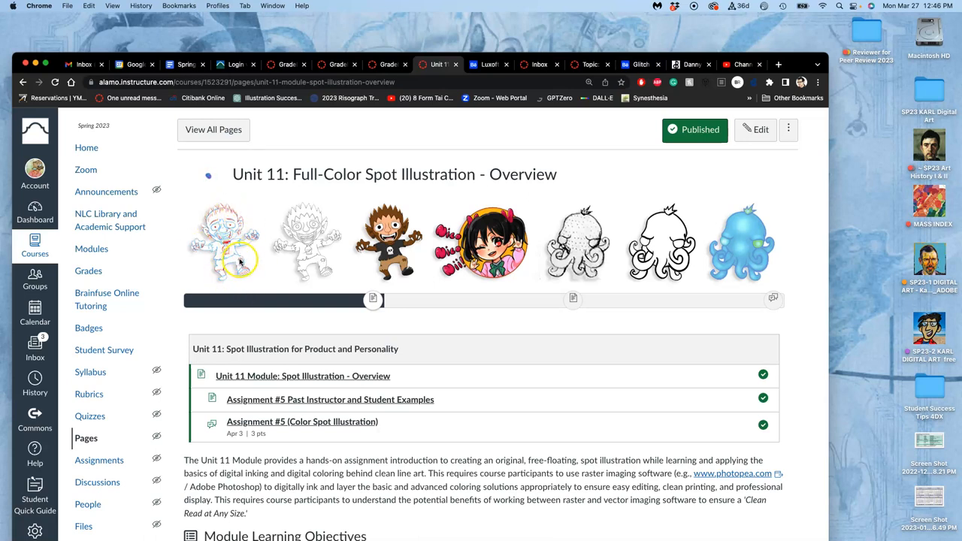
{"action": "mouse_move", "coordinate": [578, 240]}
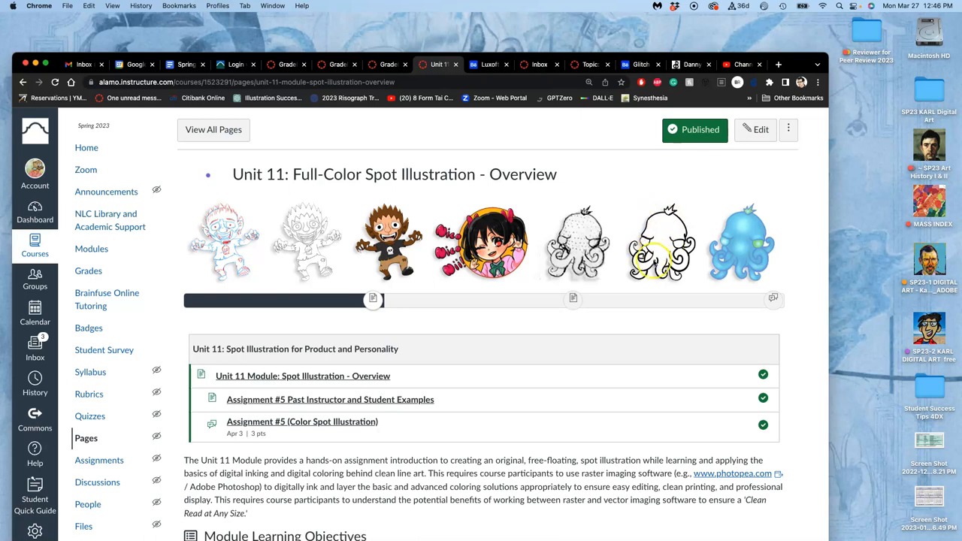
{"action": "mouse_move", "coordinate": [467, 170]}
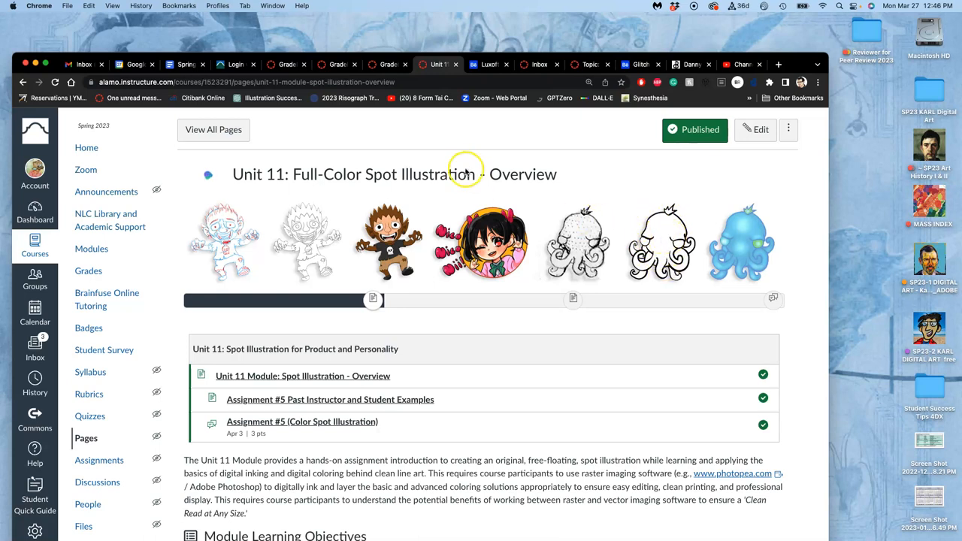
{"action": "mouse_move", "coordinate": [325, 216]}
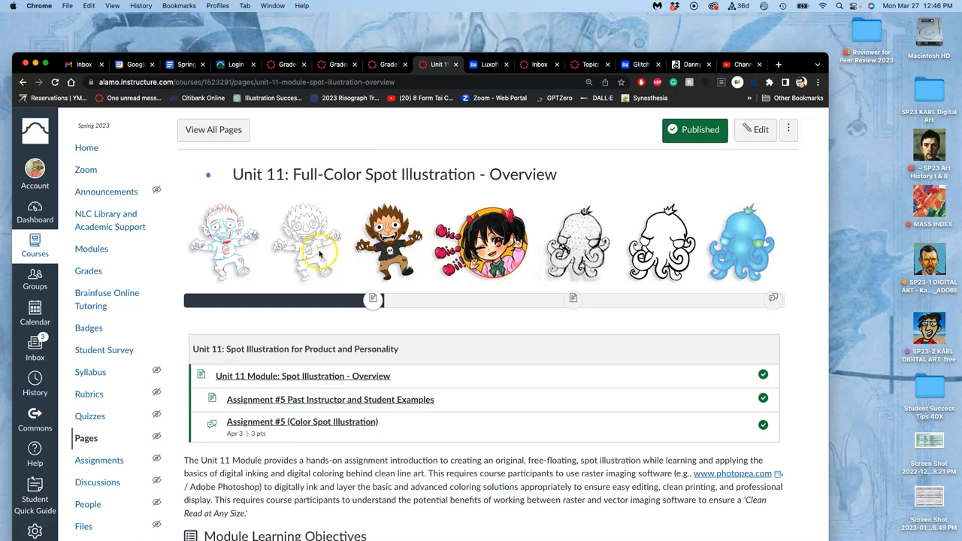
{"action": "mouse_move", "coordinate": [388, 244]}
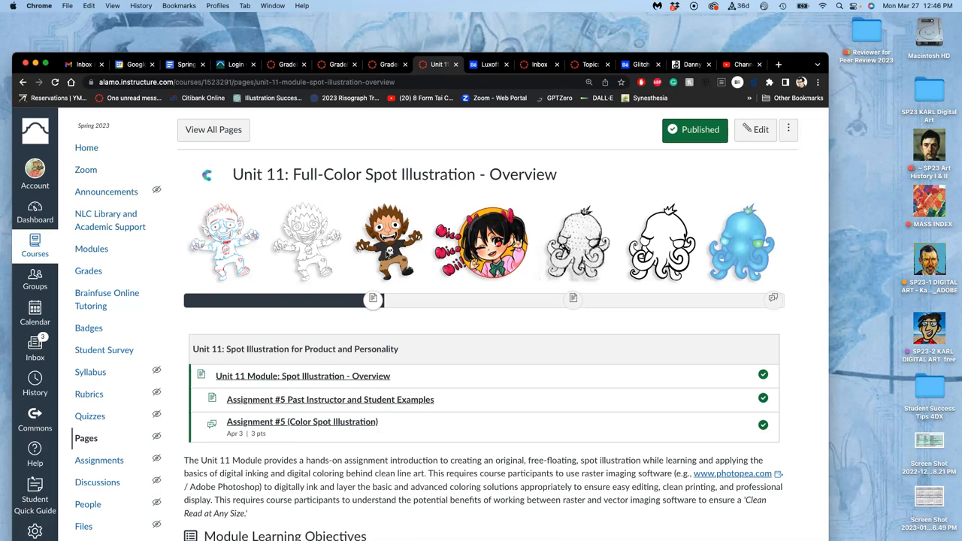
{"action": "mouse_move", "coordinate": [700, 235]}
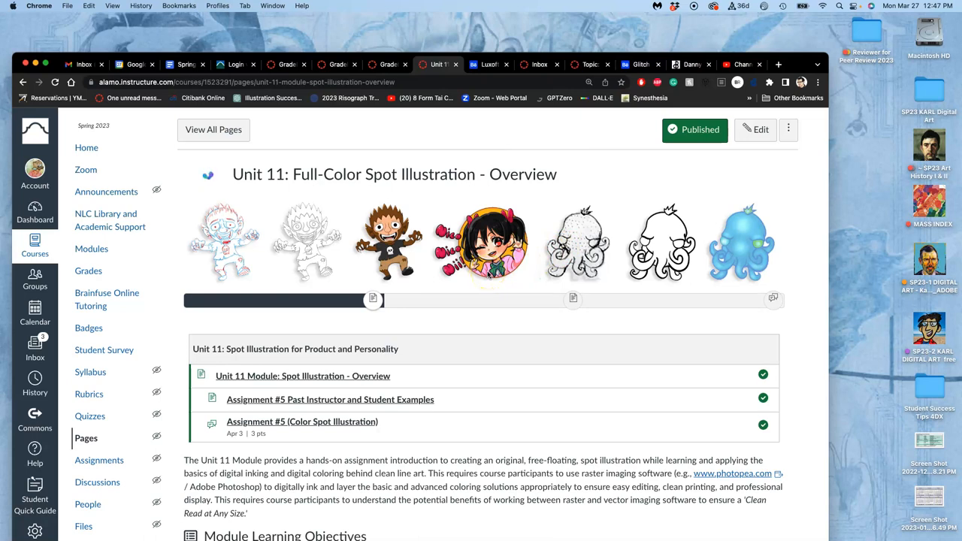
{"action": "scroll", "scroll_direction": "down", "scroll_amount": 3}
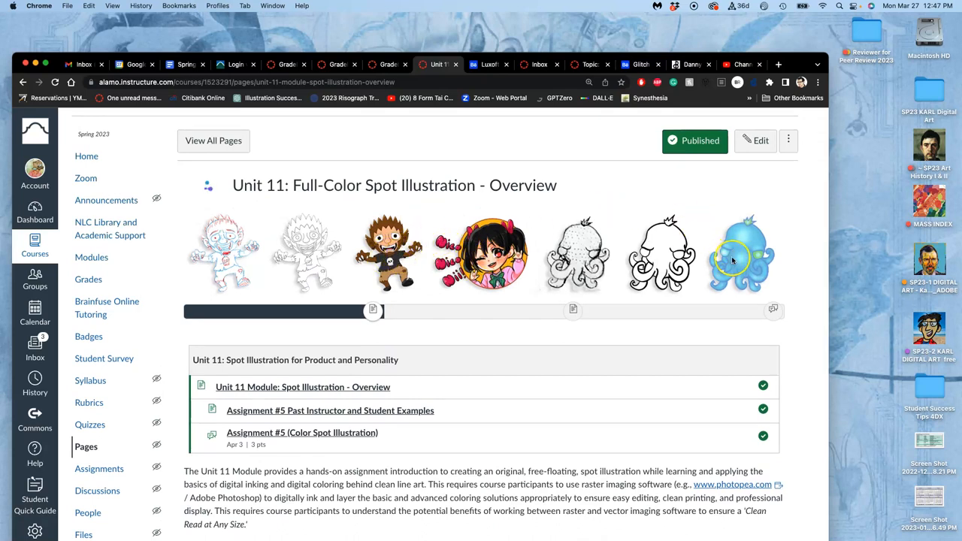
{"action": "scroll", "scroll_direction": "down", "scroll_amount": 3}
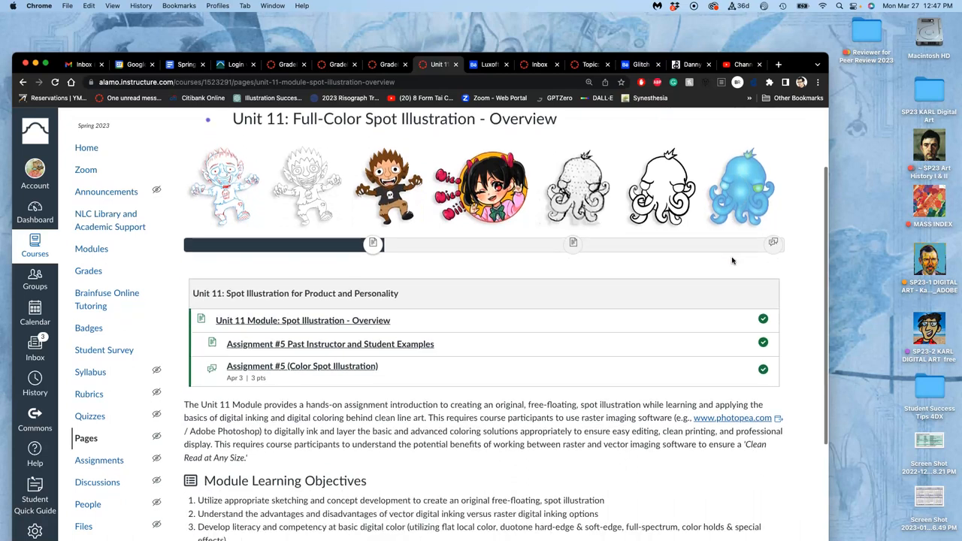
{"action": "scroll", "scroll_direction": "down", "scroll_amount": 3}
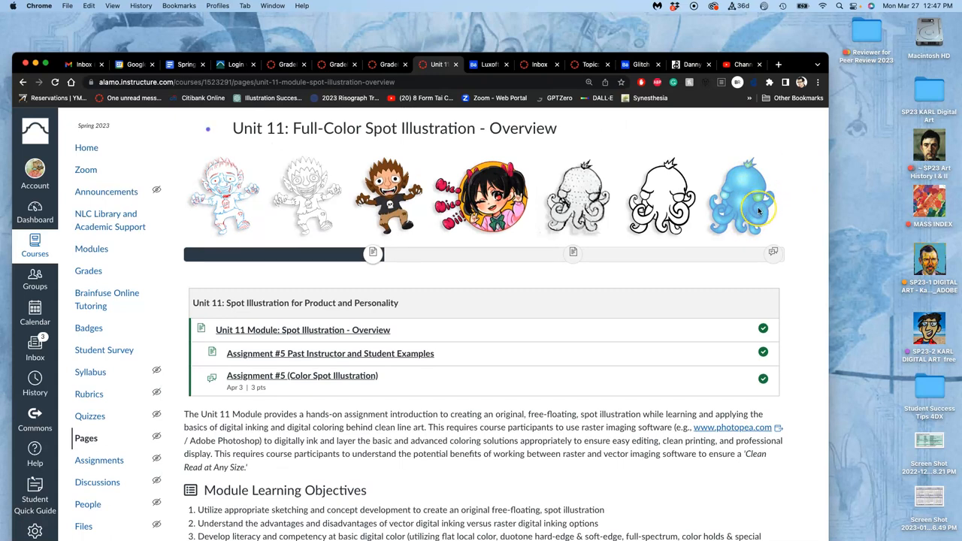
{"action": "mouse_move", "coordinate": [662, 203]}
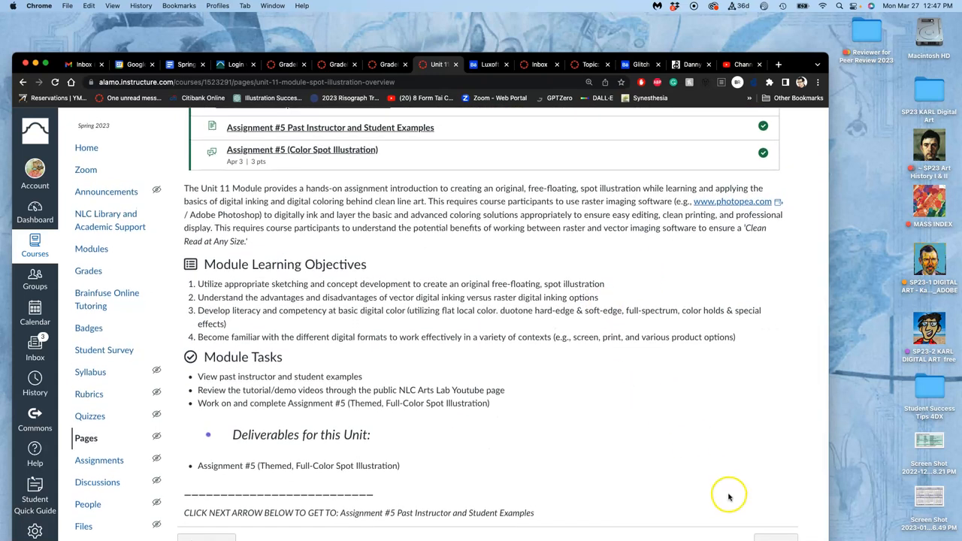
{"action": "mouse_move", "coordinate": [791, 60]}
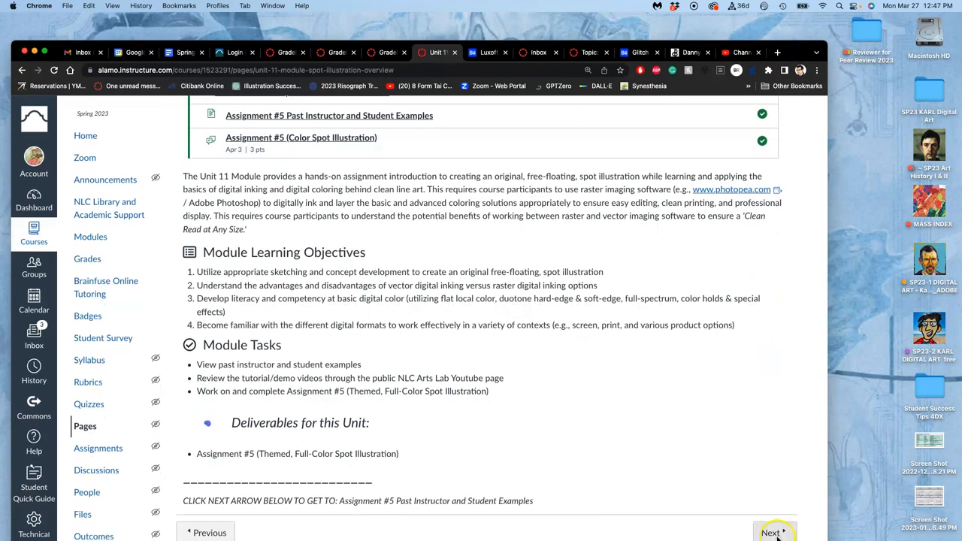
Go Next to the Assignment #5 past instructor and student examples and scroll through them
{"action": "left_click", "coordinate": [773, 532]}
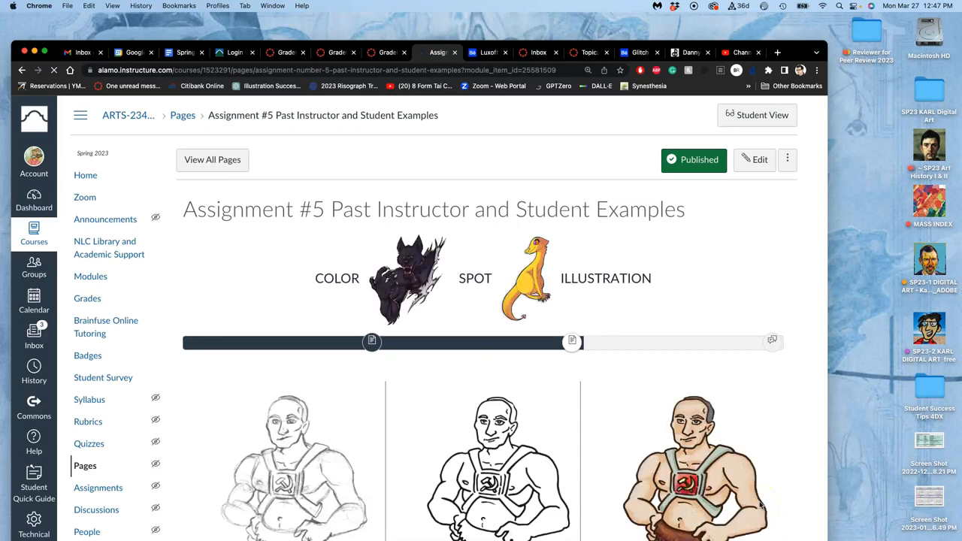
{"action": "scroll", "scroll_direction": "down", "scroll_amount": 3}
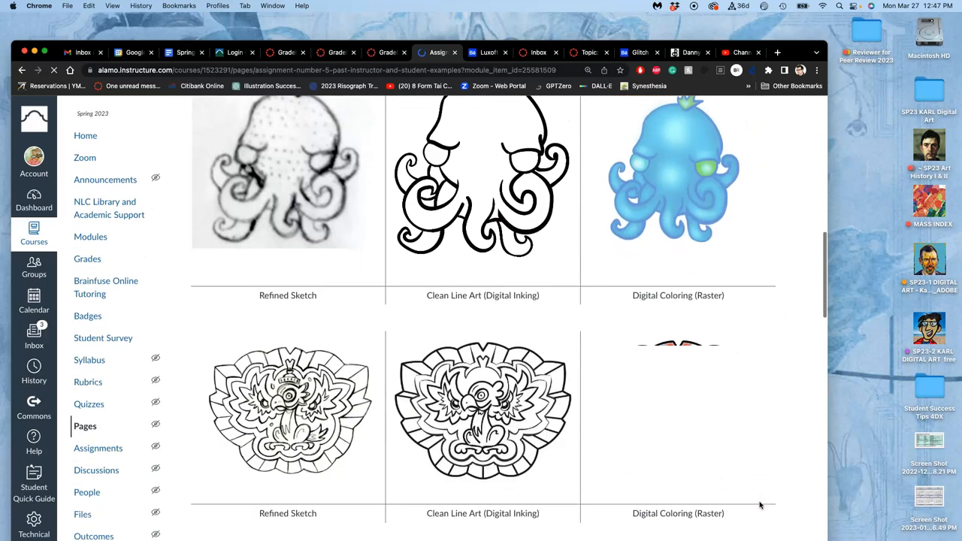
{"action": "scroll", "scroll_direction": "down", "scroll_amount": 3}
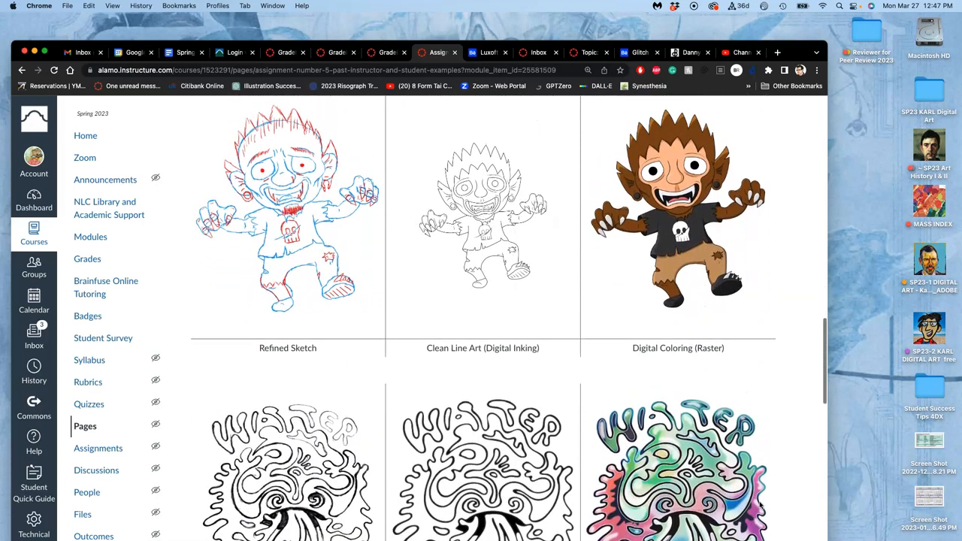
{"action": "scroll", "scroll_direction": "down", "scroll_amount": 3}
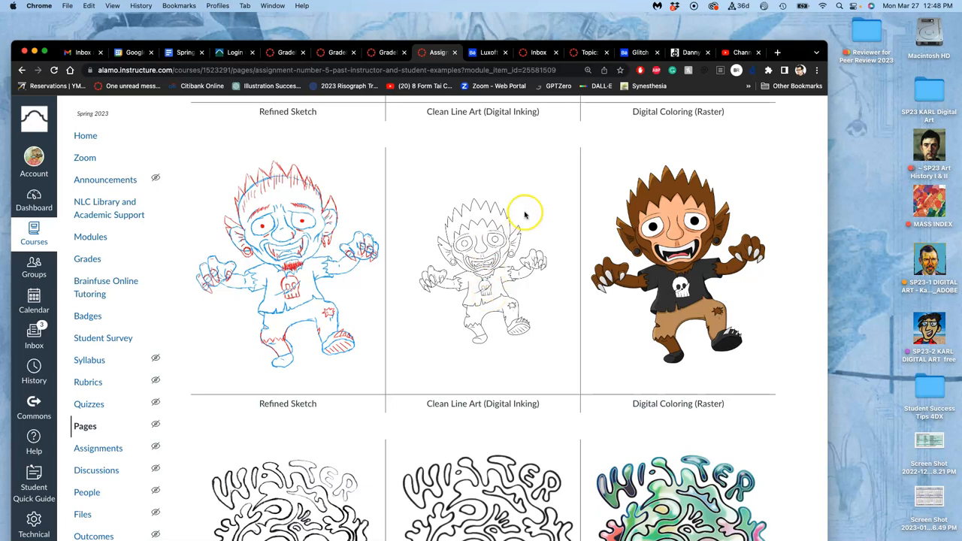
{"action": "mouse_move", "coordinate": [509, 267]}
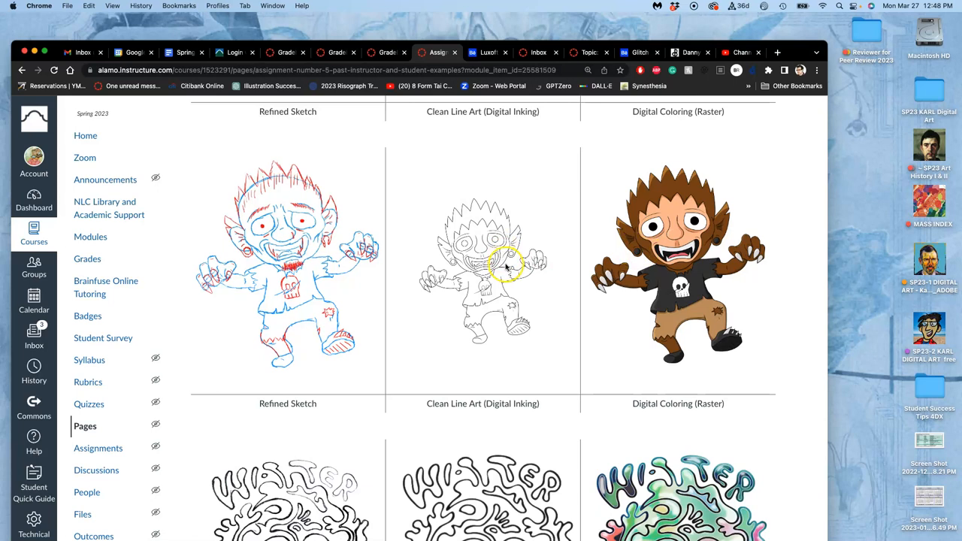
{"action": "scroll", "scroll_direction": "down", "scroll_amount": 3}
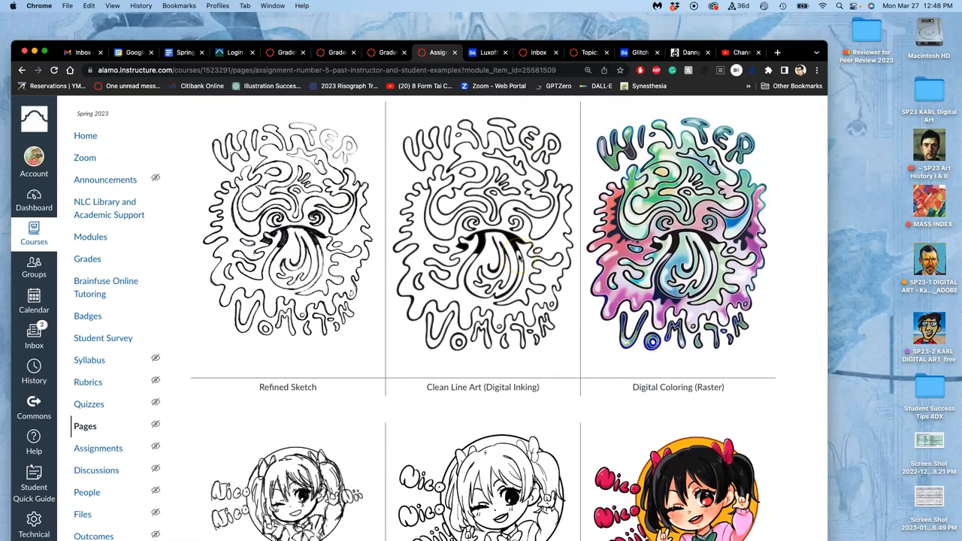
{"action": "scroll", "scroll_direction": "down", "scroll_amount": 3}
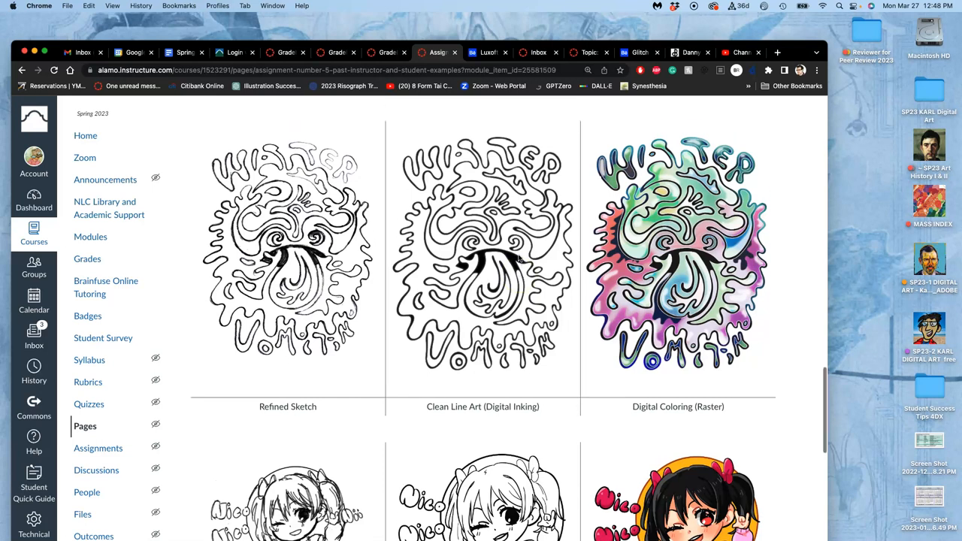
{"action": "scroll", "scroll_direction": "down", "scroll_amount": 3}
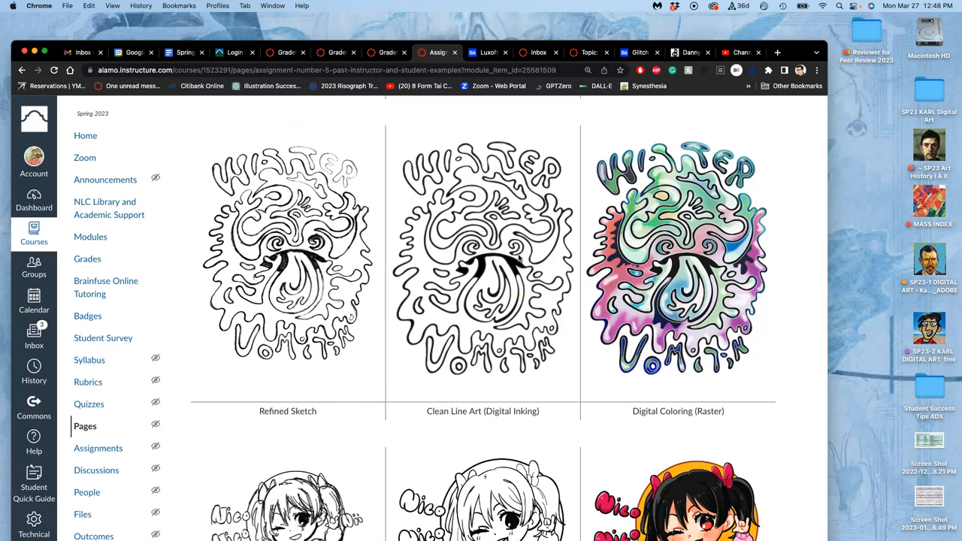
{"action": "scroll", "scroll_direction": "down", "scroll_amount": 3}
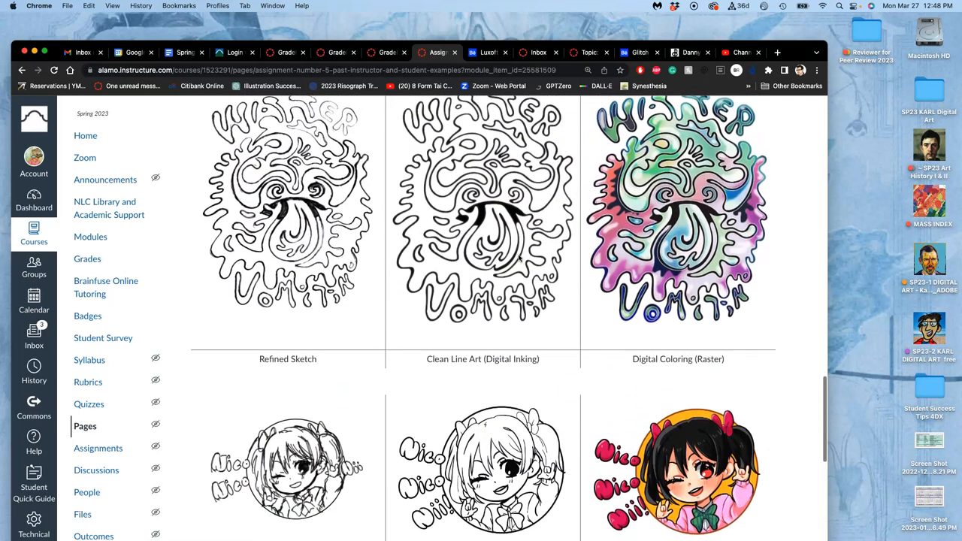
{"action": "scroll", "scroll_direction": "down", "scroll_amount": 3}
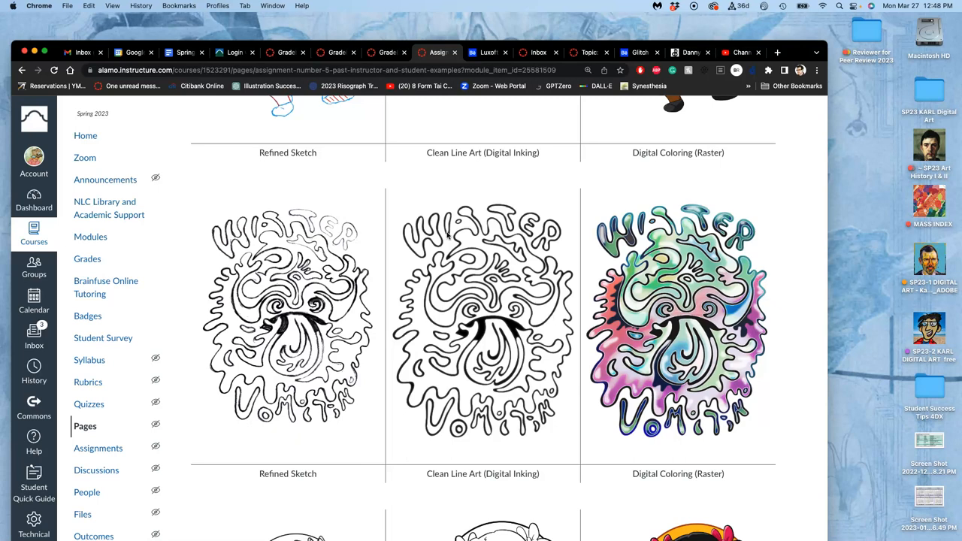
{"action": "scroll", "scroll_direction": "down", "scroll_amount": 3}
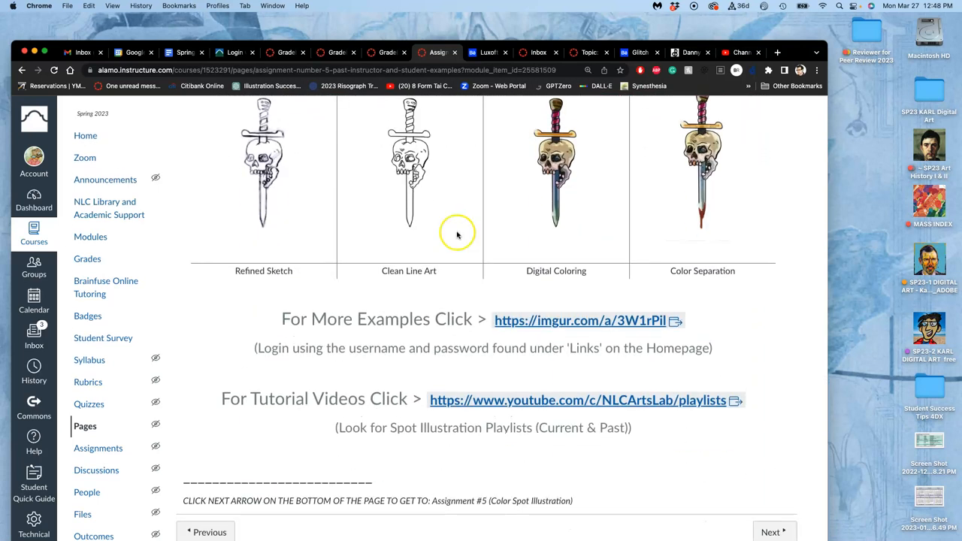
Continue Next to the Assignment #5 Color Spot Illustration page
{"action": "left_click", "coordinate": [773, 532]}
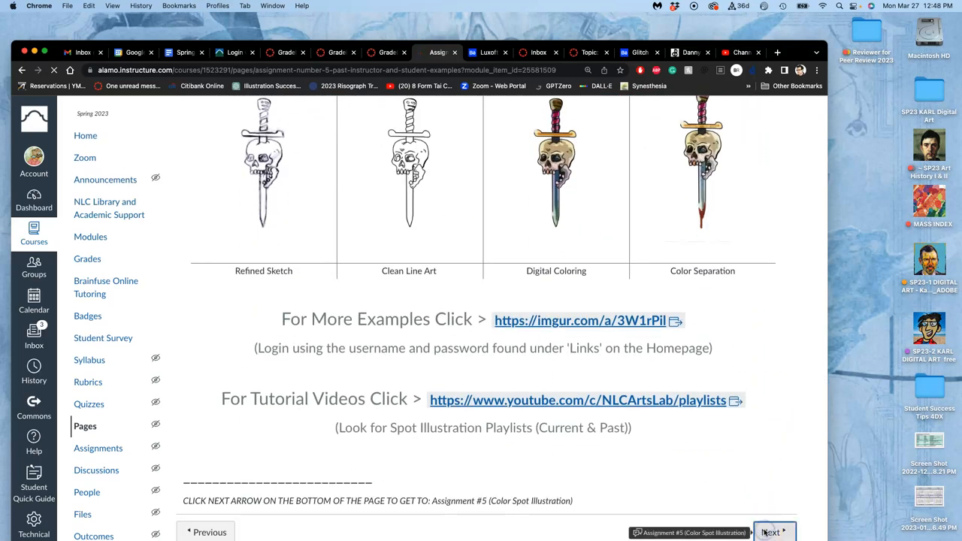
{"action": "left_click", "coordinate": [770, 532]}
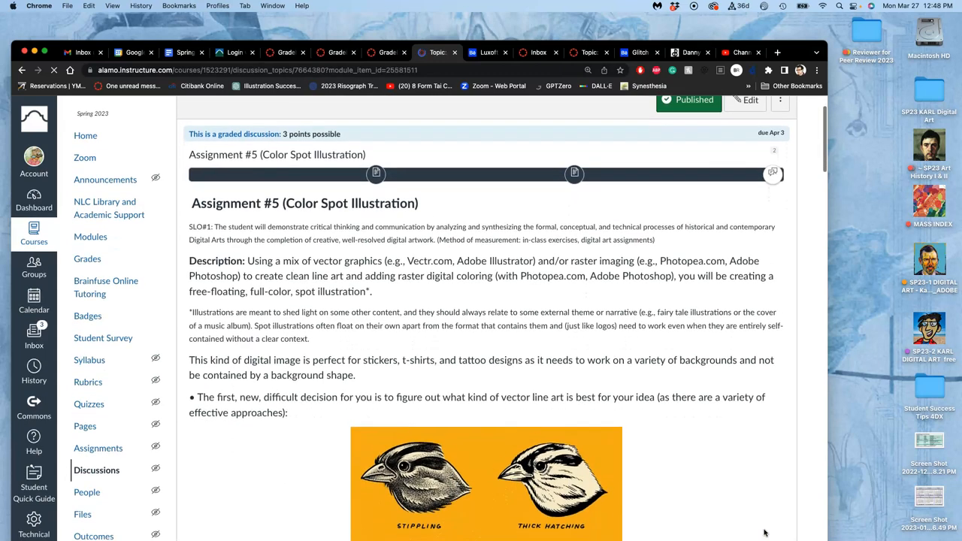
Scroll through the assignment's artist inspiration examples and open David Sossella's Behance project
{"action": "scroll", "scroll_direction": "down", "scroll_amount": 3}
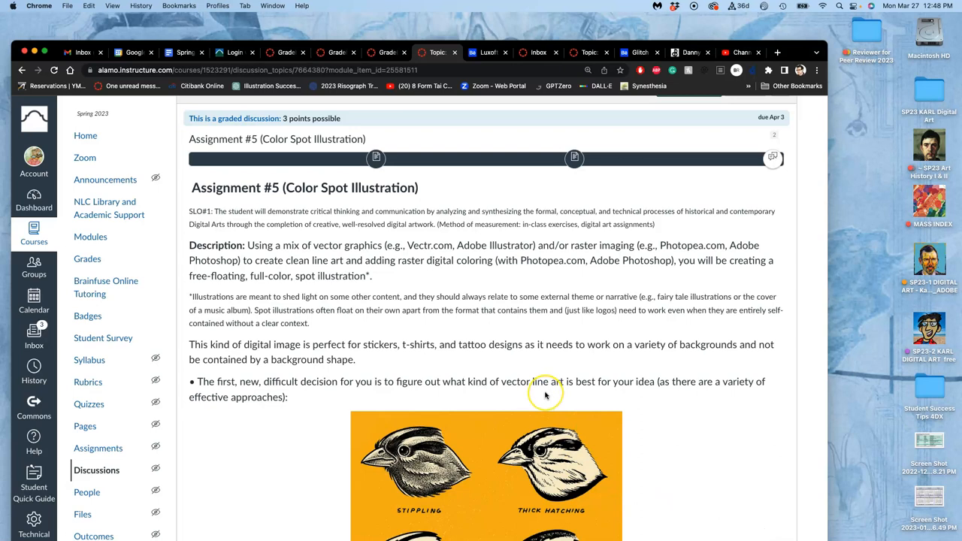
{"action": "scroll", "scroll_direction": "down", "scroll_amount": 3}
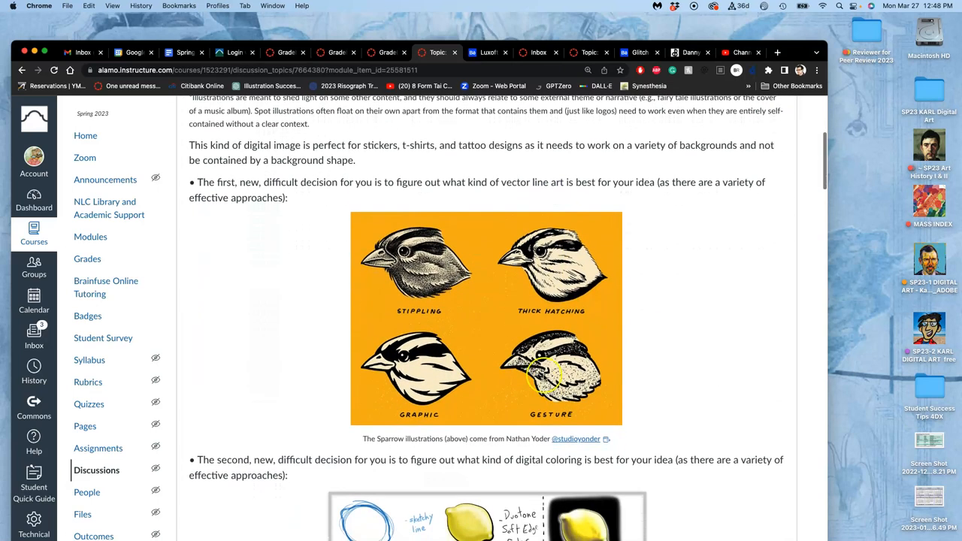
{"action": "mouse_move", "coordinate": [500, 199]}
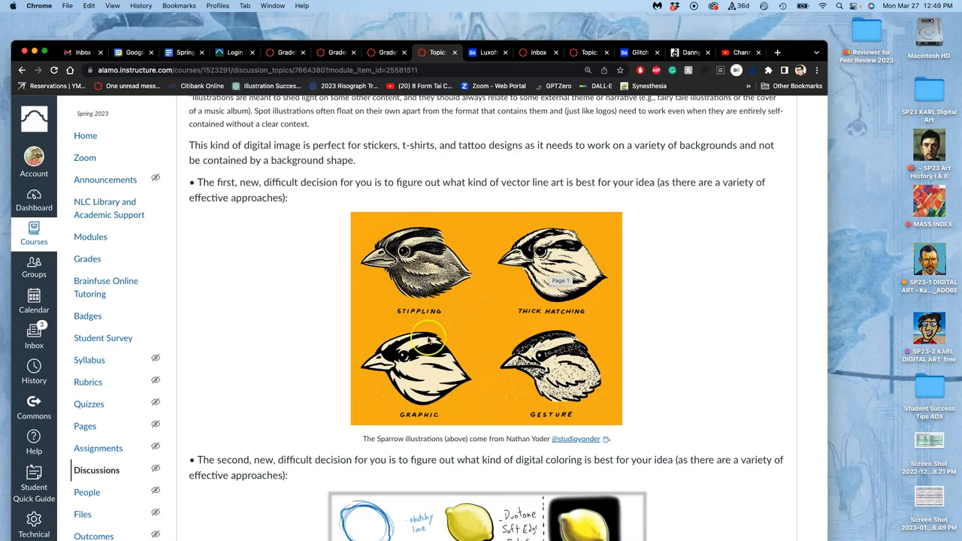
{"action": "mouse_move", "coordinate": [421, 373]}
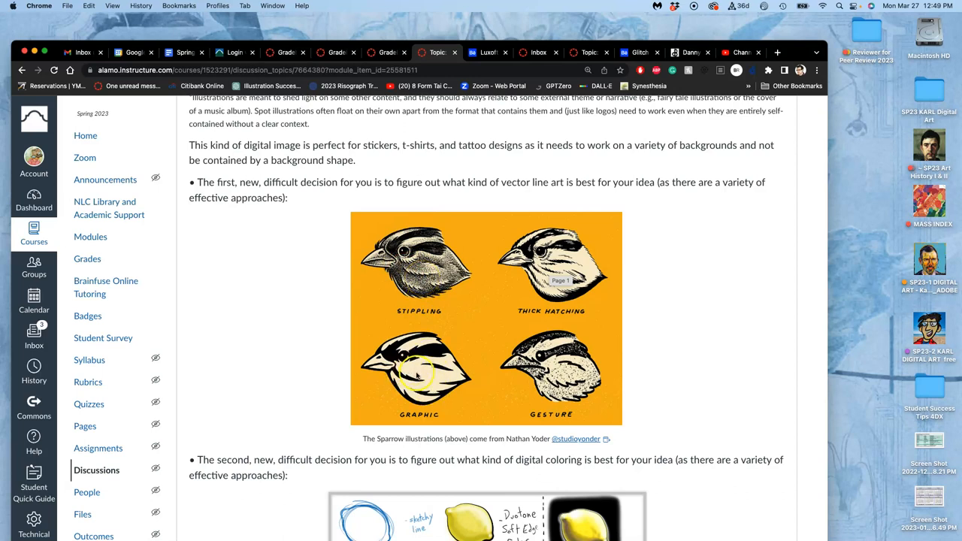
{"action": "mouse_move", "coordinate": [421, 388]}
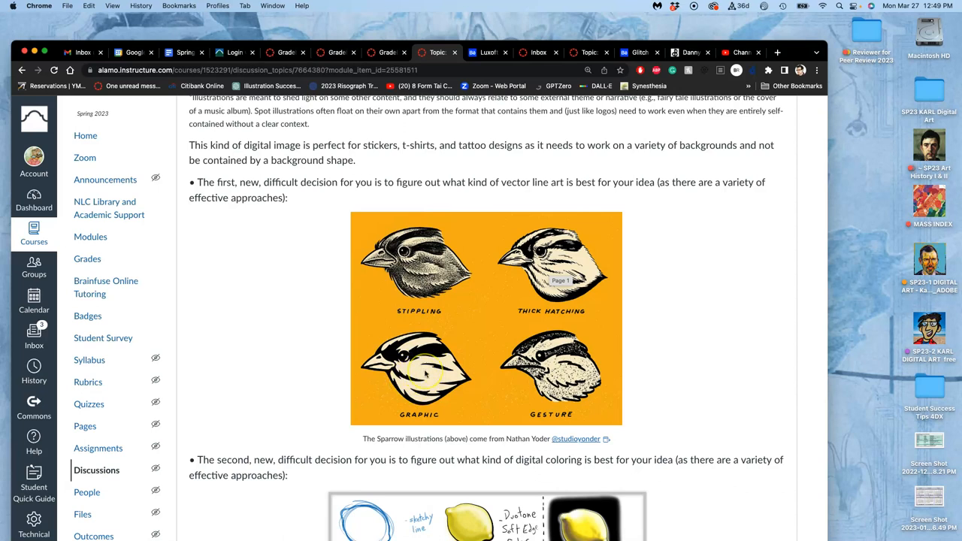
{"action": "scroll", "scroll_direction": "down", "scroll_amount": 3}
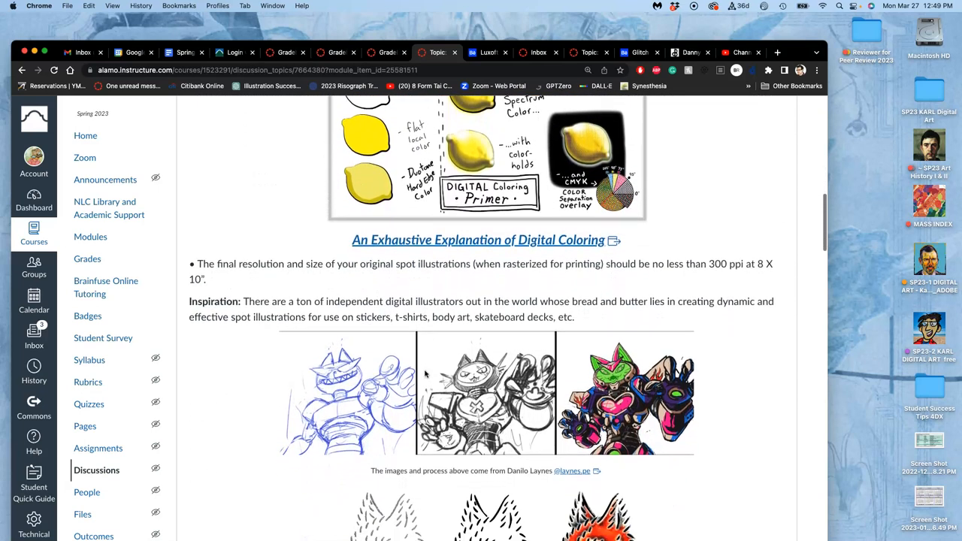
{"action": "scroll", "scroll_direction": "down", "scroll_amount": 3}
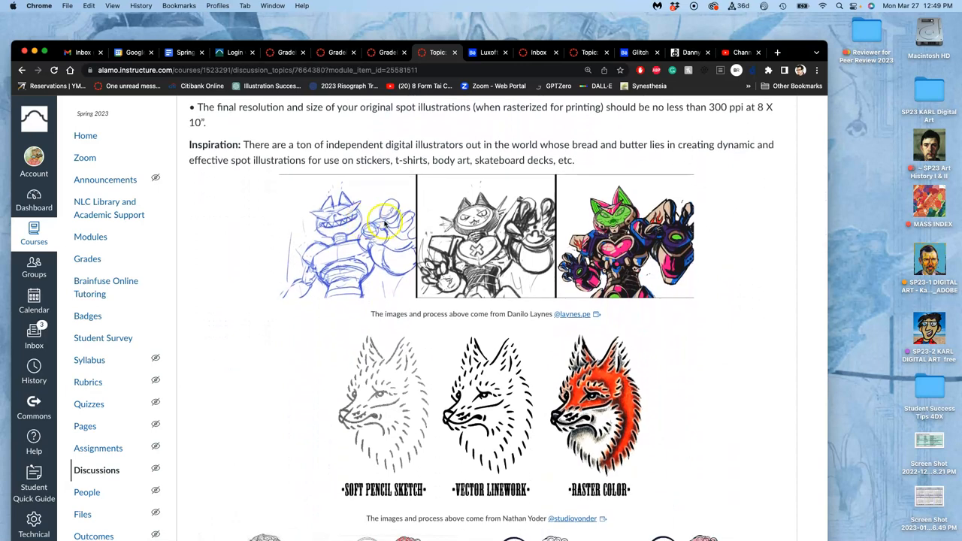
{"action": "scroll", "scroll_direction": "down", "scroll_amount": 3}
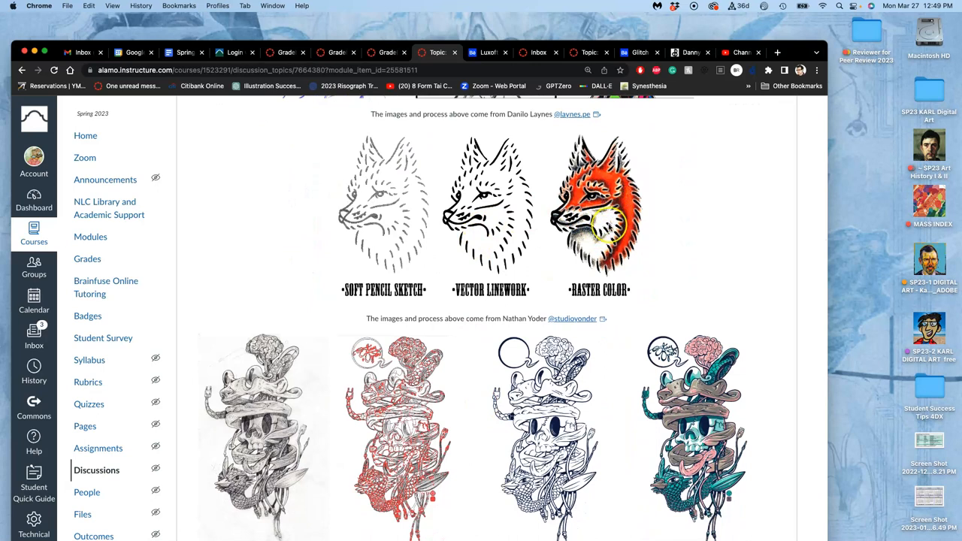
{"action": "scroll", "scroll_direction": "down", "scroll_amount": 3}
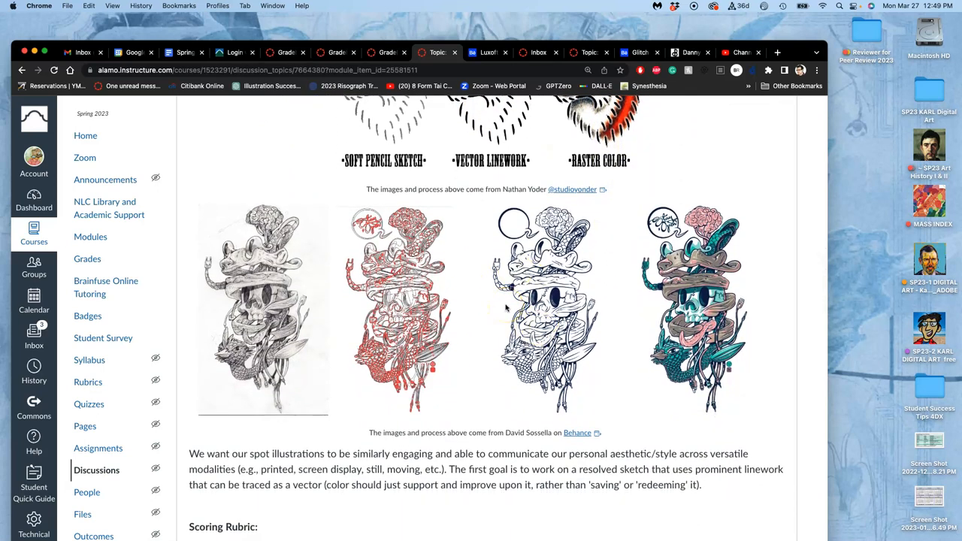
{"action": "mouse_move", "coordinate": [578, 433]}
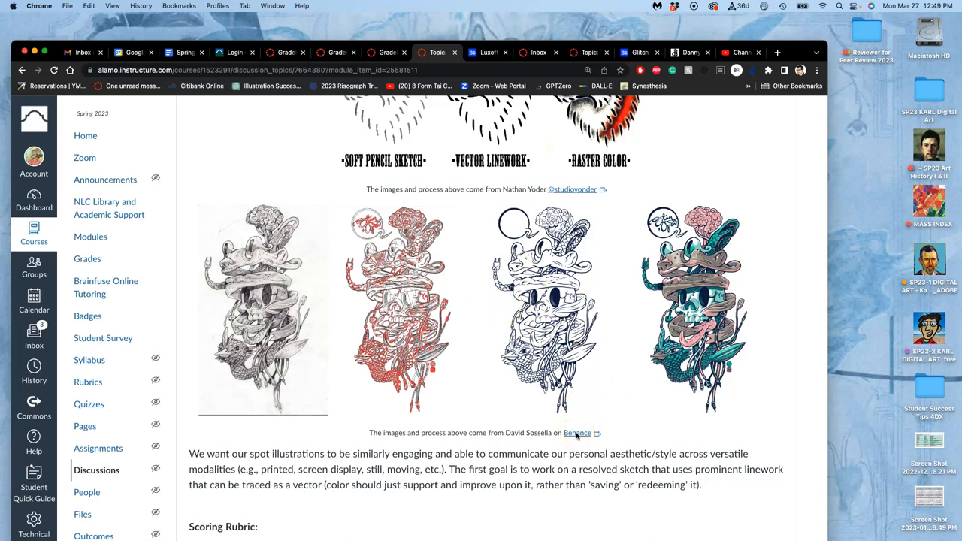
{"action": "left_click", "coordinate": [577, 433]}
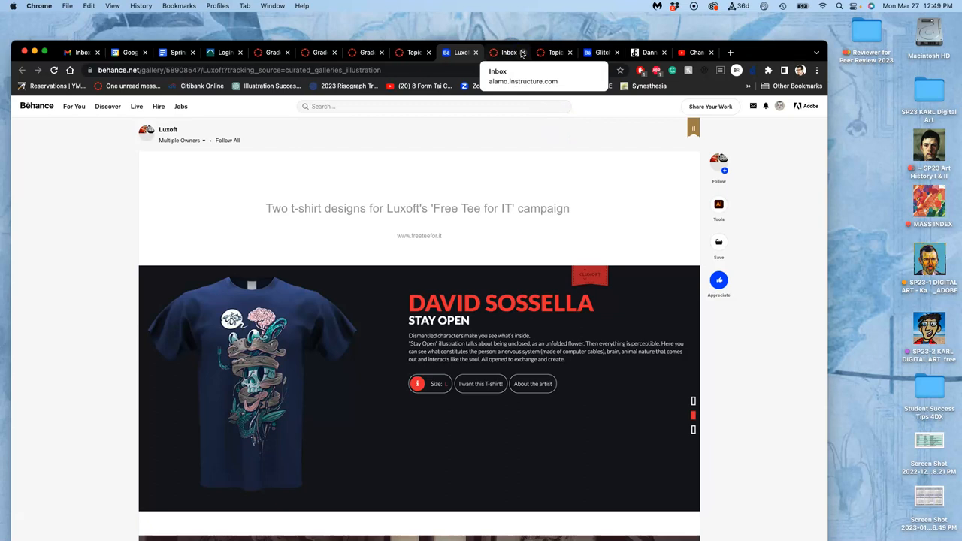
Scroll the Stay Open t-shirt project down to its colour swatches and skull illustration
{"action": "scroll", "scroll_direction": "down", "scroll_amount": 3}
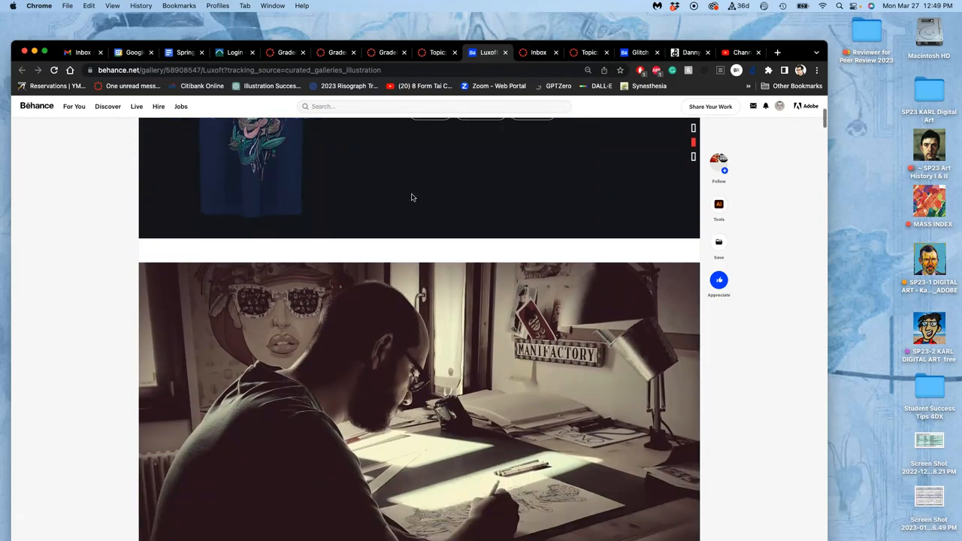
{"action": "scroll", "scroll_direction": "down", "scroll_amount": 3}
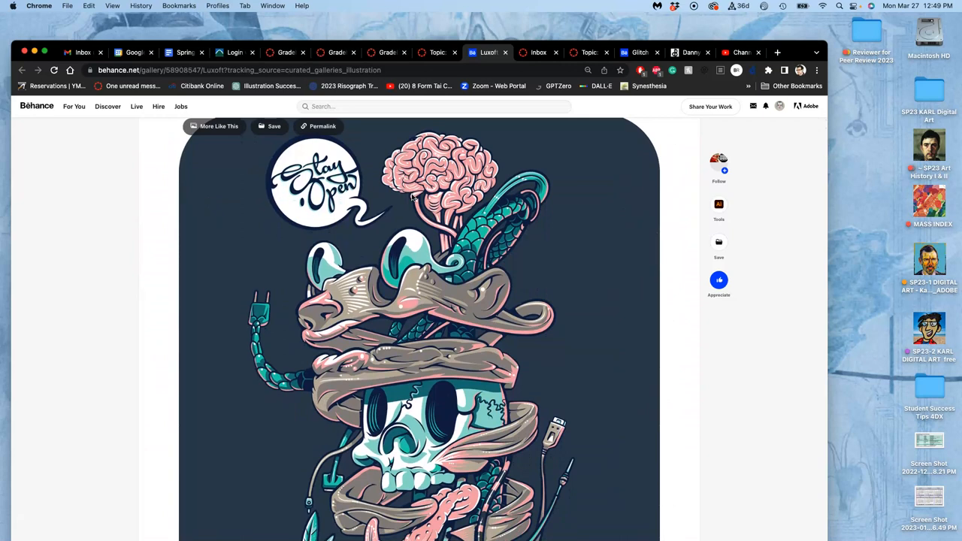
{"action": "scroll", "scroll_direction": "down", "scroll_amount": 3}
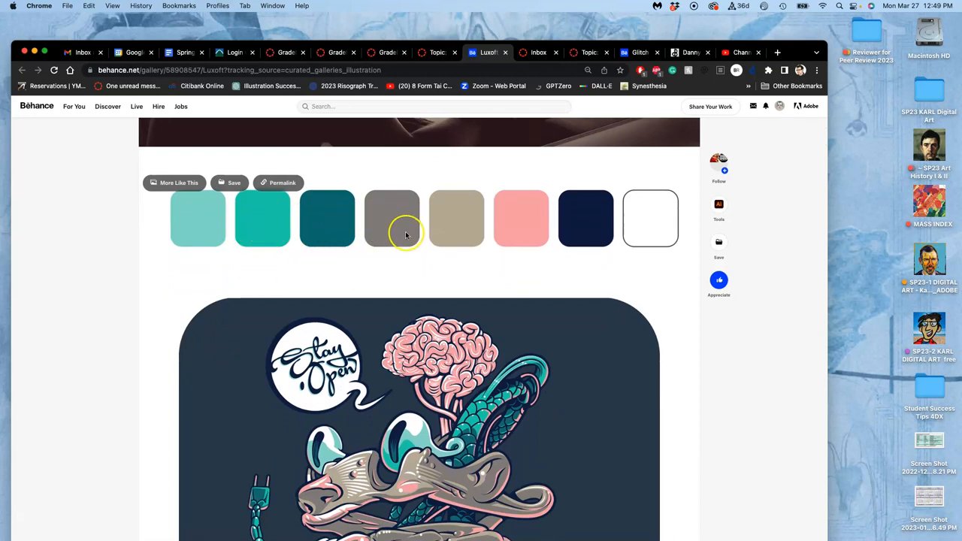
{"action": "mouse_move", "coordinate": [650, 241]}
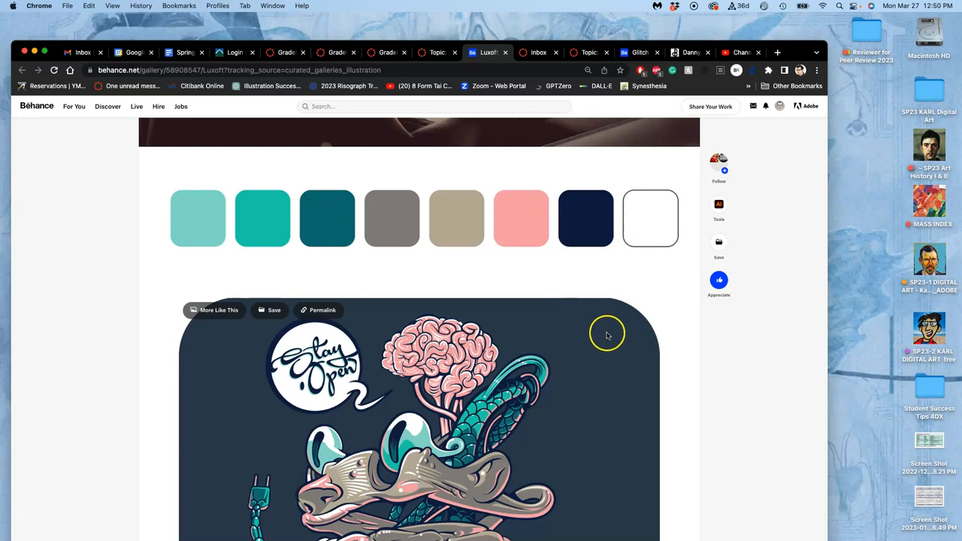
{"action": "scroll", "scroll_direction": "down", "scroll_amount": 3}
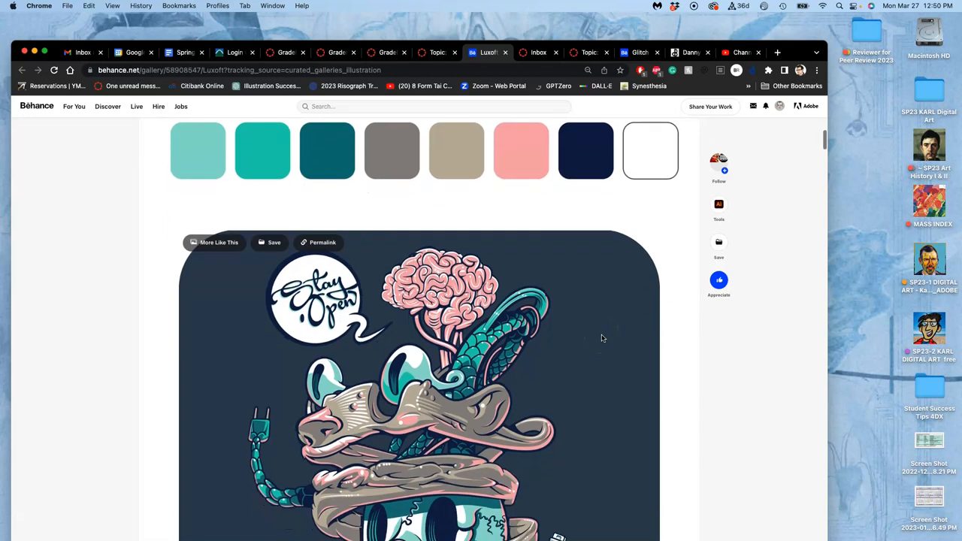
{"action": "scroll", "scroll_direction": "down", "scroll_amount": 3}
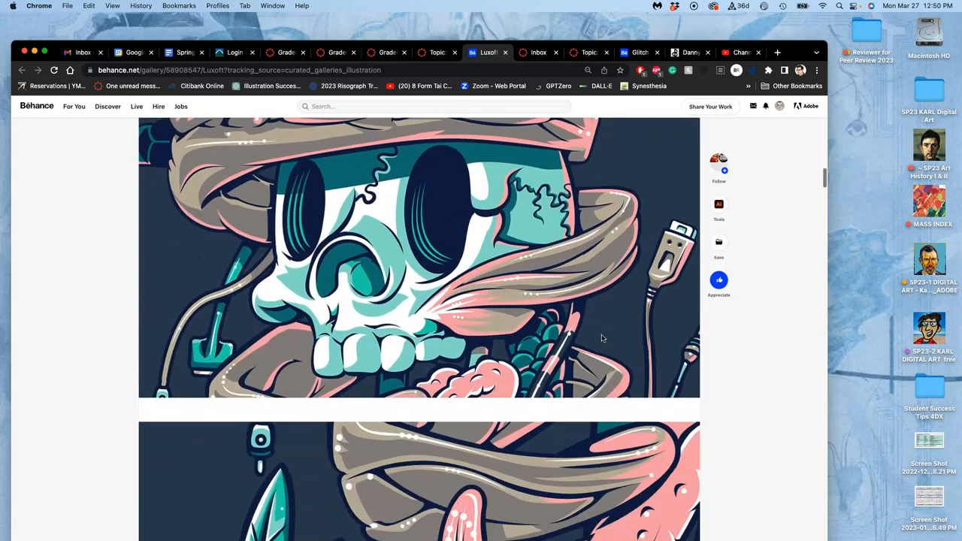
{"action": "scroll", "scroll_direction": "down", "scroll_amount": 3}
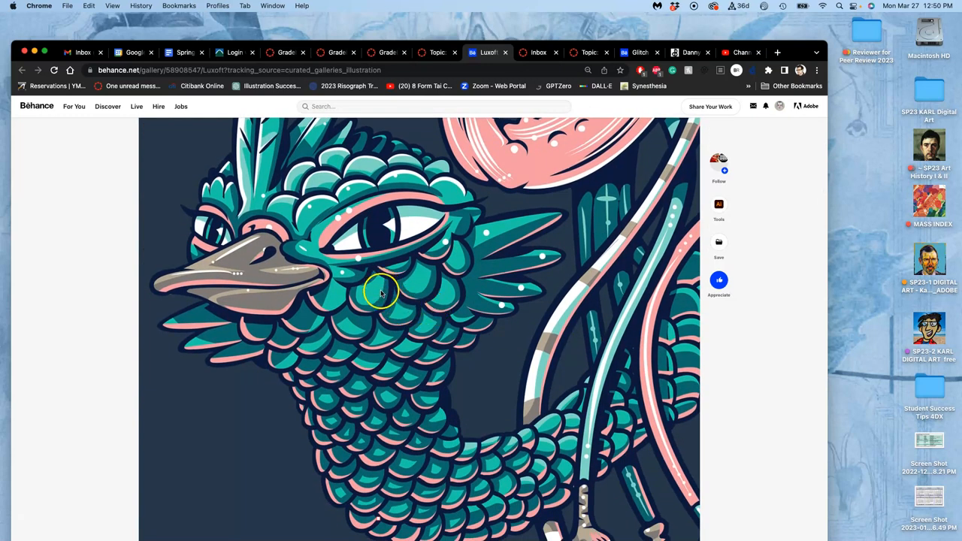
{"action": "mouse_move", "coordinate": [323, 304]}
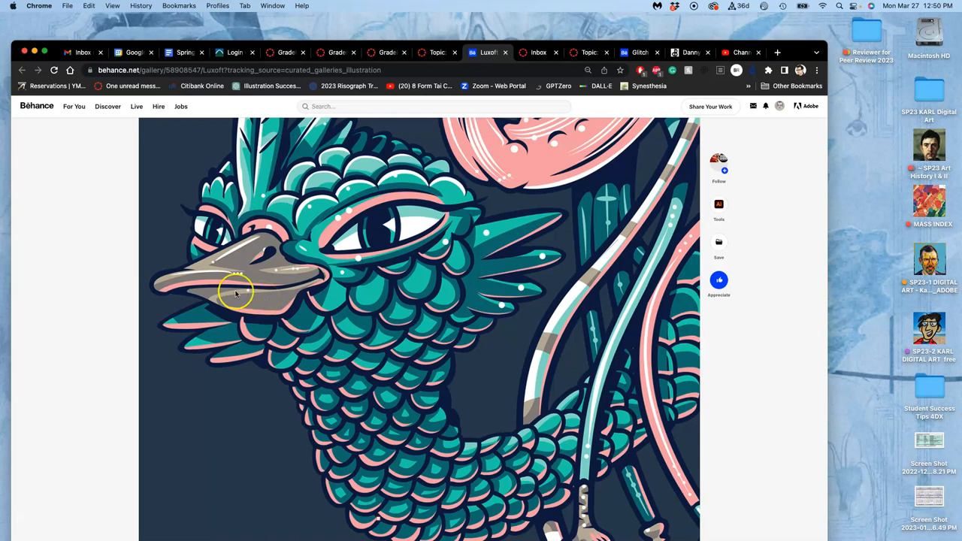
{"action": "mouse_move", "coordinate": [272, 265]}
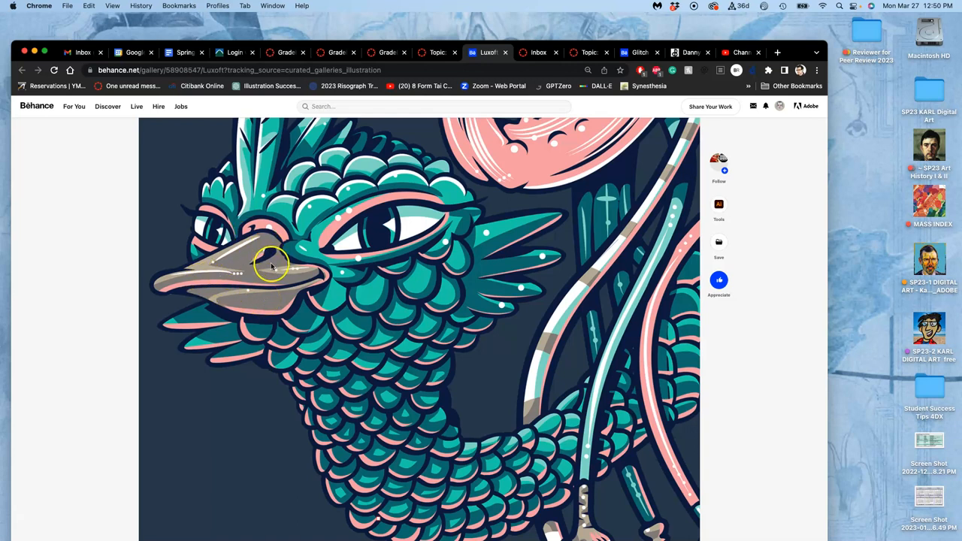
{"action": "mouse_move", "coordinate": [382, 332]}
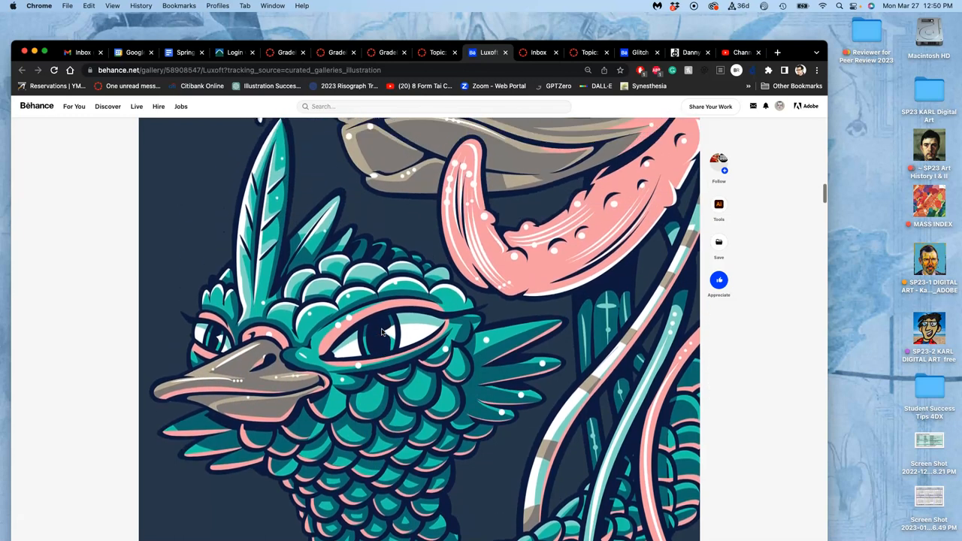
{"action": "scroll", "scroll_direction": "down", "scroll_amount": 3}
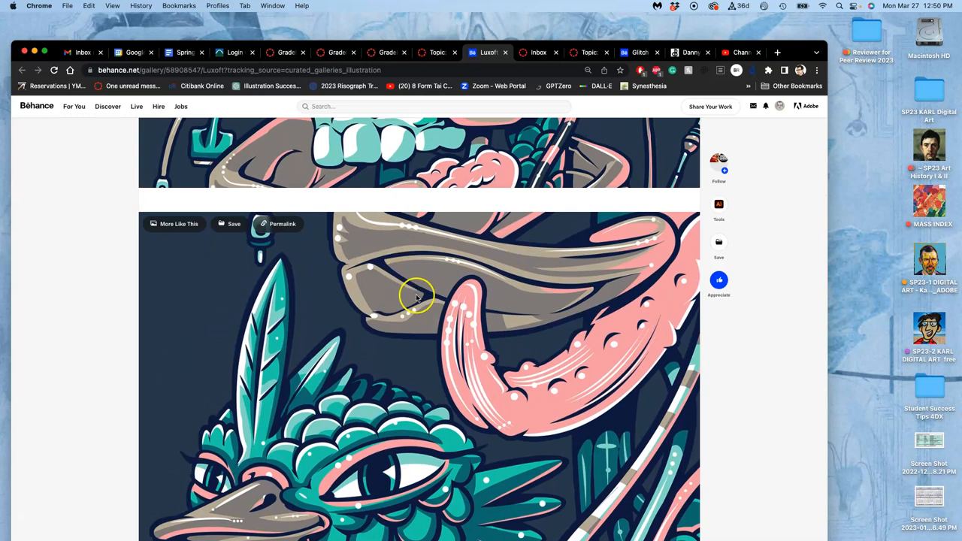
{"action": "scroll", "scroll_direction": "down", "scroll_amount": 3}
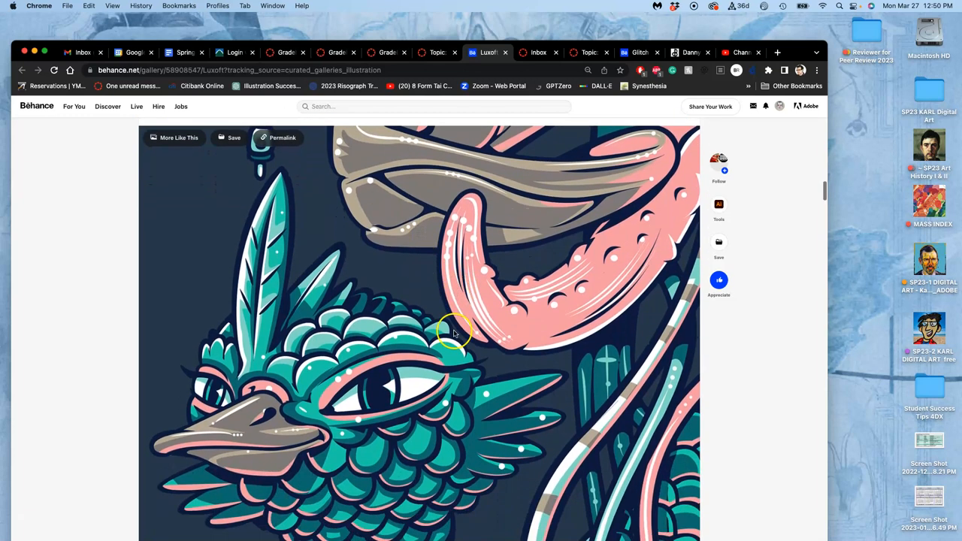
{"action": "mouse_move", "coordinate": [485, 304]}
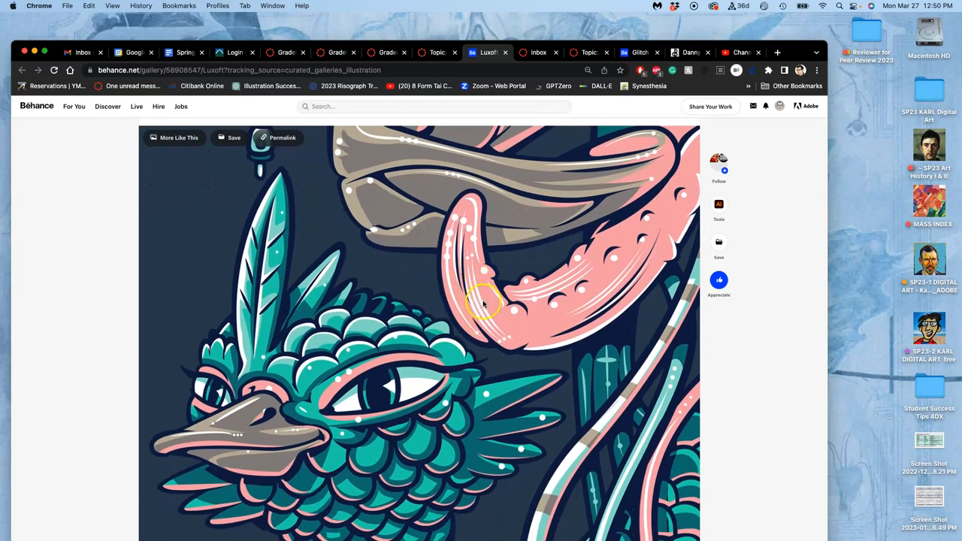
{"action": "scroll", "scroll_direction": "down", "scroll_amount": 3}
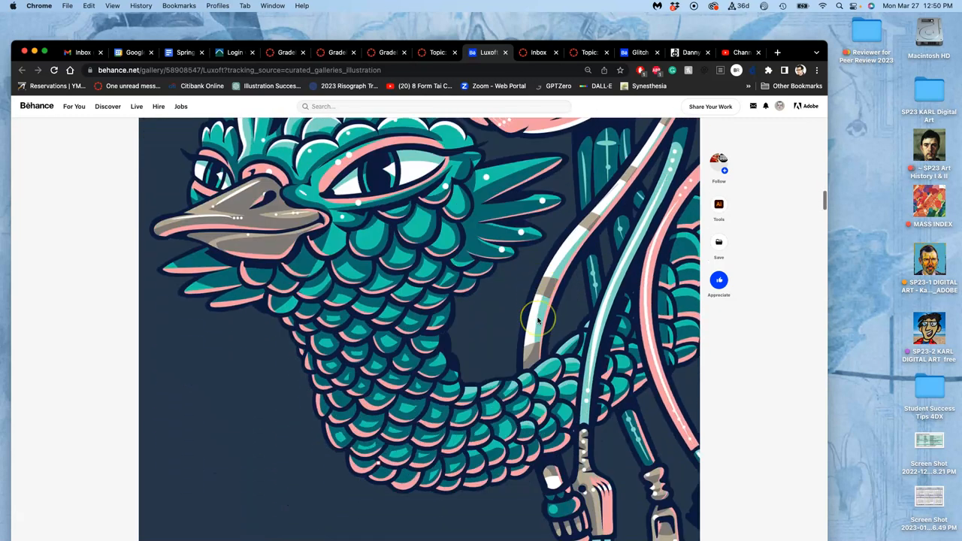
{"action": "scroll", "scroll_direction": "down", "scroll_amount": 3}
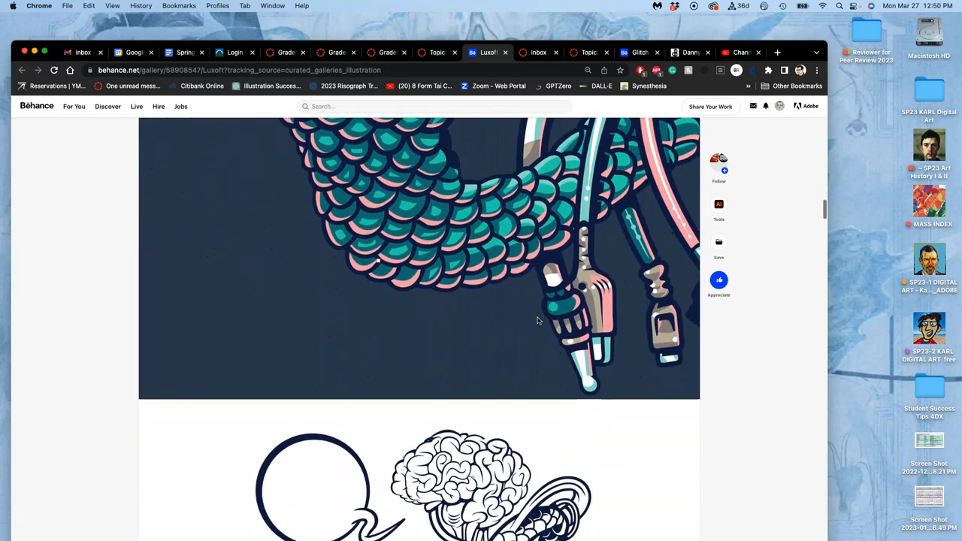
{"action": "scroll", "scroll_direction": "down", "scroll_amount": 3}
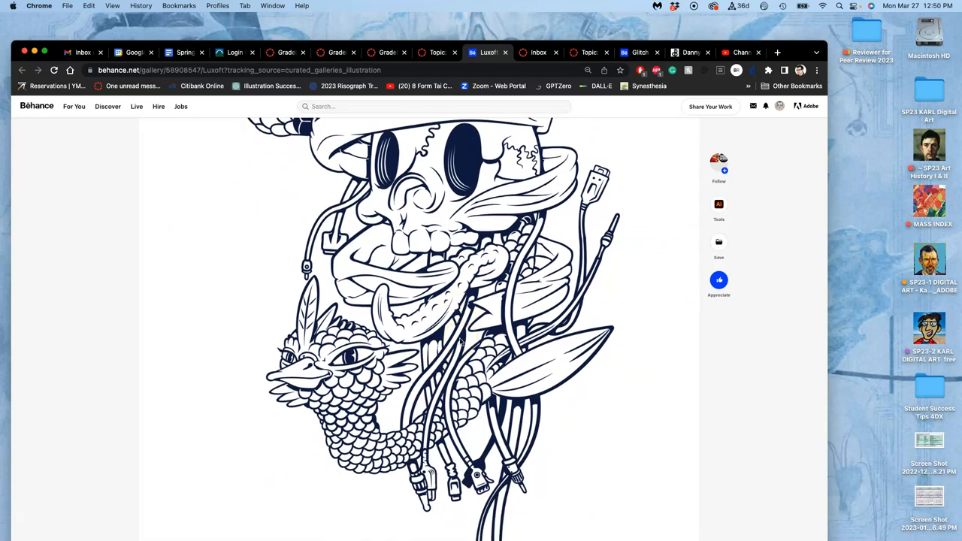
{"action": "scroll", "scroll_direction": "down", "scroll_amount": 3}
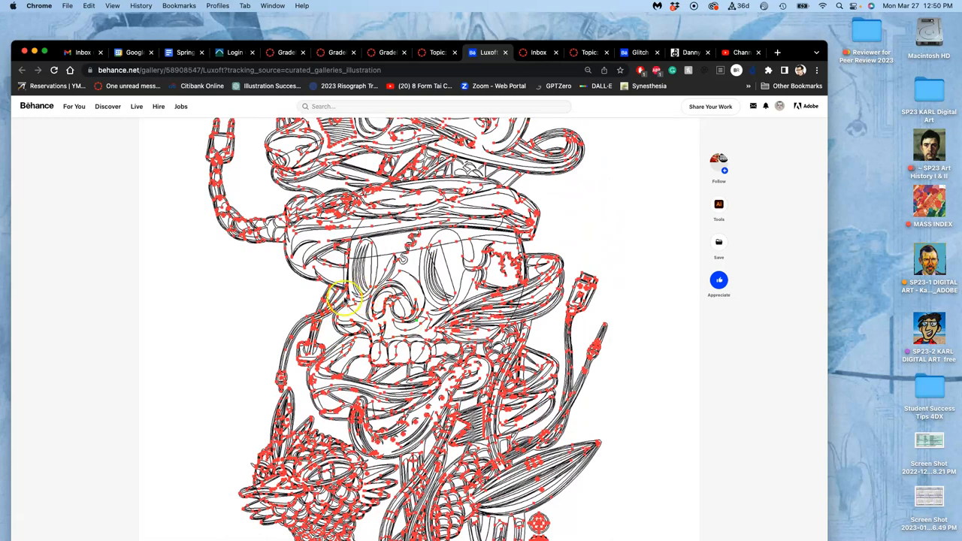
{"action": "scroll", "scroll_direction": "down", "scroll_amount": 3}
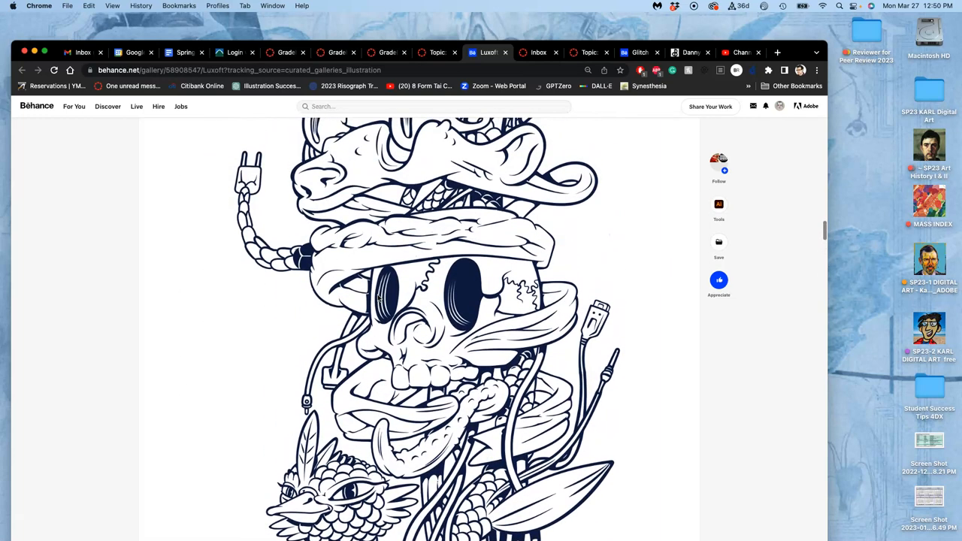
{"action": "scroll", "scroll_direction": "down", "scroll_amount": 3}
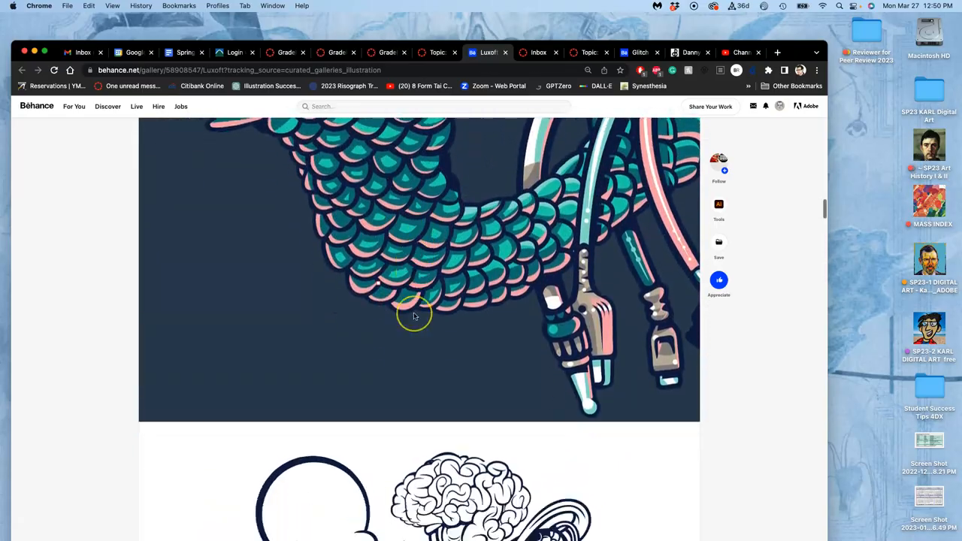
{"action": "scroll", "scroll_direction": "down", "scroll_amount": 3}
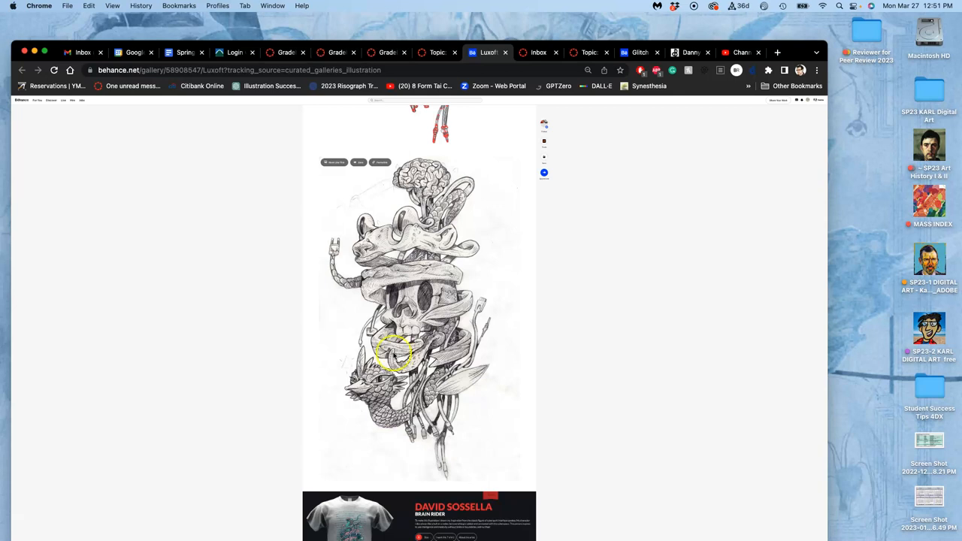
{"action": "mouse_move", "coordinate": [424, 299]}
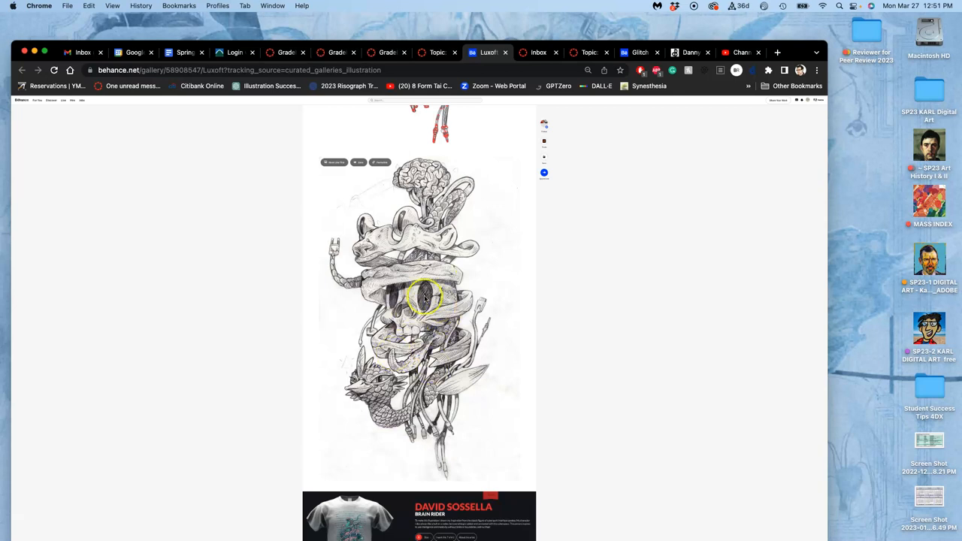
{"action": "scroll", "scroll_direction": "down", "scroll_amount": 3}
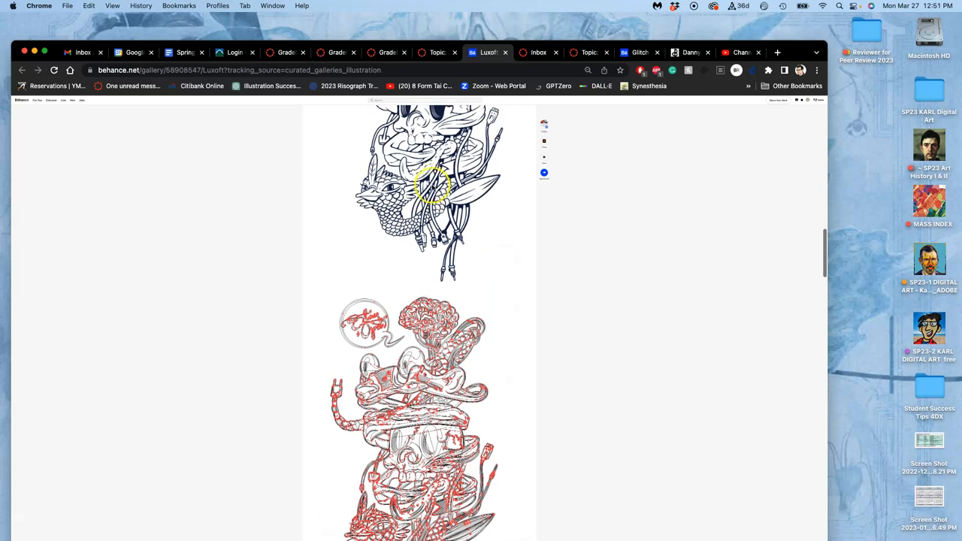
{"action": "scroll", "scroll_direction": "down", "scroll_amount": 3}
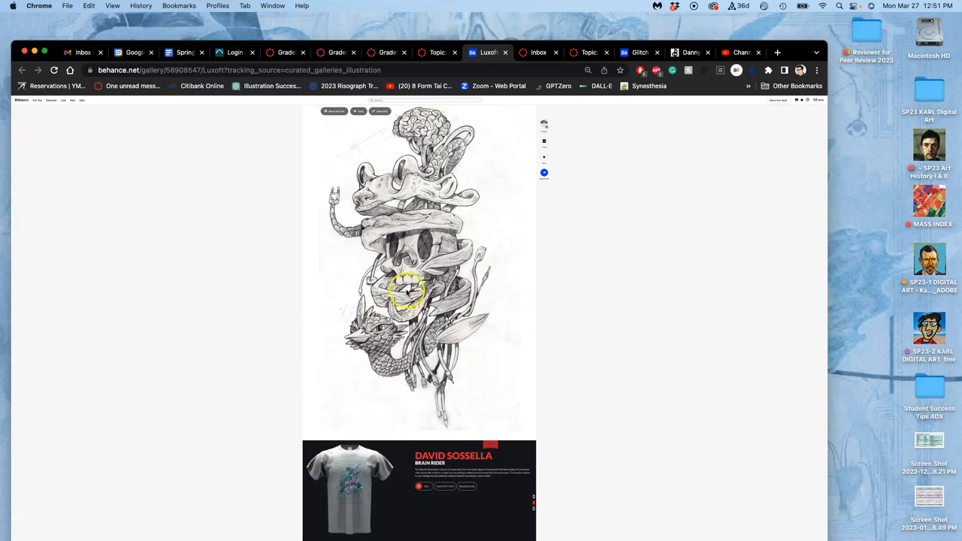
{"action": "scroll", "scroll_direction": "down", "scroll_amount": 3}
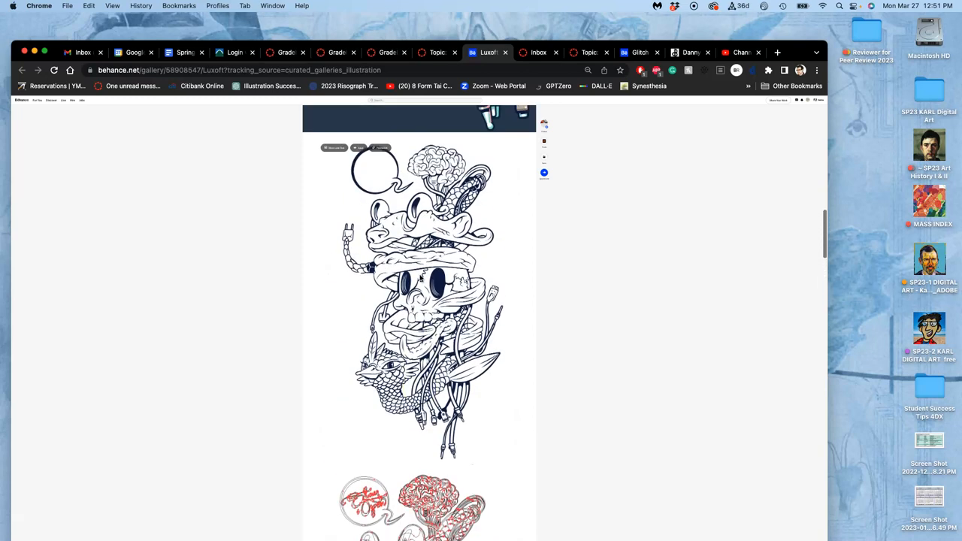
{"action": "scroll", "scroll_direction": "down", "scroll_amount": 3}
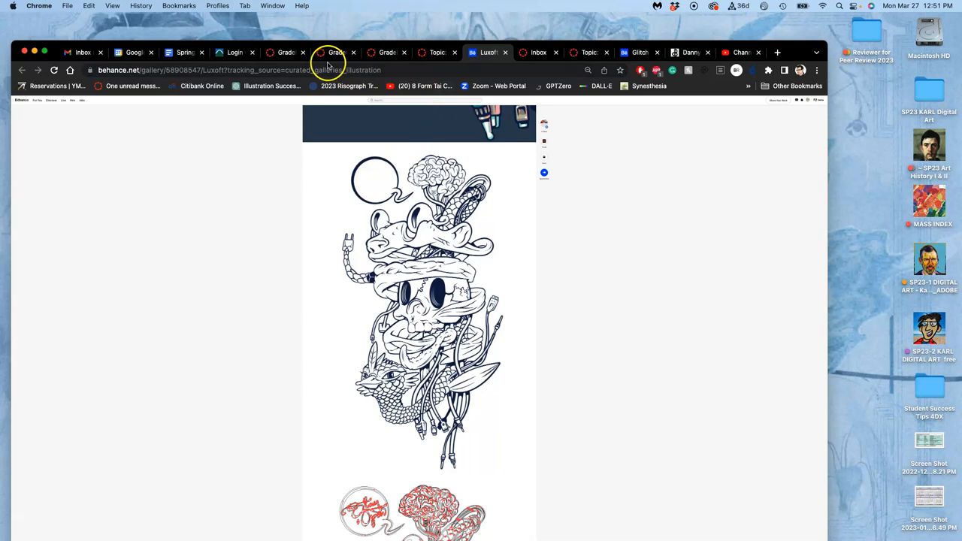
Return to the Canvas discussion tab and go to the ARTS-2348-006 course Home page
{"action": "left_click", "coordinate": [436, 51]}
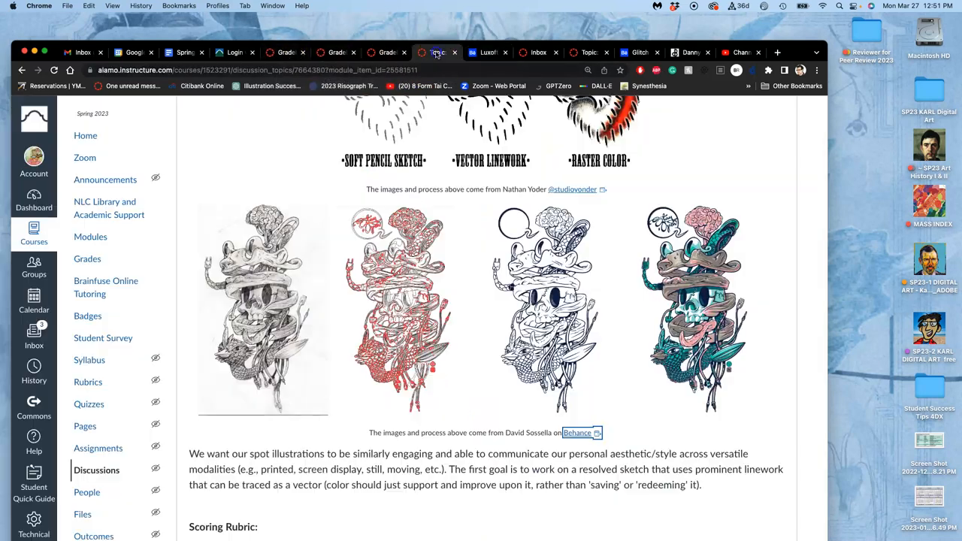
{"action": "right_click", "coordinate": [84, 135]}
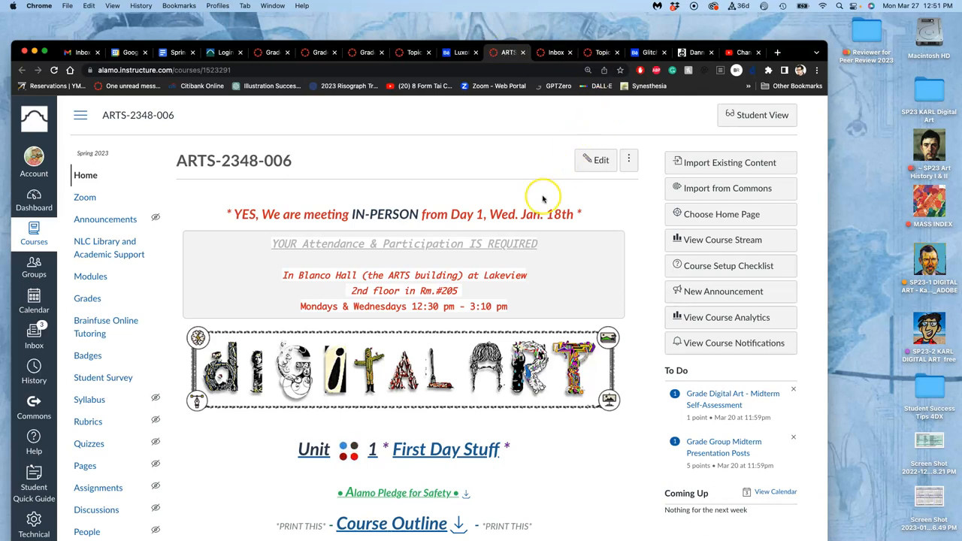
Open the Course Outline PDF from the home page and scroll into the late-March schedule
{"action": "left_click", "coordinate": [391, 523]}
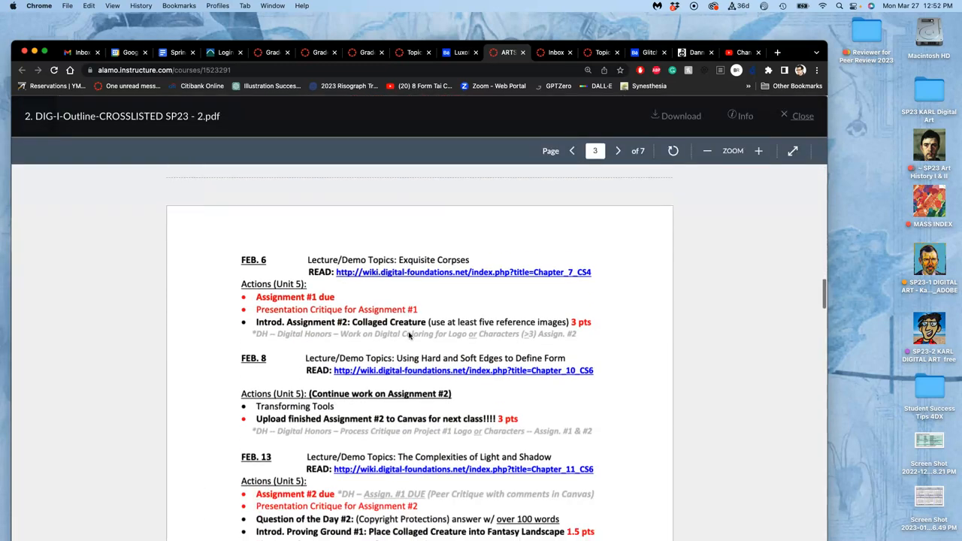
{"action": "left_click", "coordinate": [618, 150]}
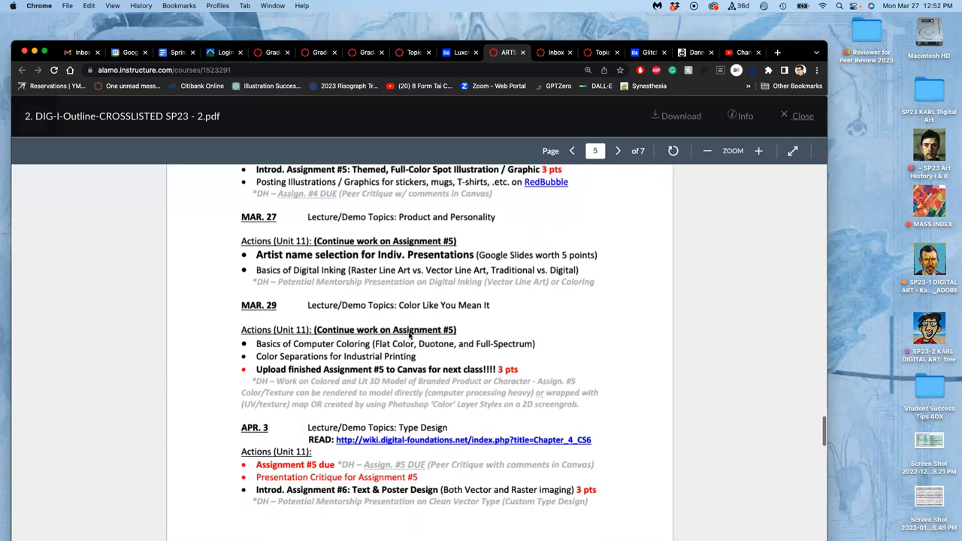
{"action": "scroll", "scroll_direction": "down", "scroll_amount": 3}
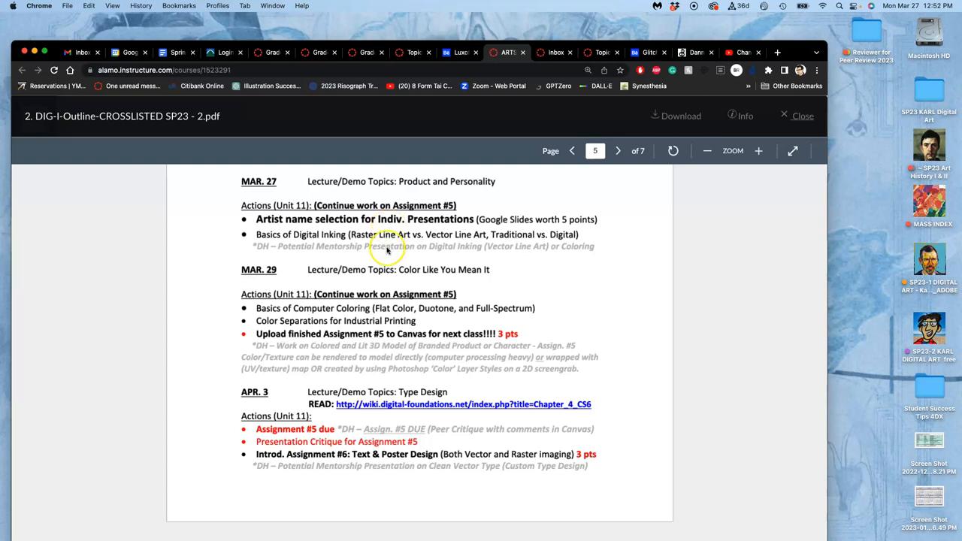
{"action": "scroll", "scroll_direction": "down", "scroll_amount": 3}
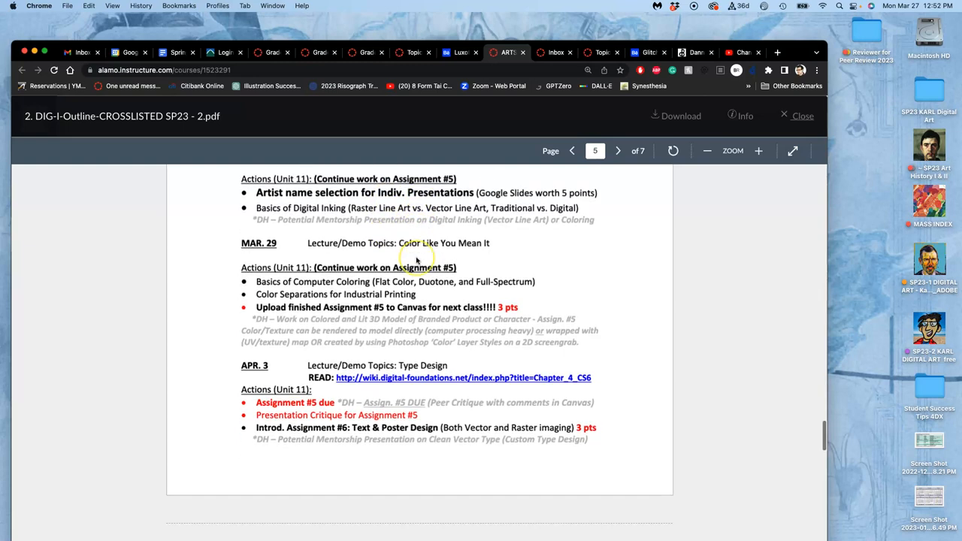
Page through the outline to the April schedule with Assignment #5 deadlines and individual presentations
{"action": "left_click", "coordinate": [618, 150]}
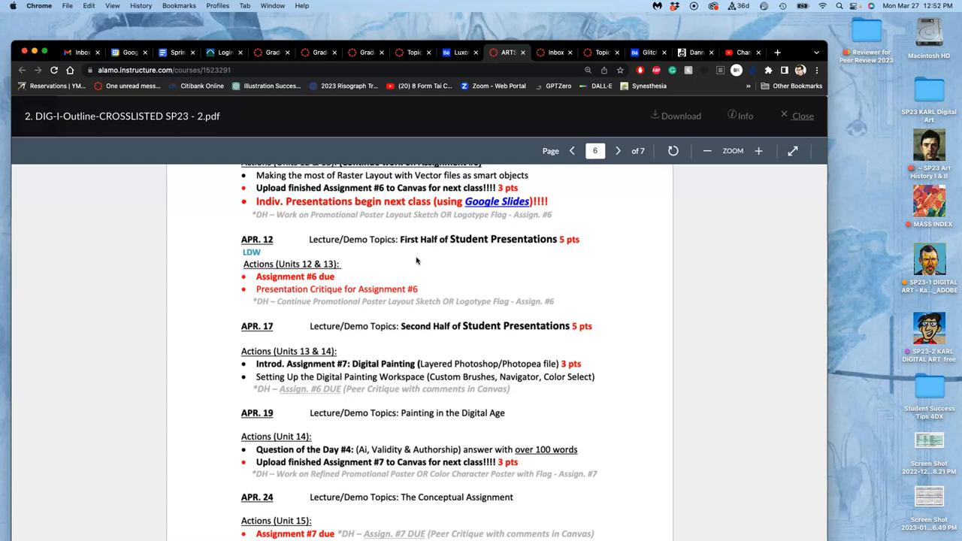
{"action": "scroll", "scroll_direction": "down", "scroll_amount": 3}
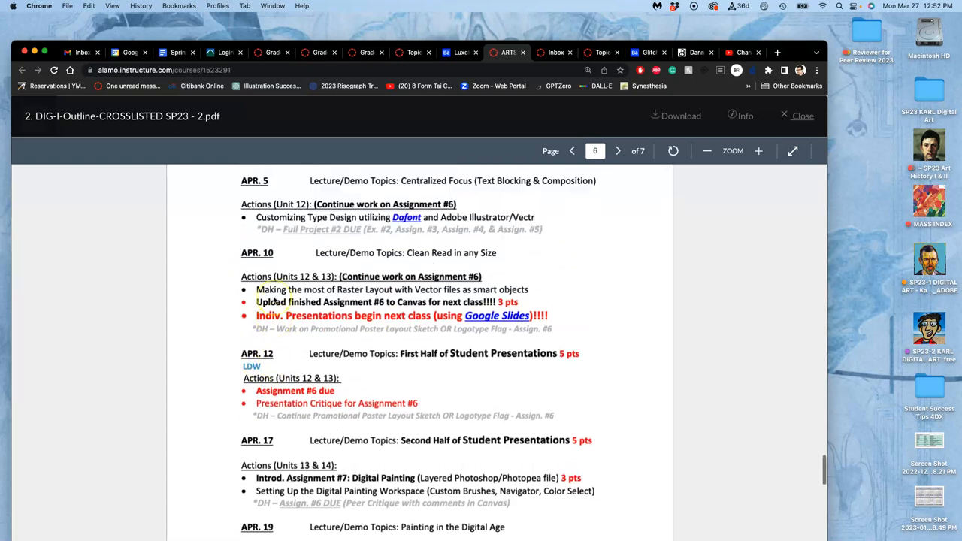
{"action": "left_click", "coordinate": [572, 150]}
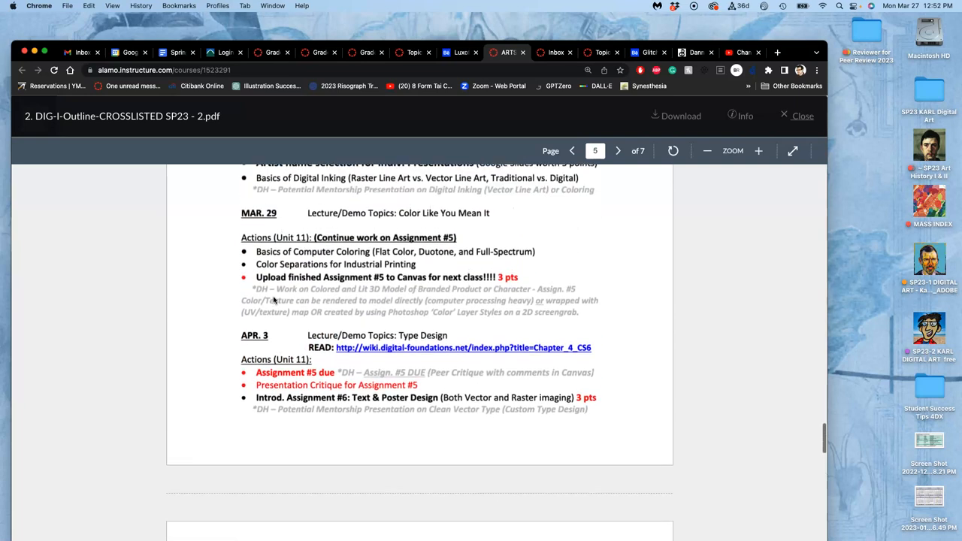
{"action": "scroll", "scroll_direction": "down", "scroll_amount": 3}
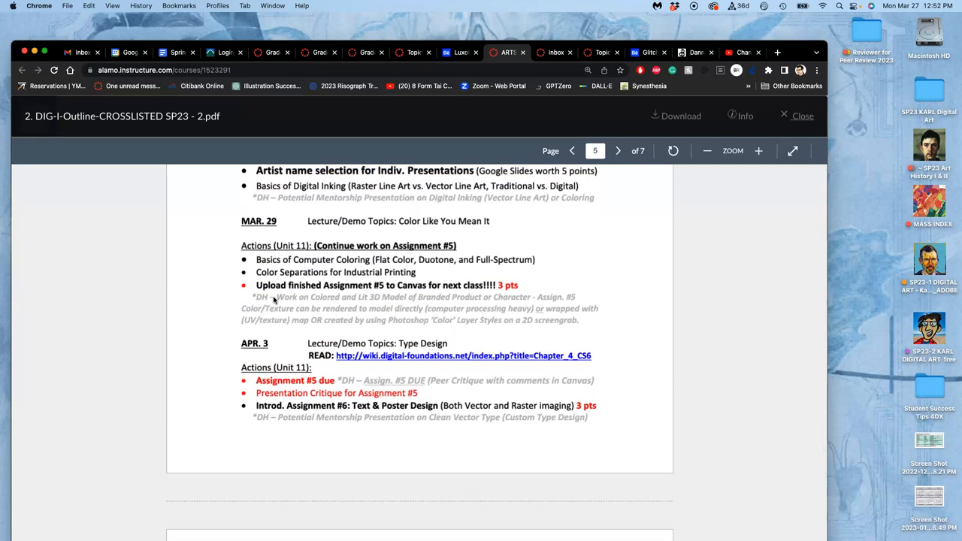
{"action": "mouse_move", "coordinate": [560, 126]}
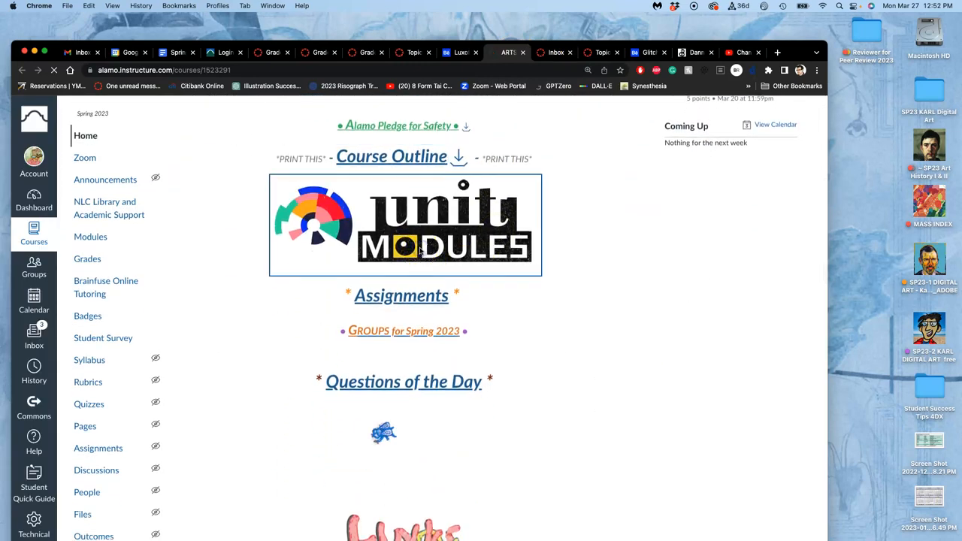
Go through Unit Modules and the Unit 13 overview to the Individual Presentation Details & Past Student Example page
{"action": "left_click", "coordinate": [404, 224]}
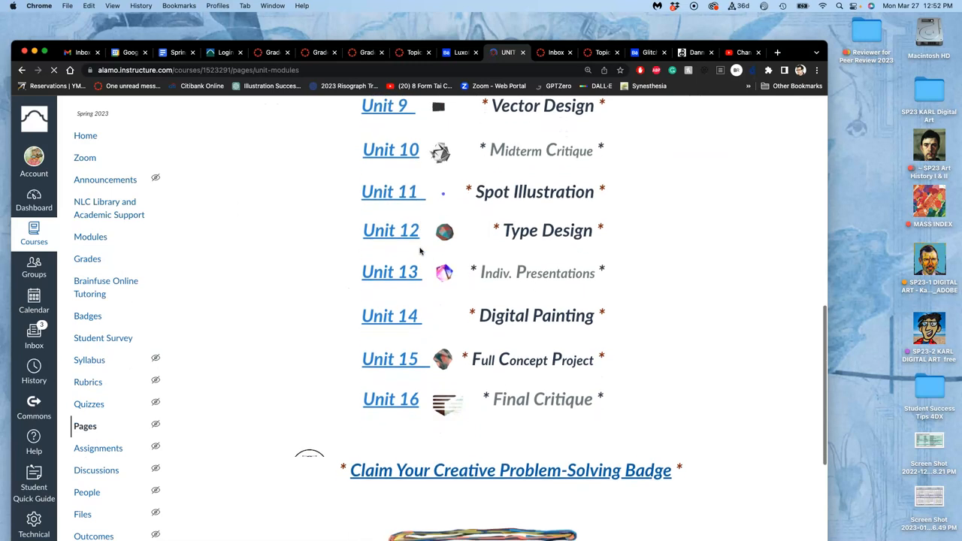
{"action": "scroll", "scroll_direction": "down", "scroll_amount": 3}
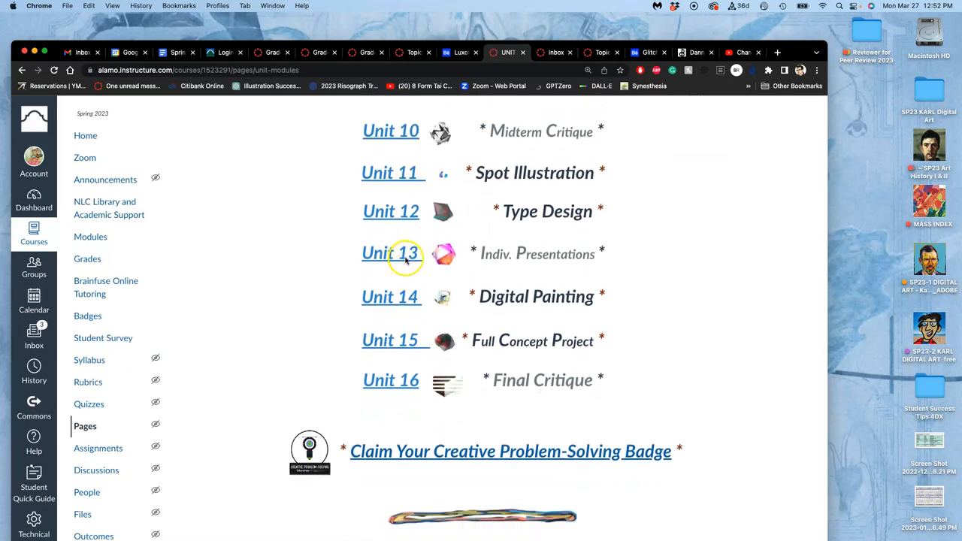
{"action": "left_click", "coordinate": [391, 252]}
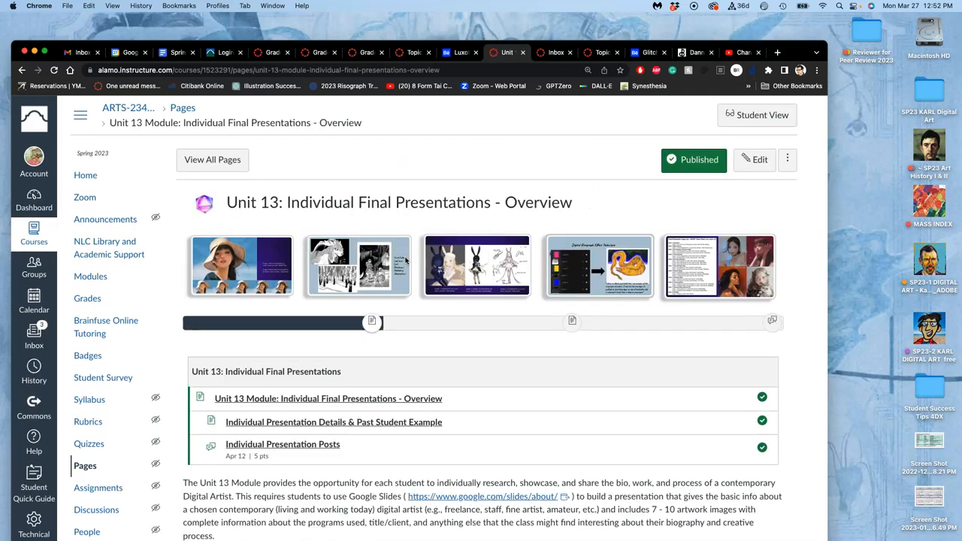
{"action": "scroll", "scroll_direction": "down", "scroll_amount": 3}
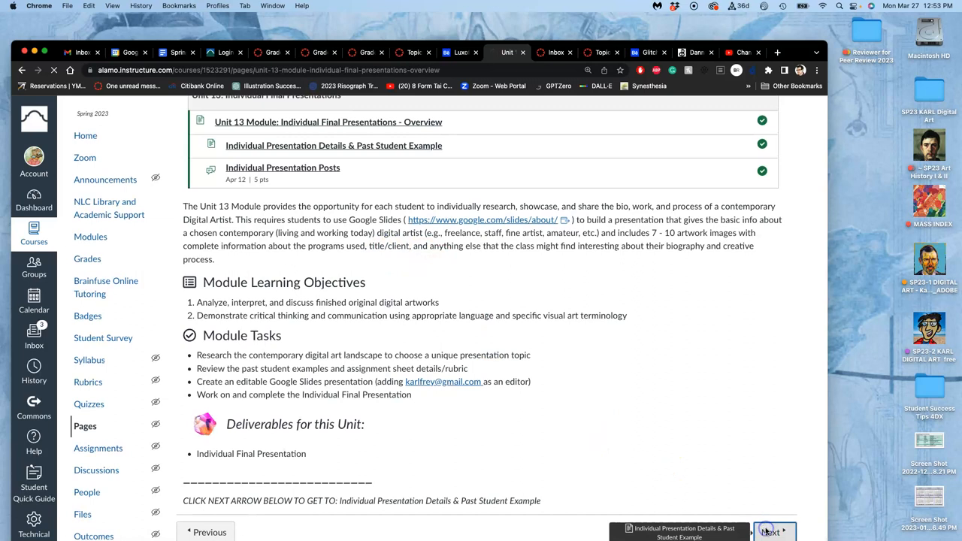
{"action": "left_click", "coordinate": [770, 532]}
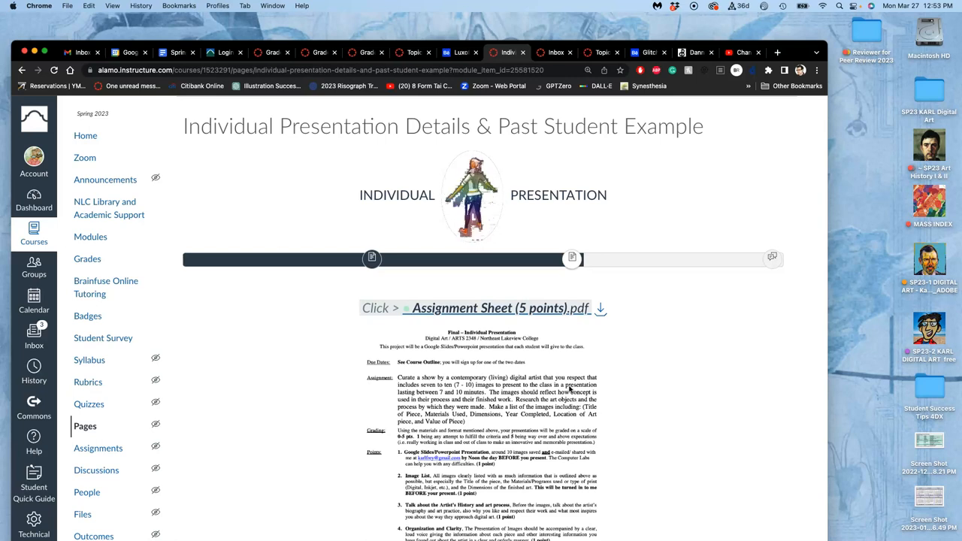
Scroll to 'Student Sample for the Final Presentation' and open Viorie's Google Slides sample in a new tab
{"action": "scroll", "scroll_direction": "down", "scroll_amount": 3}
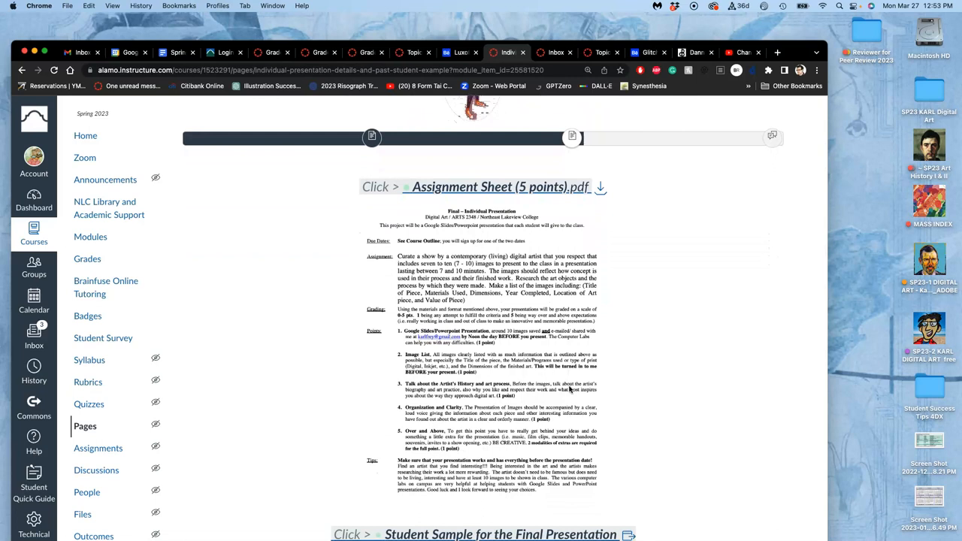
{"action": "scroll", "scroll_direction": "down", "scroll_amount": 3}
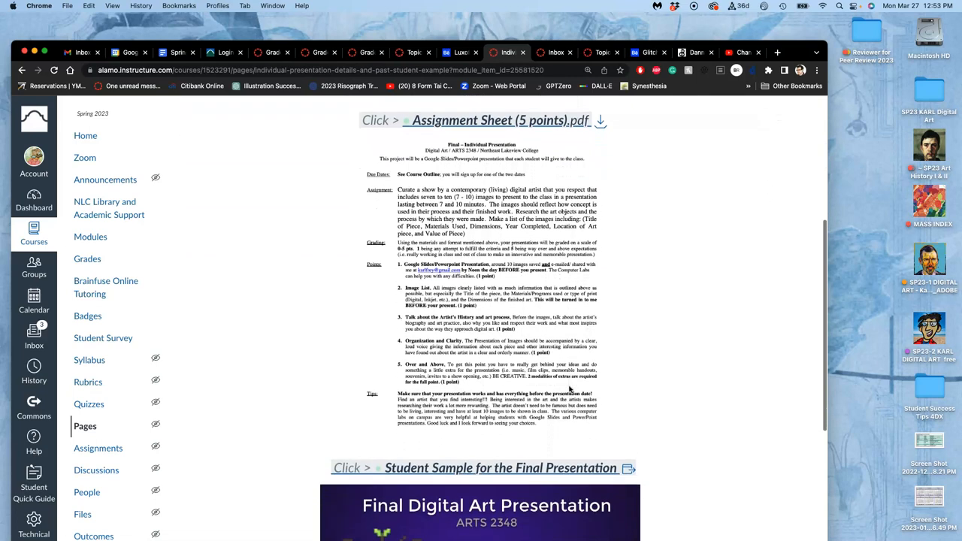
{"action": "scroll", "scroll_direction": "down", "scroll_amount": 3}
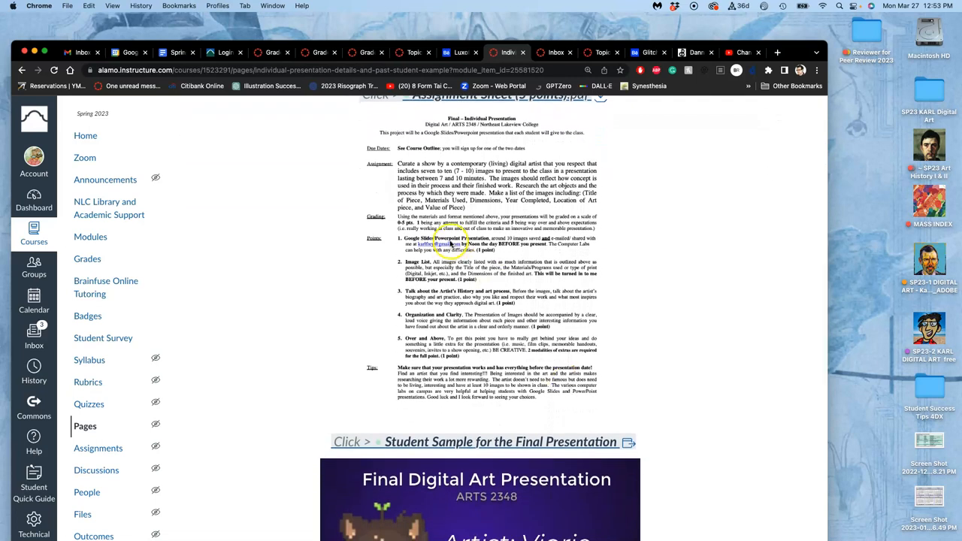
{"action": "mouse_move", "coordinate": [510, 334]}
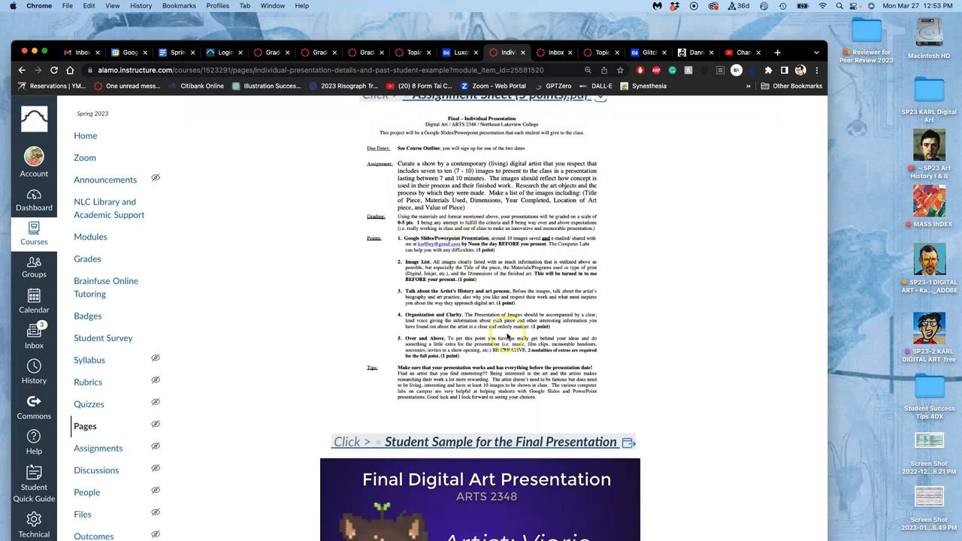
{"action": "scroll", "scroll_direction": "down", "scroll_amount": 3}
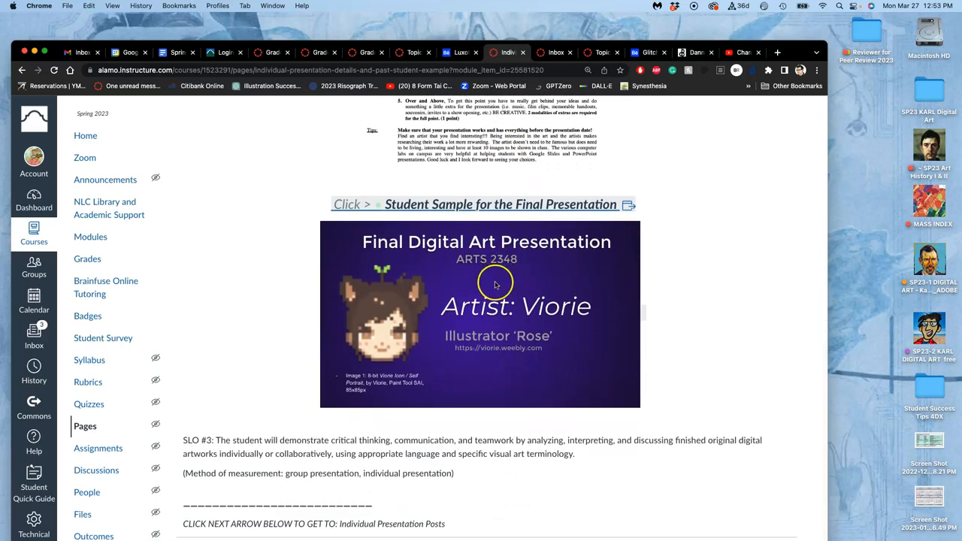
{"action": "right_click", "coordinate": [497, 205]}
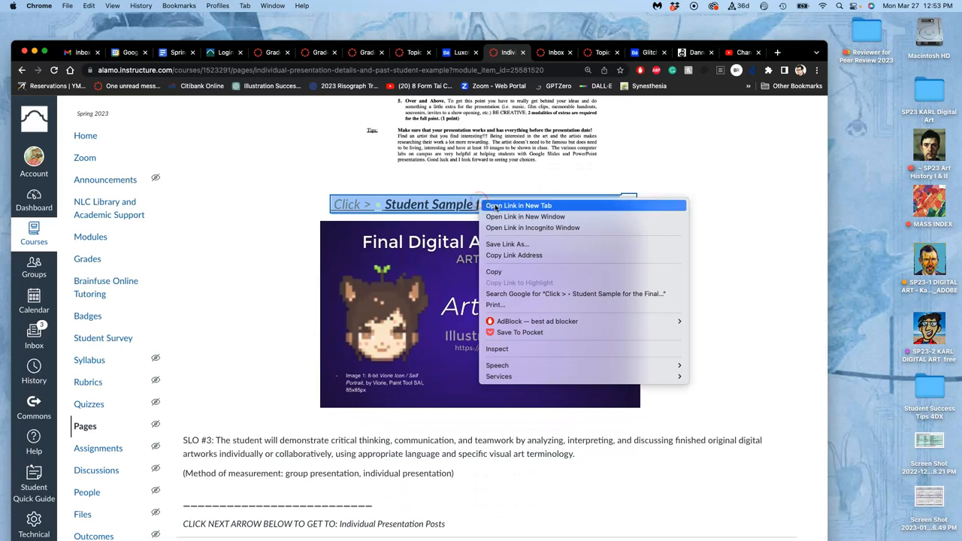
{"action": "left_click", "coordinate": [517, 204]}
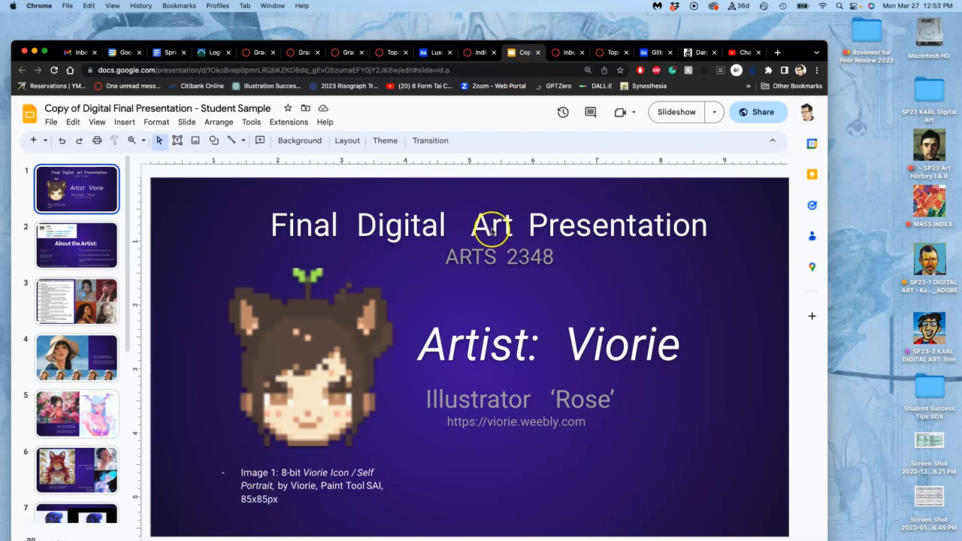
{"action": "mouse_move", "coordinate": [214, 266]}
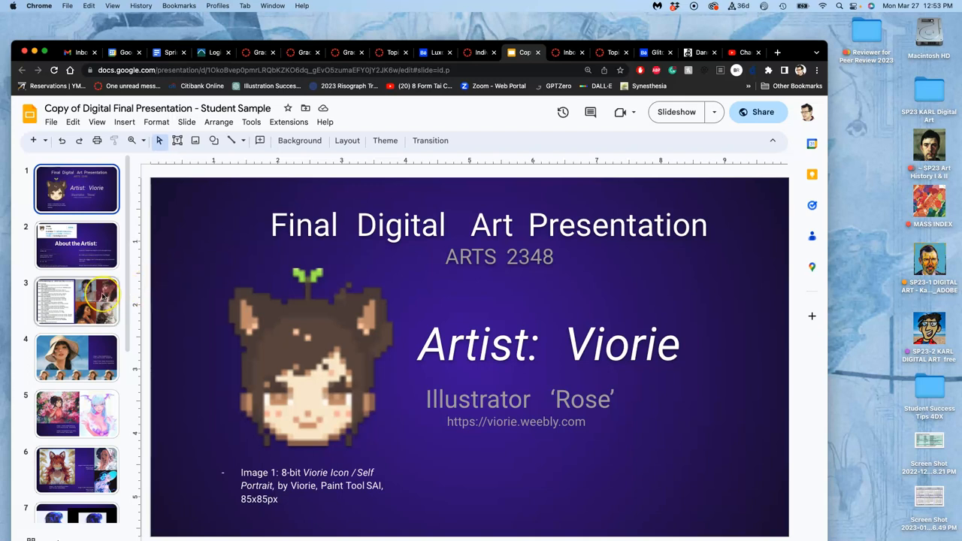
Page through the filmstrip to the slide with the Nessa artwork beside its process video
{"action": "left_click", "coordinate": [75, 357]}
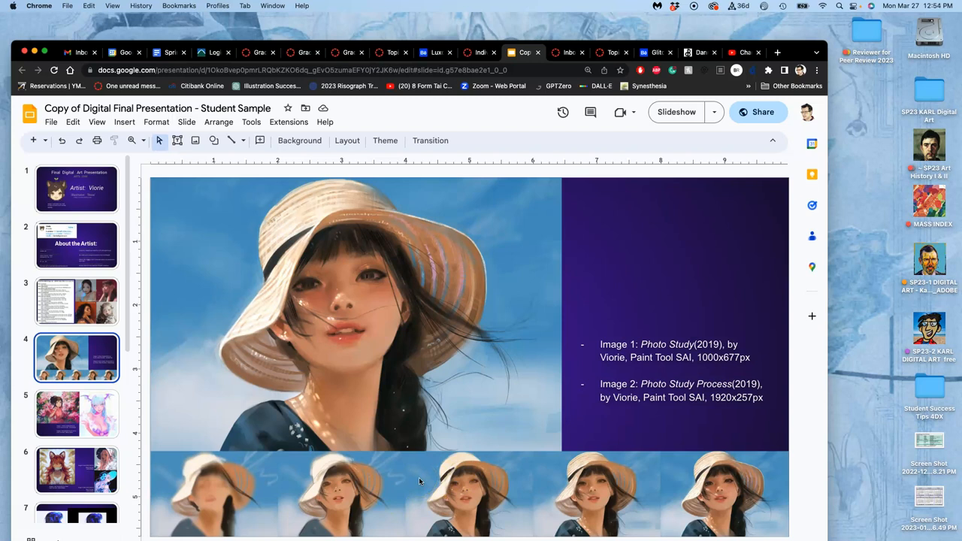
{"action": "left_click", "coordinate": [437, 479]}
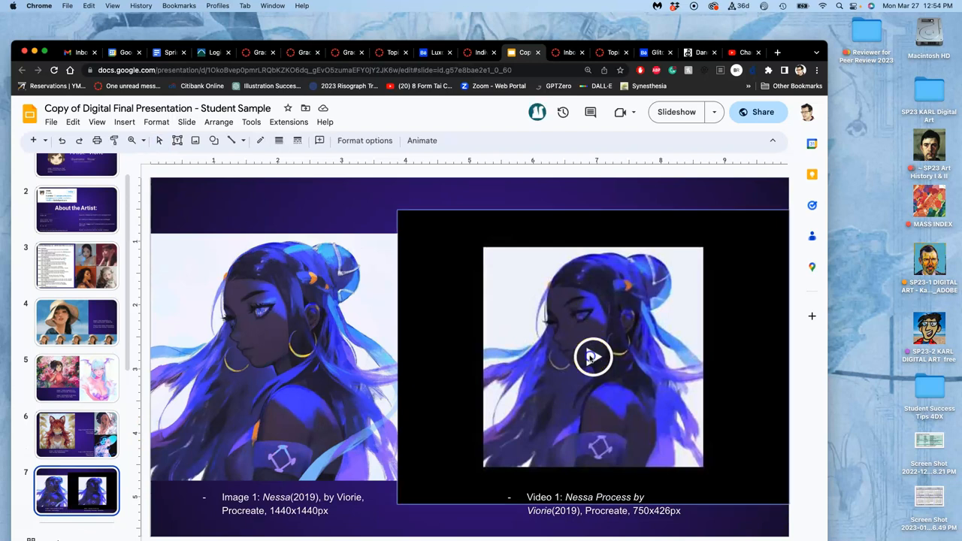
Play and scrub the Nessa process video to its end, then go to the slide with two Astral Chronicles illustrations
{"action": "left_click", "coordinate": [592, 357]}
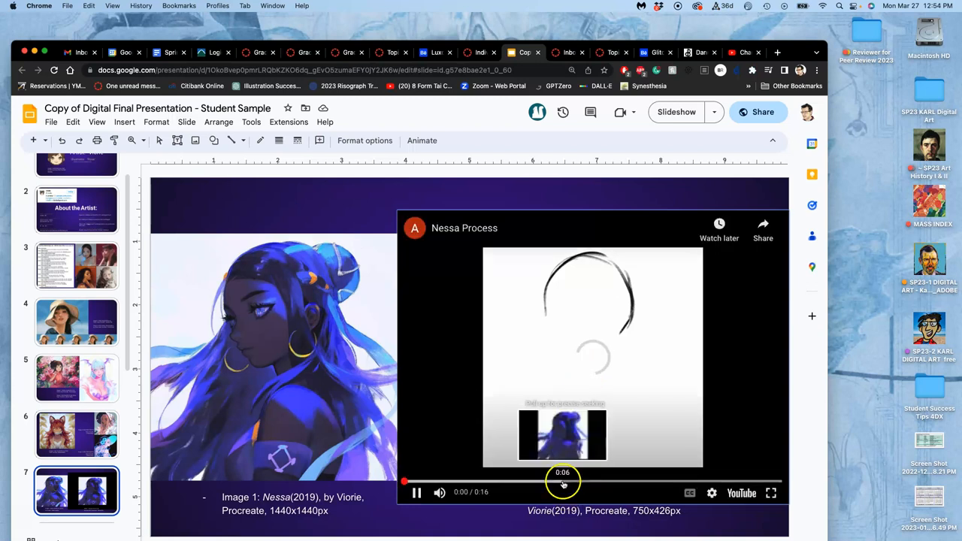
{"action": "left_click", "coordinate": [417, 493]}
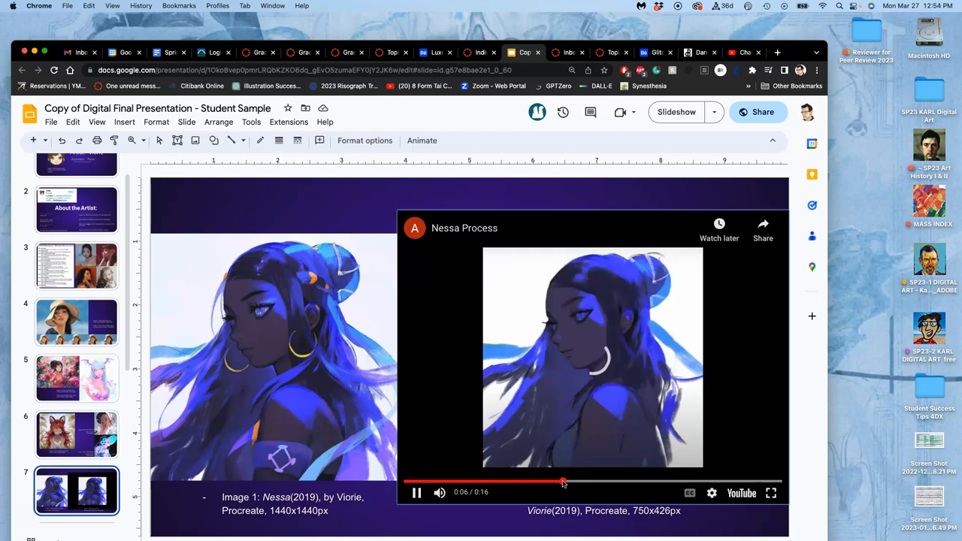
{"action": "left_click_drag", "start_coordinate": [564, 482], "coordinate": [667, 483]}
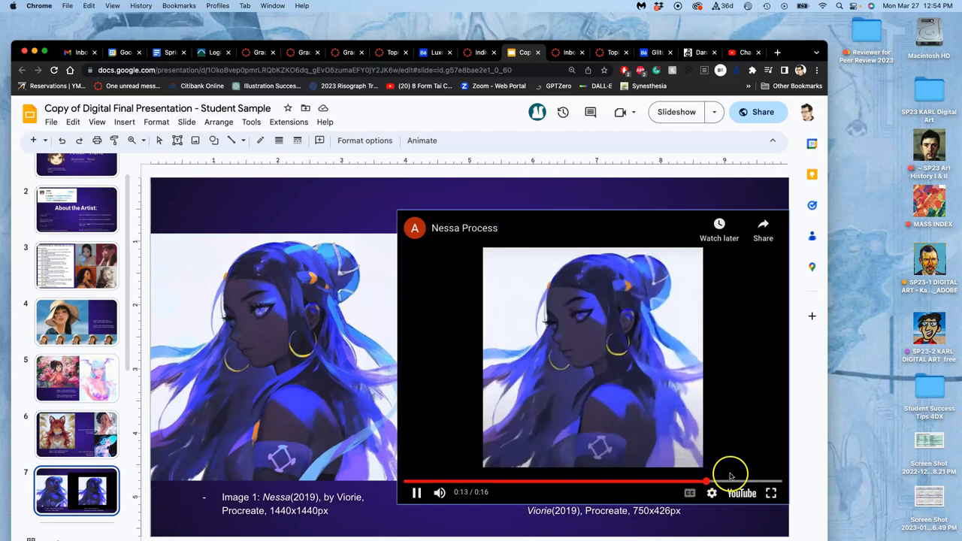
{"action": "mouse_move", "coordinate": [213, 379]}
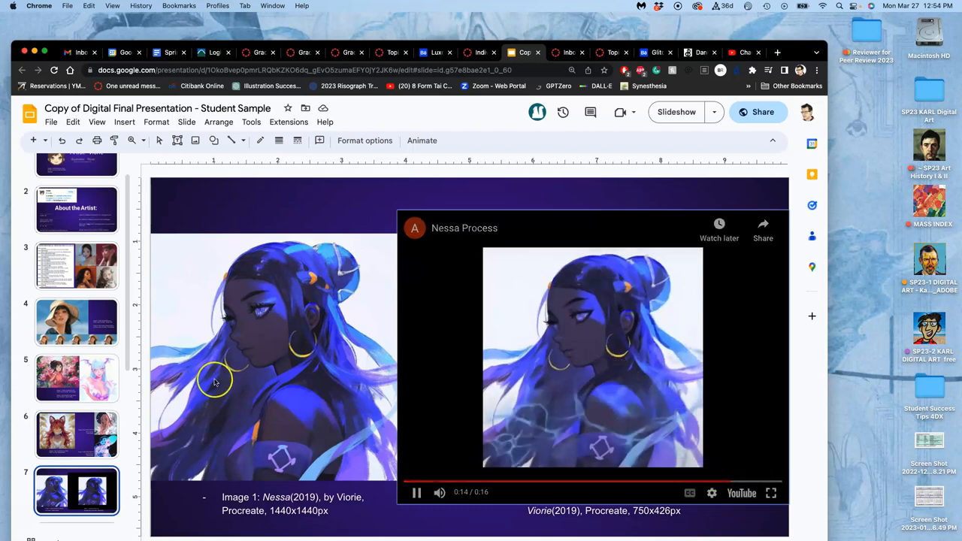
{"action": "scroll", "scroll_direction": "down", "scroll_amount": 3}
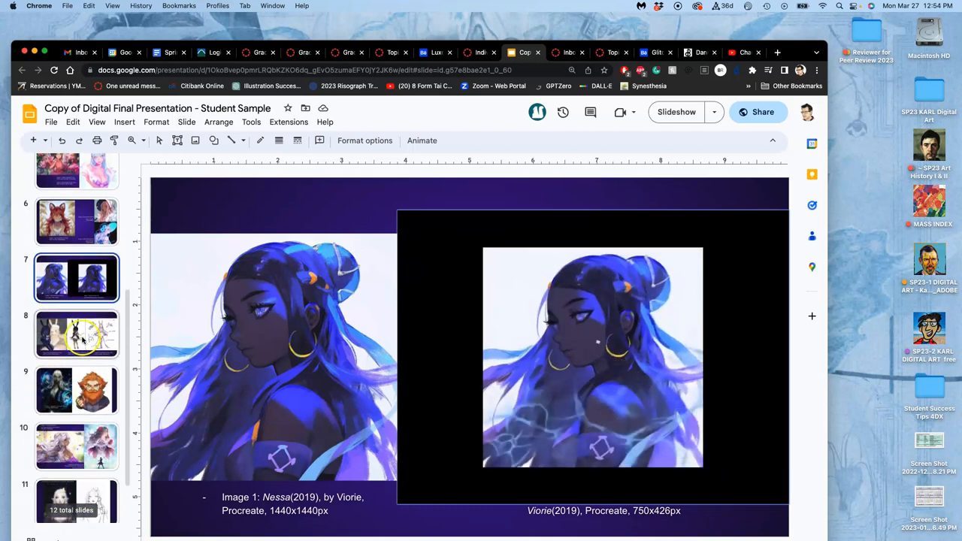
{"action": "left_click", "coordinate": [77, 382]}
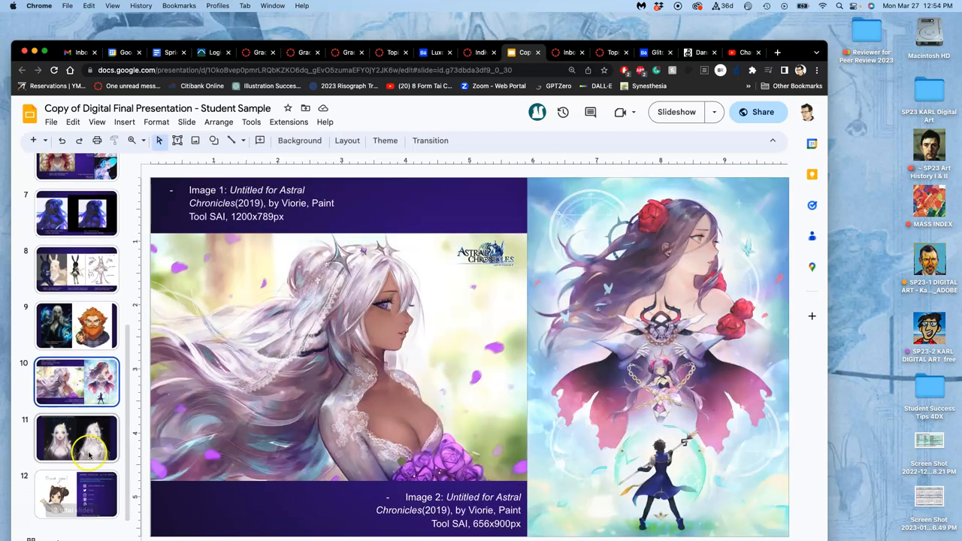
Follow the last slide's link to the Cubebrush 'Featured Seller of the Month – Viorie' article
{"action": "left_click", "coordinate": [75, 494]}
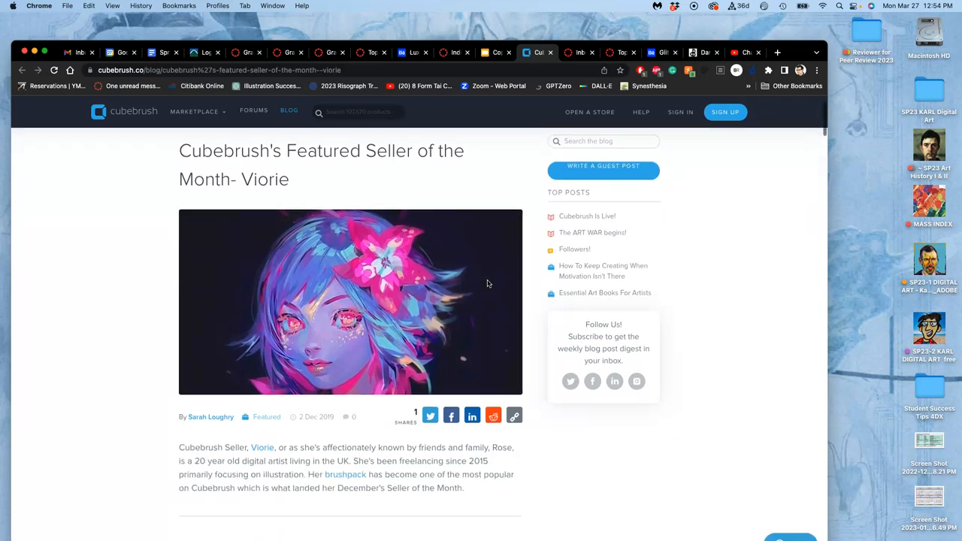
Scroll the Viorie interview down to the style question, then switch to the Behance skull line-art project tab
{"action": "scroll", "scroll_direction": "down", "scroll_amount": 3}
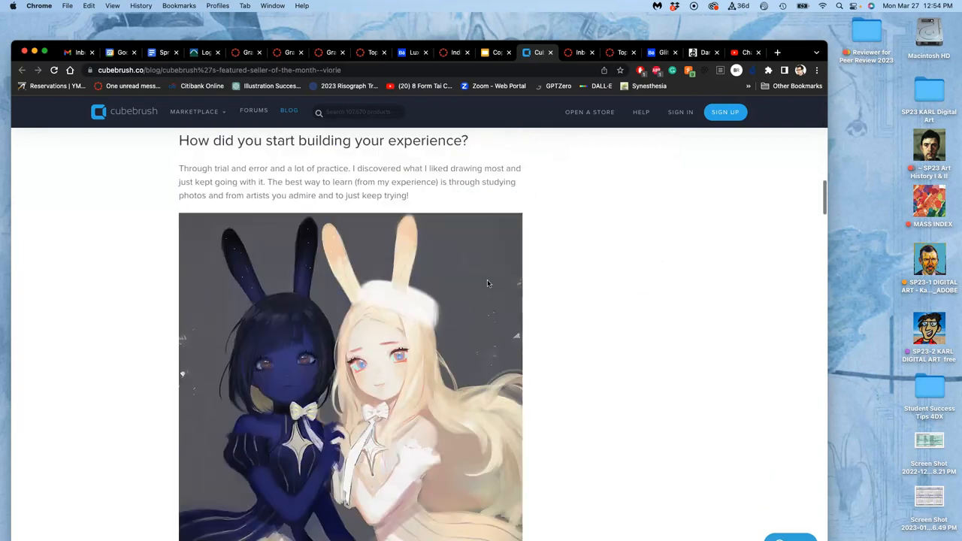
{"action": "scroll", "scroll_direction": "down", "scroll_amount": 3}
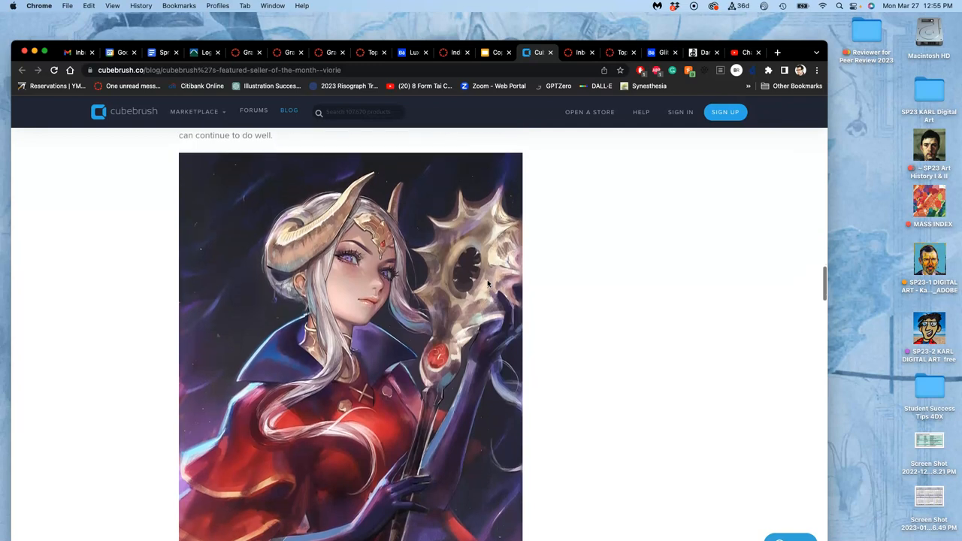
{"action": "scroll", "scroll_direction": "down", "scroll_amount": 3}
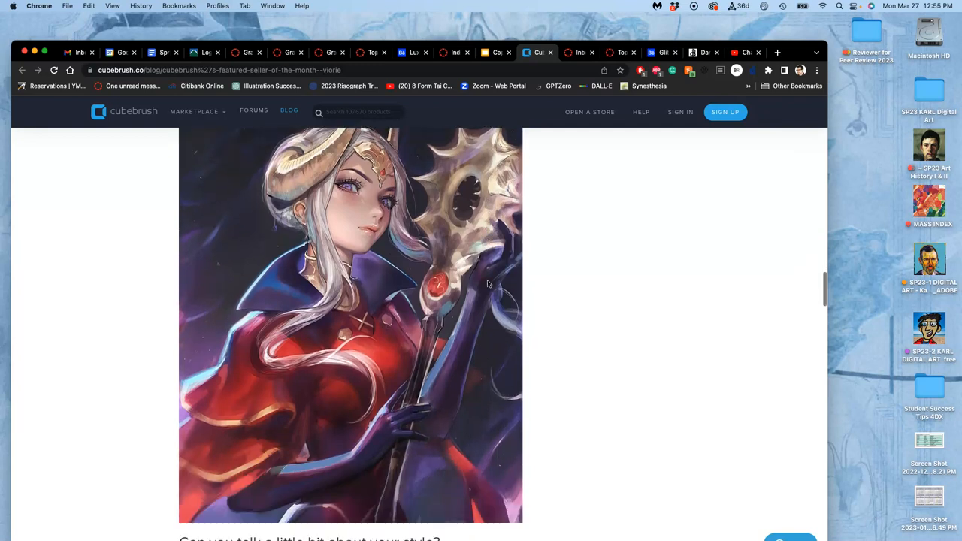
{"action": "scroll", "scroll_direction": "down", "scroll_amount": 3}
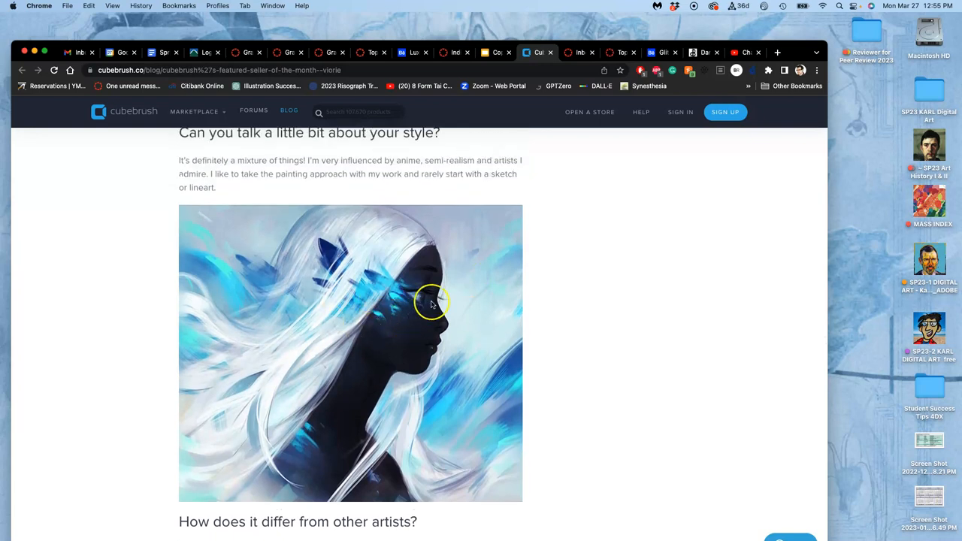
{"action": "mouse_move", "coordinate": [418, 310]}
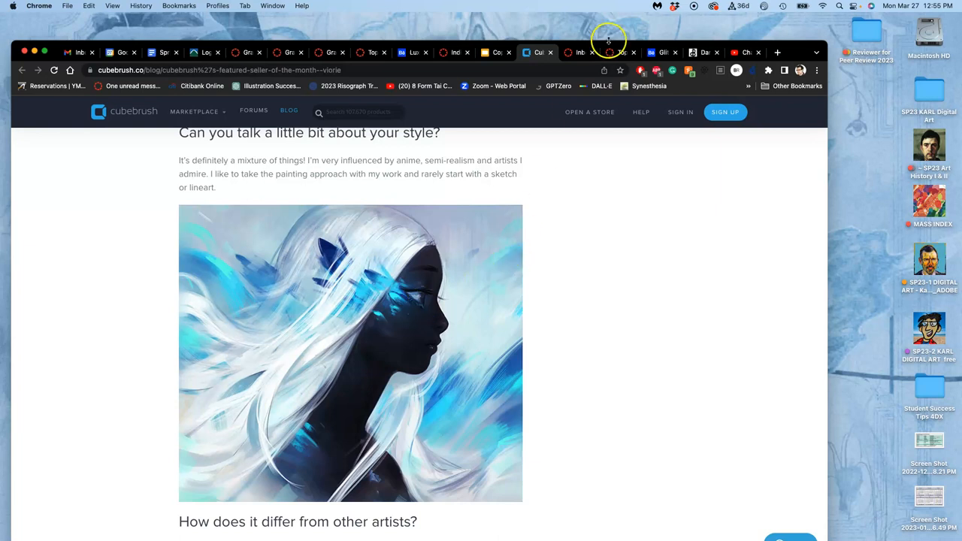
{"action": "left_click", "coordinate": [412, 51]}
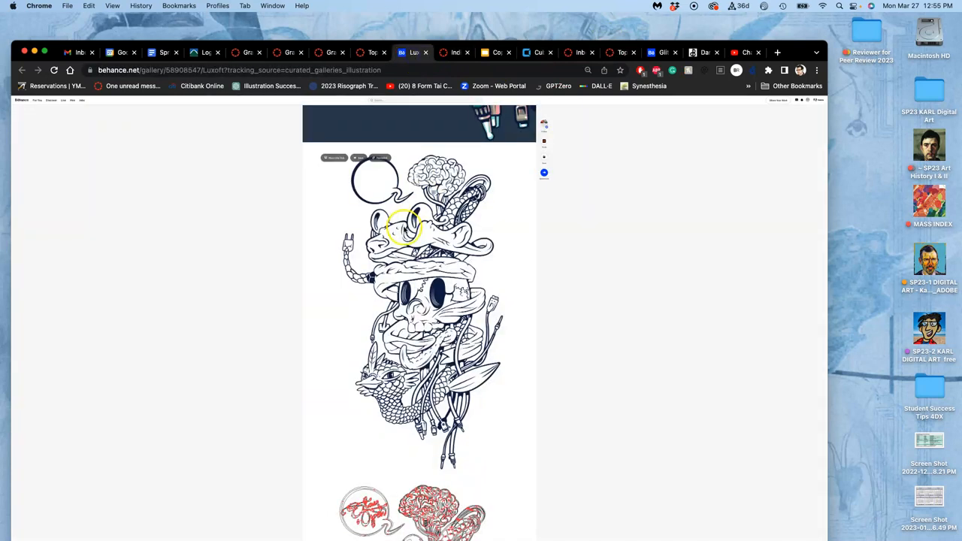